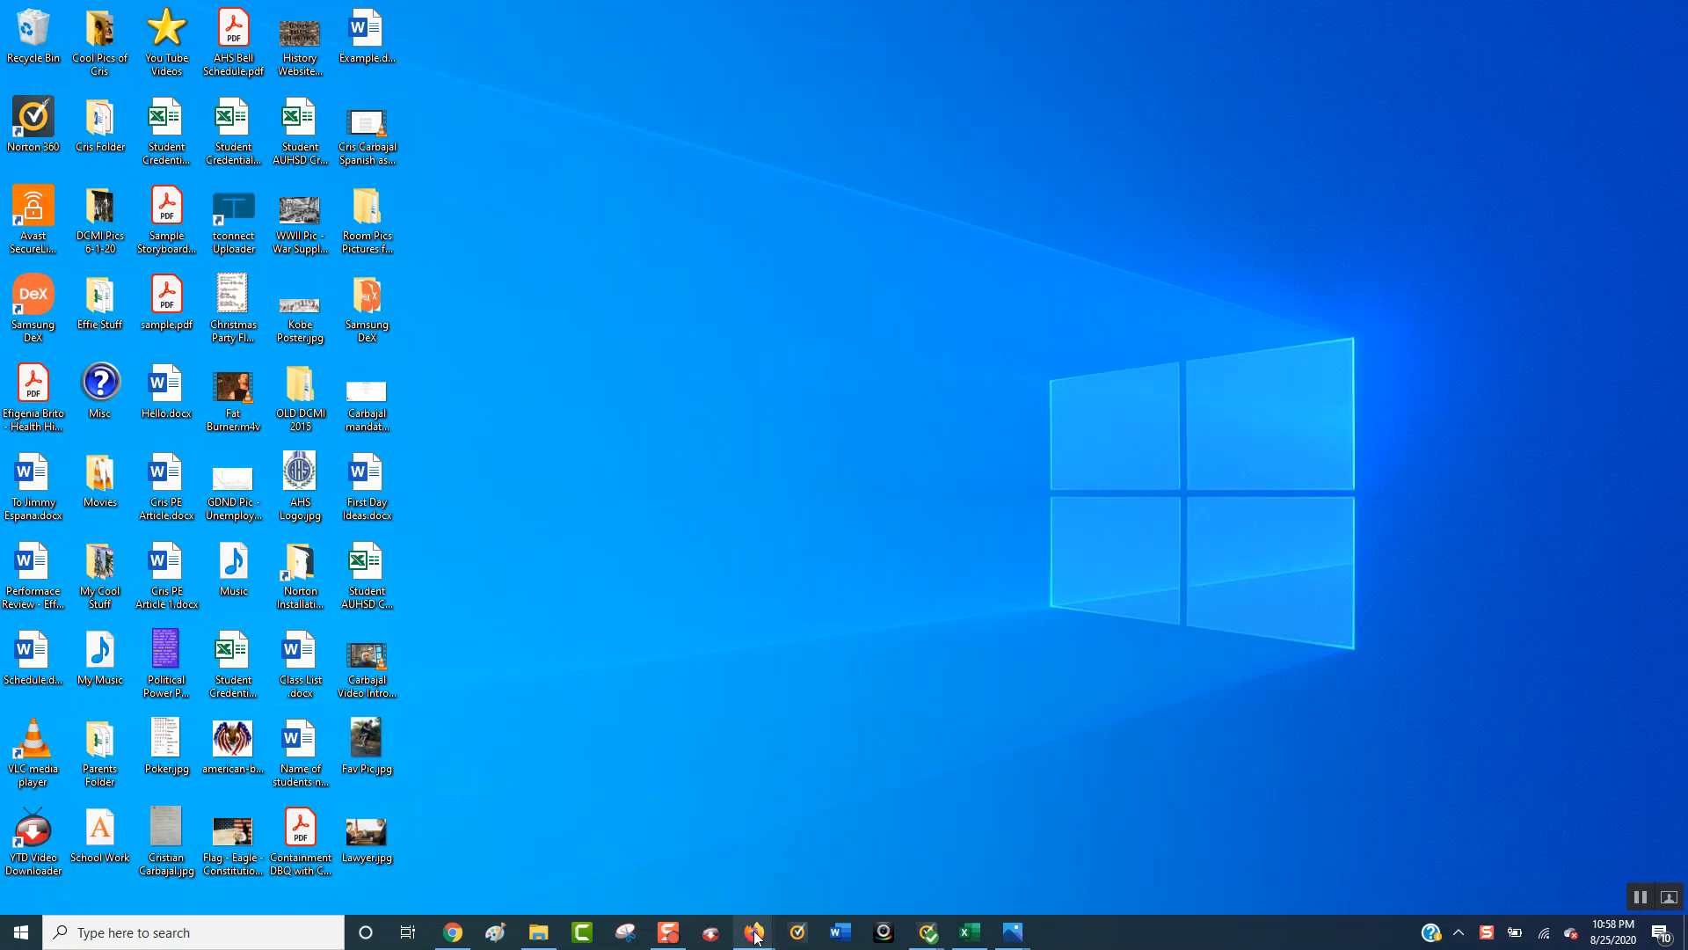
mouse_move(753, 932)
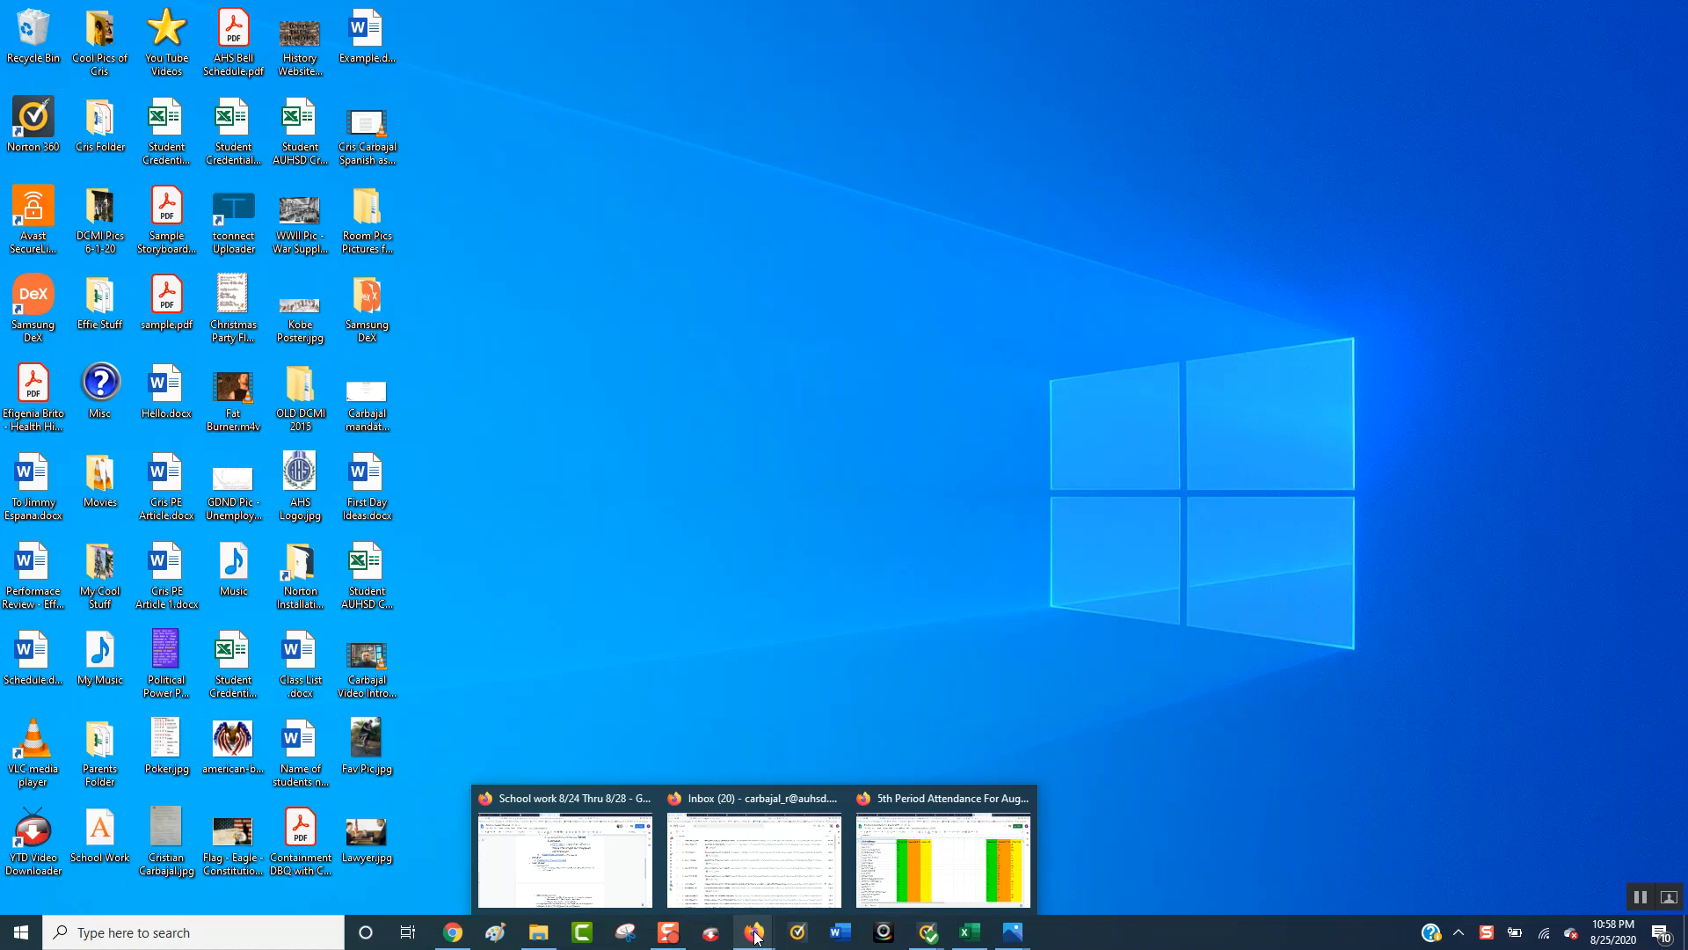
Bring Firefox back and show the Carbajal History home page at the School Work for Week 8-24-20 link
left_click(942, 847)
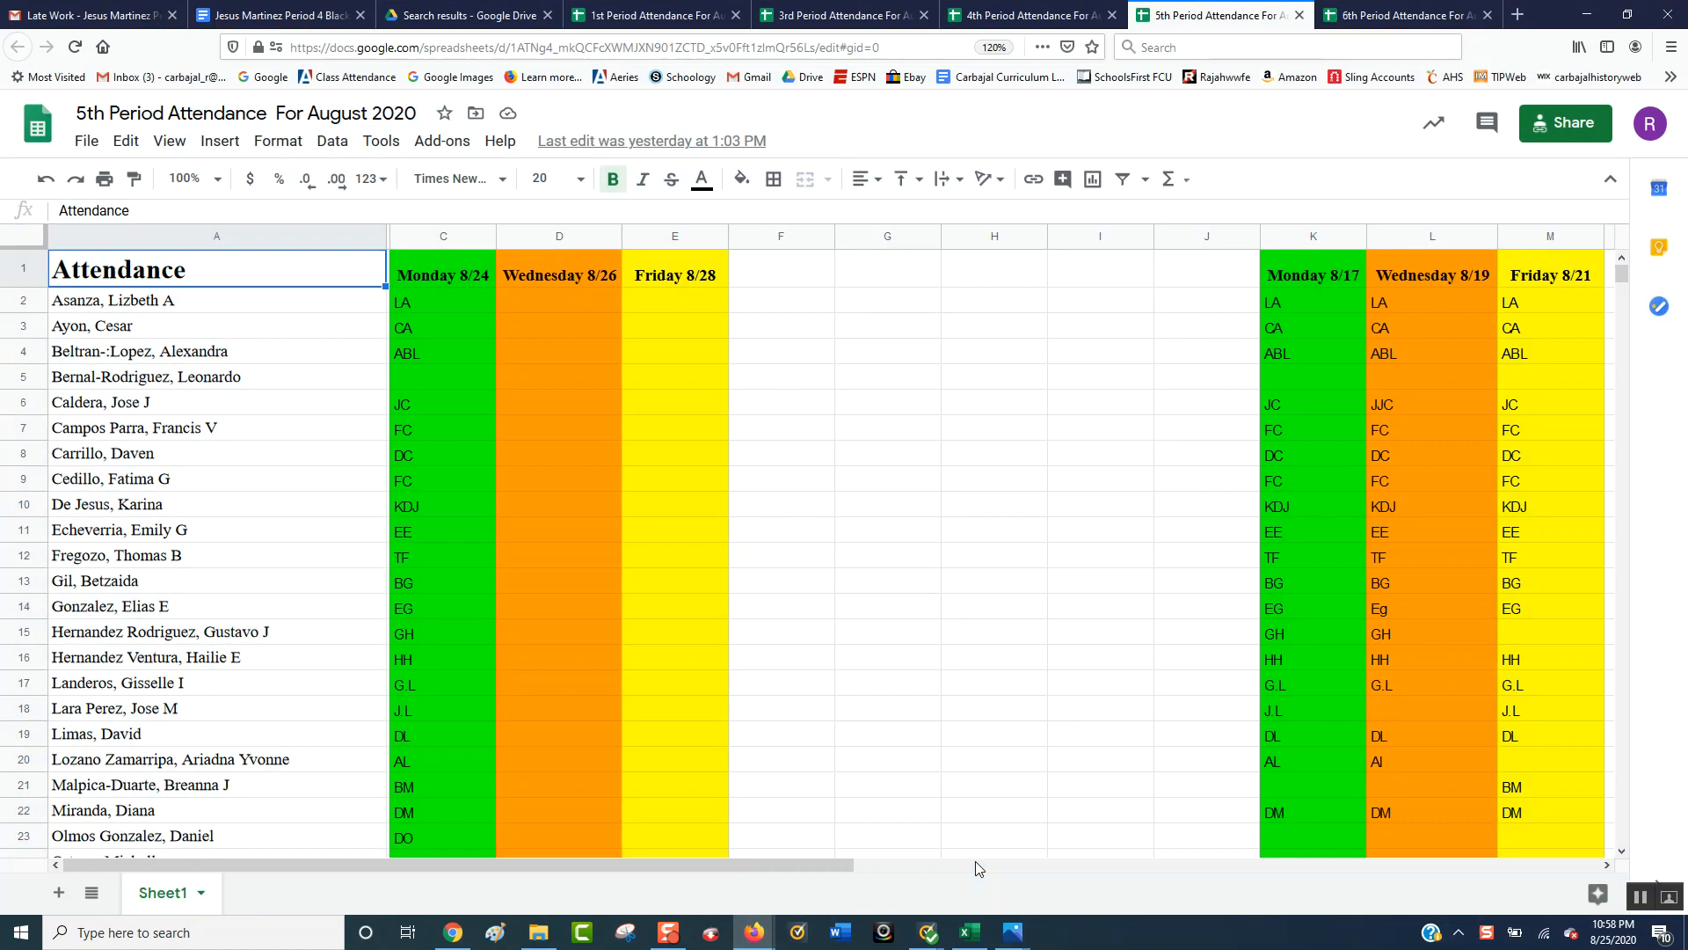
left_click(1517, 14)
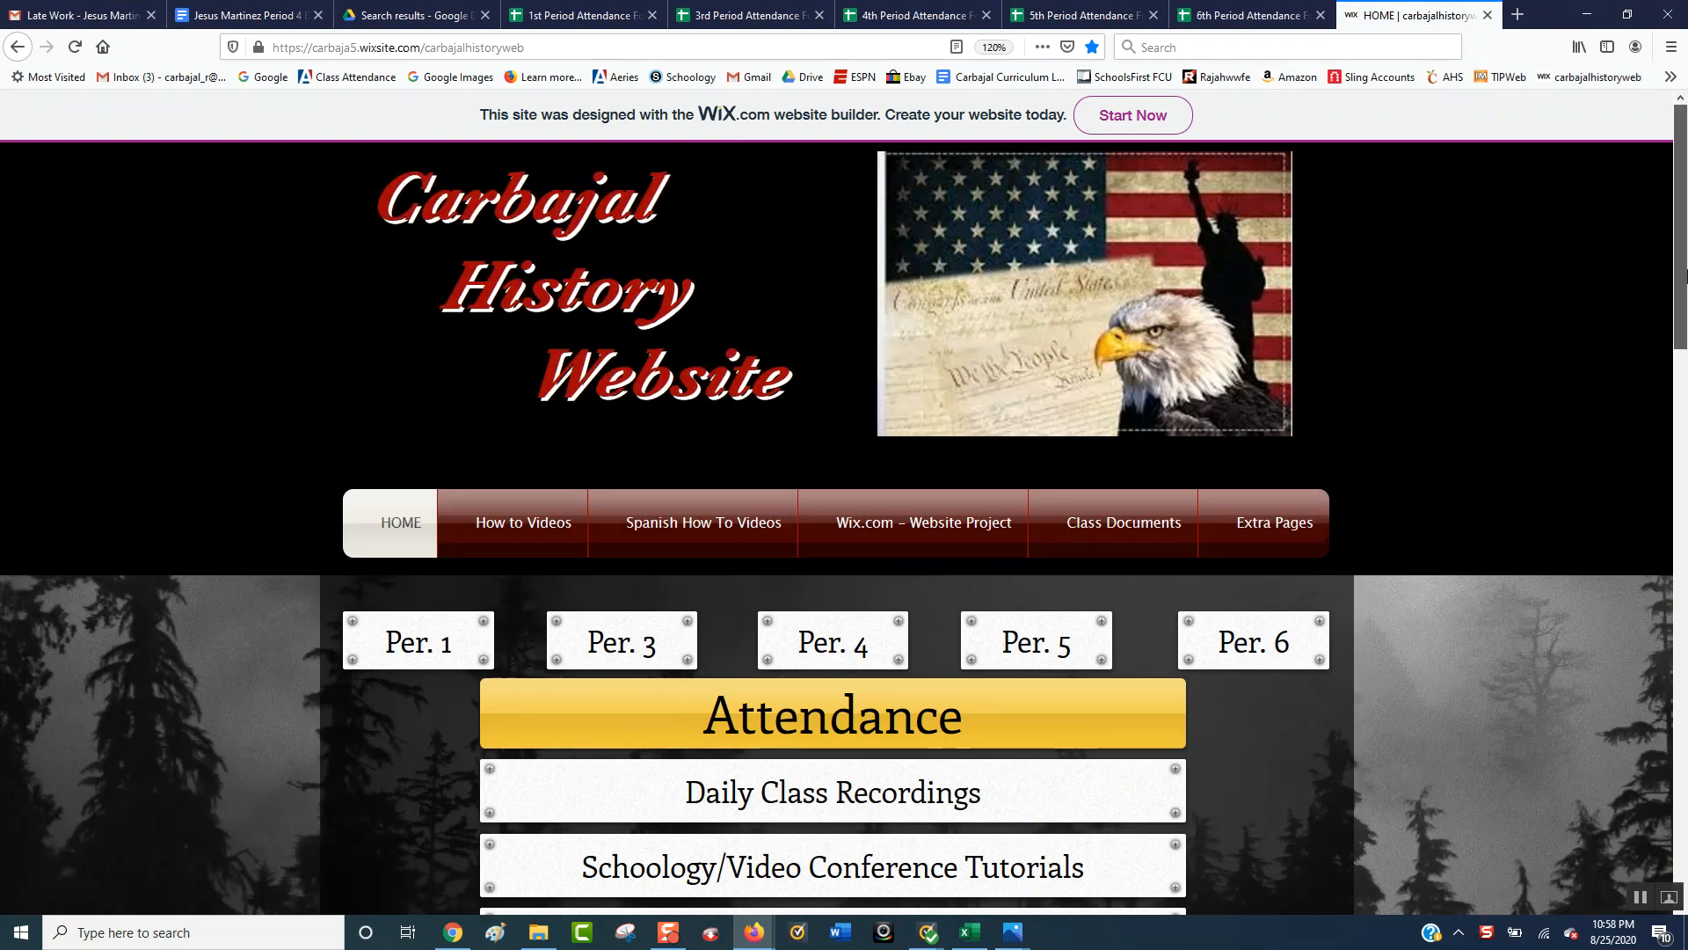
scroll("down", 3)
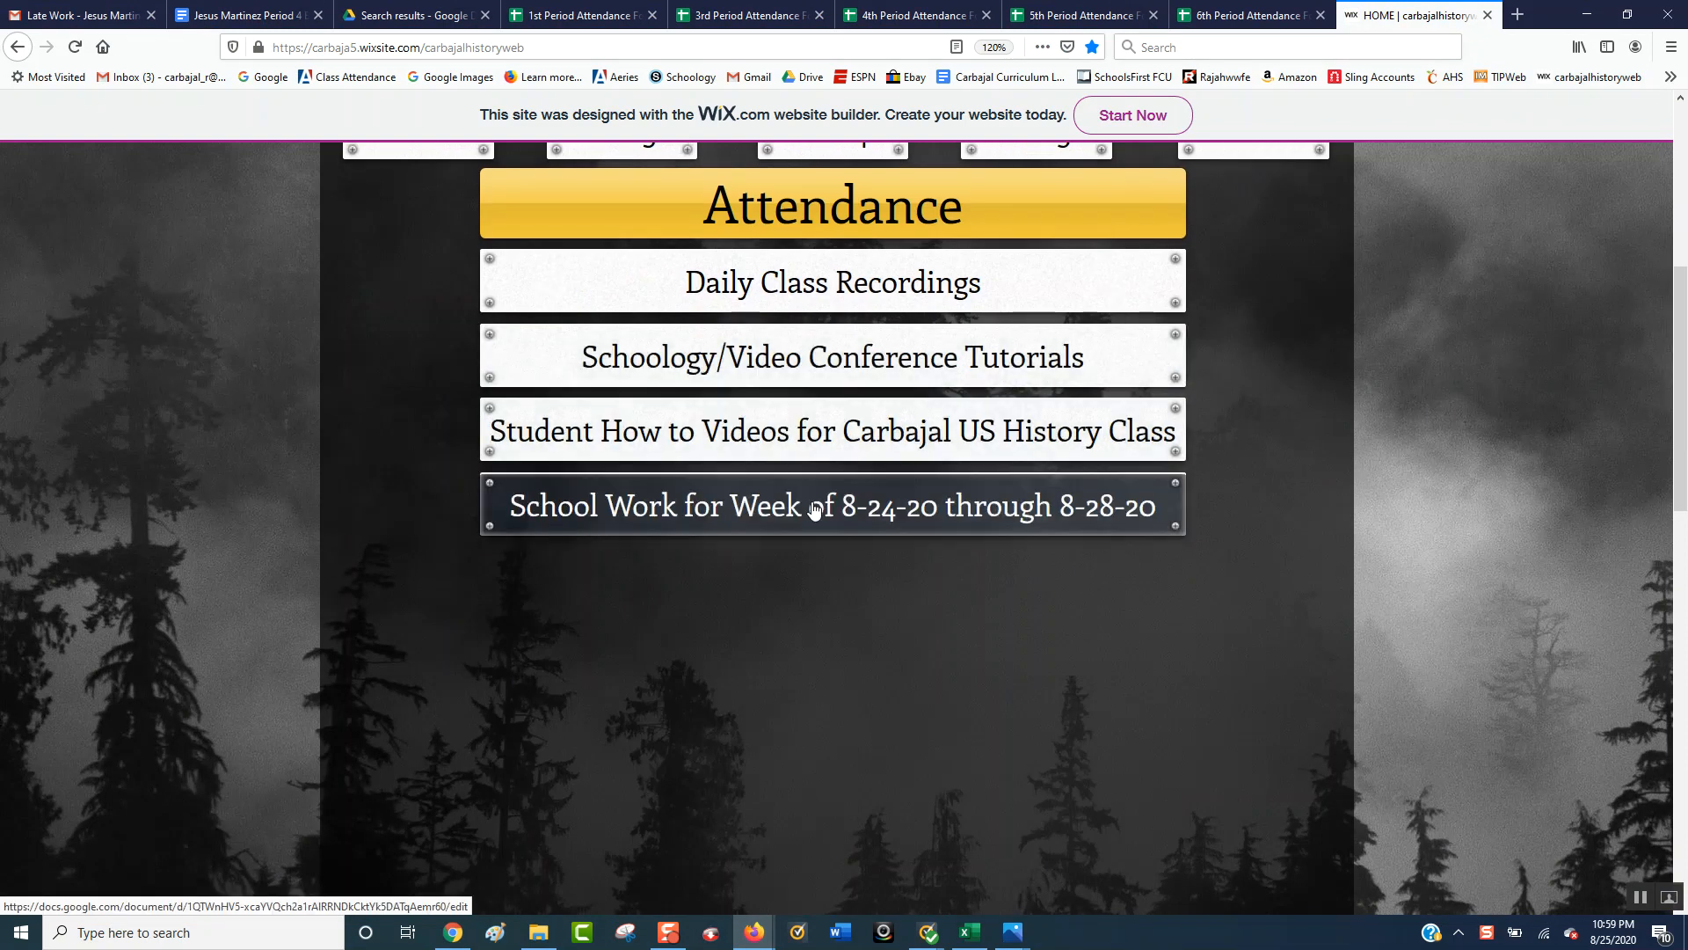
Open the School Work 8-24-20 through 8-28-20 document and scroll down toward the Wednesday section
left_click(832, 504)
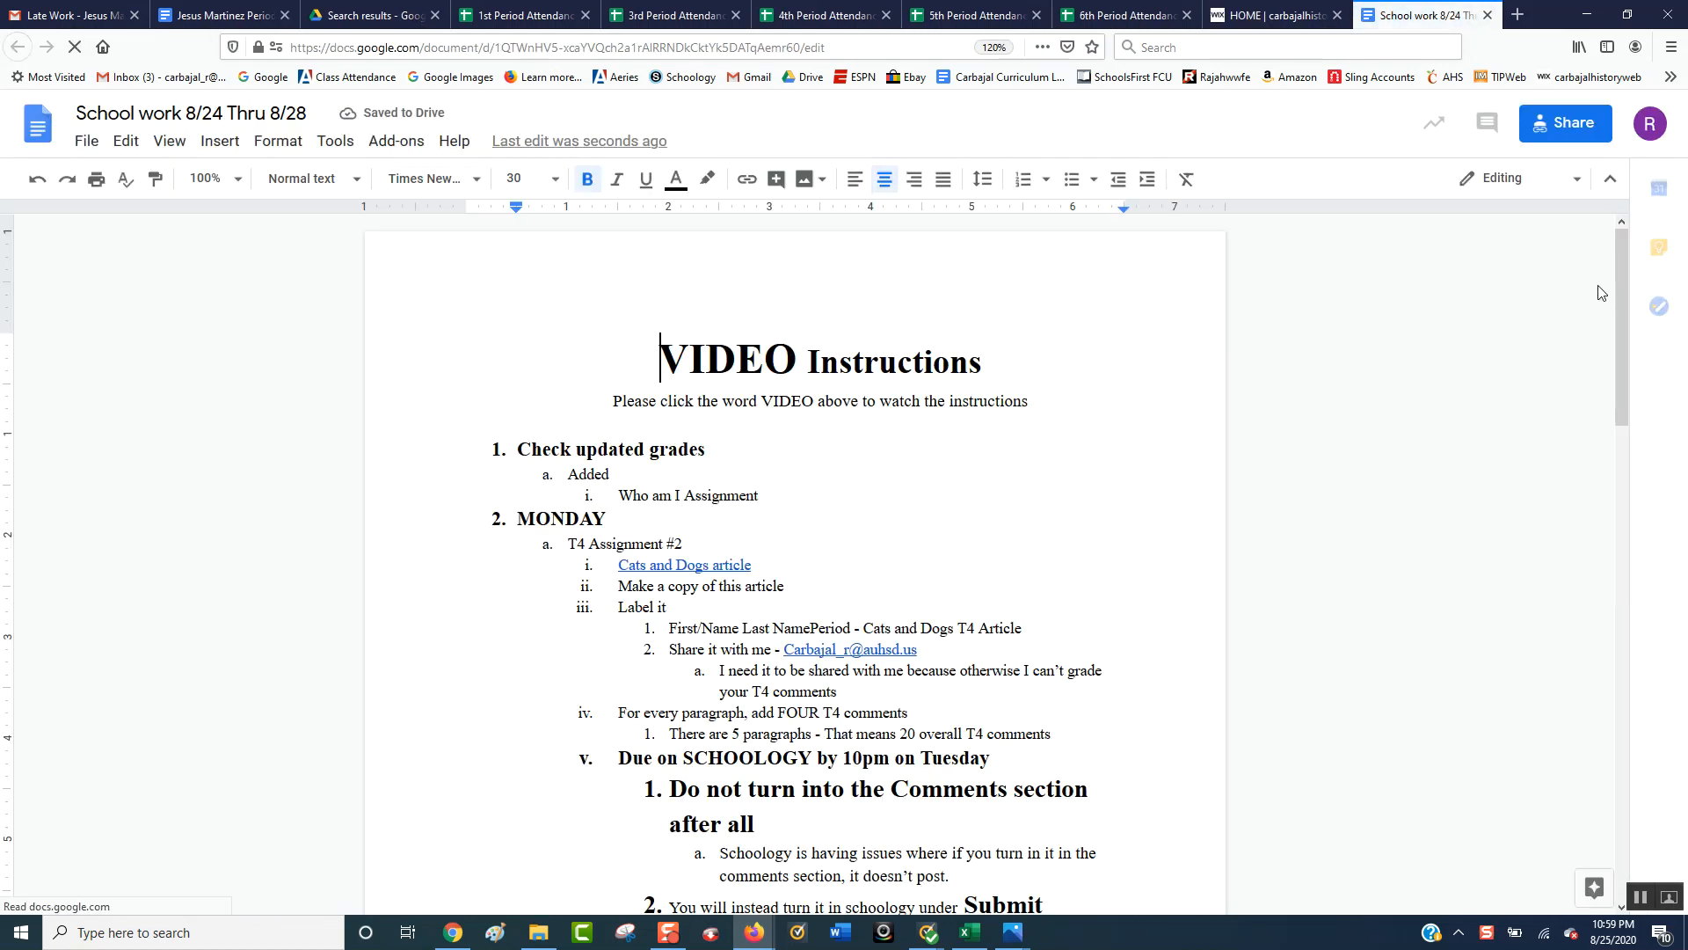
scroll("down", 3)
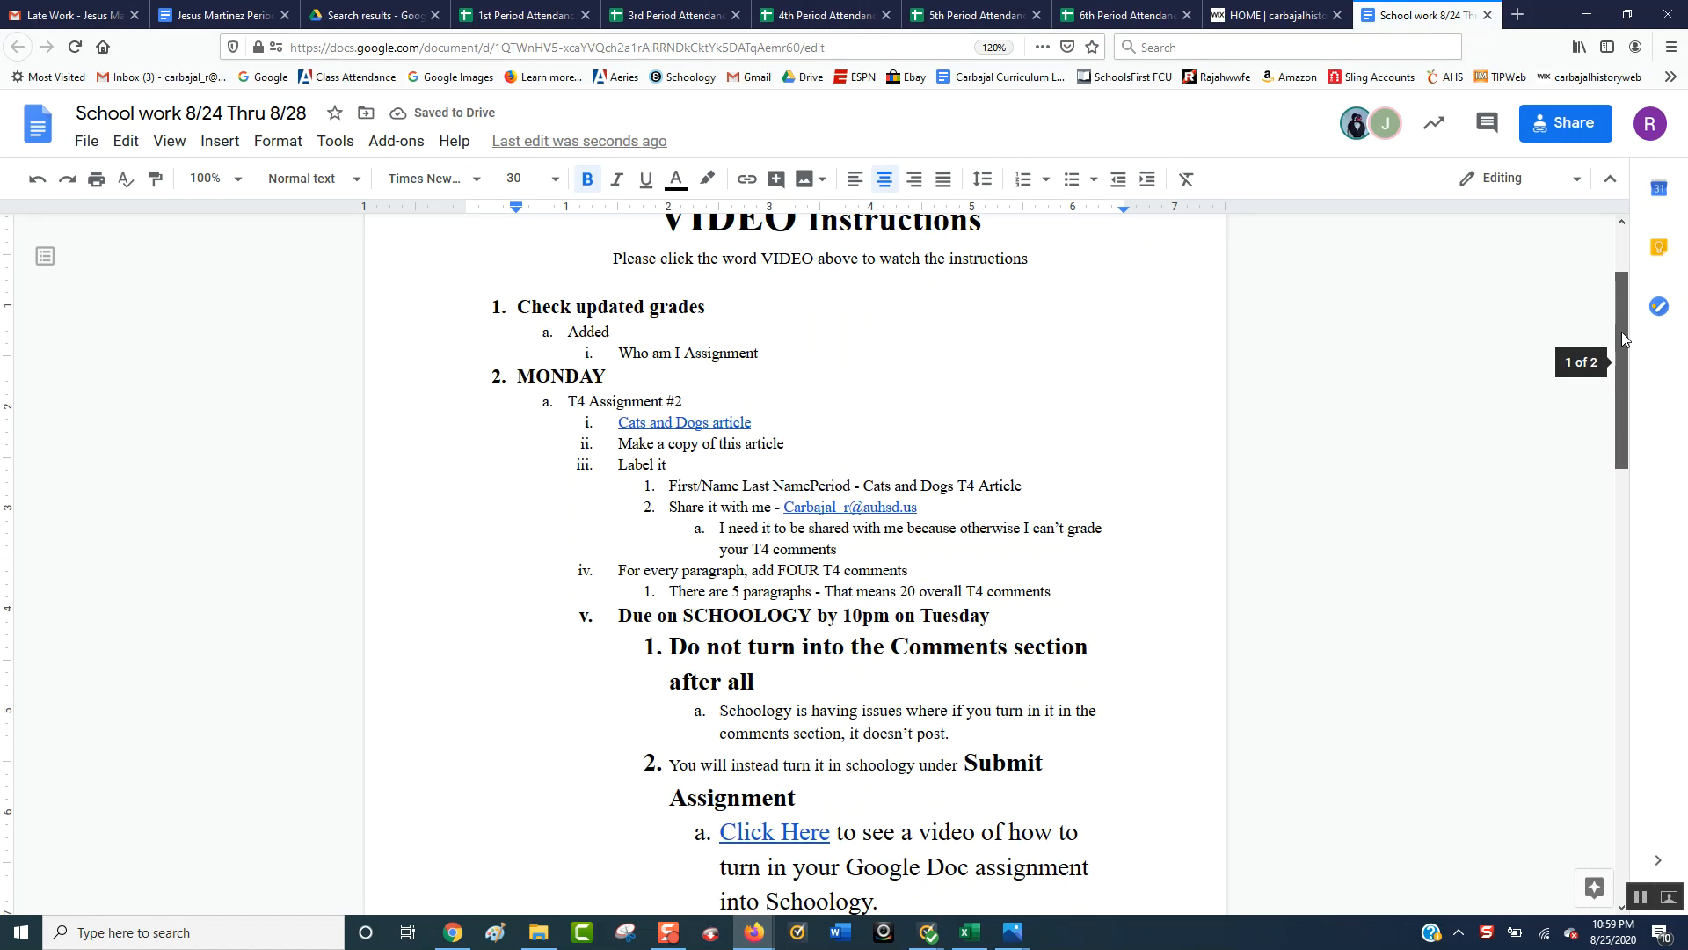
scroll("down", 3)
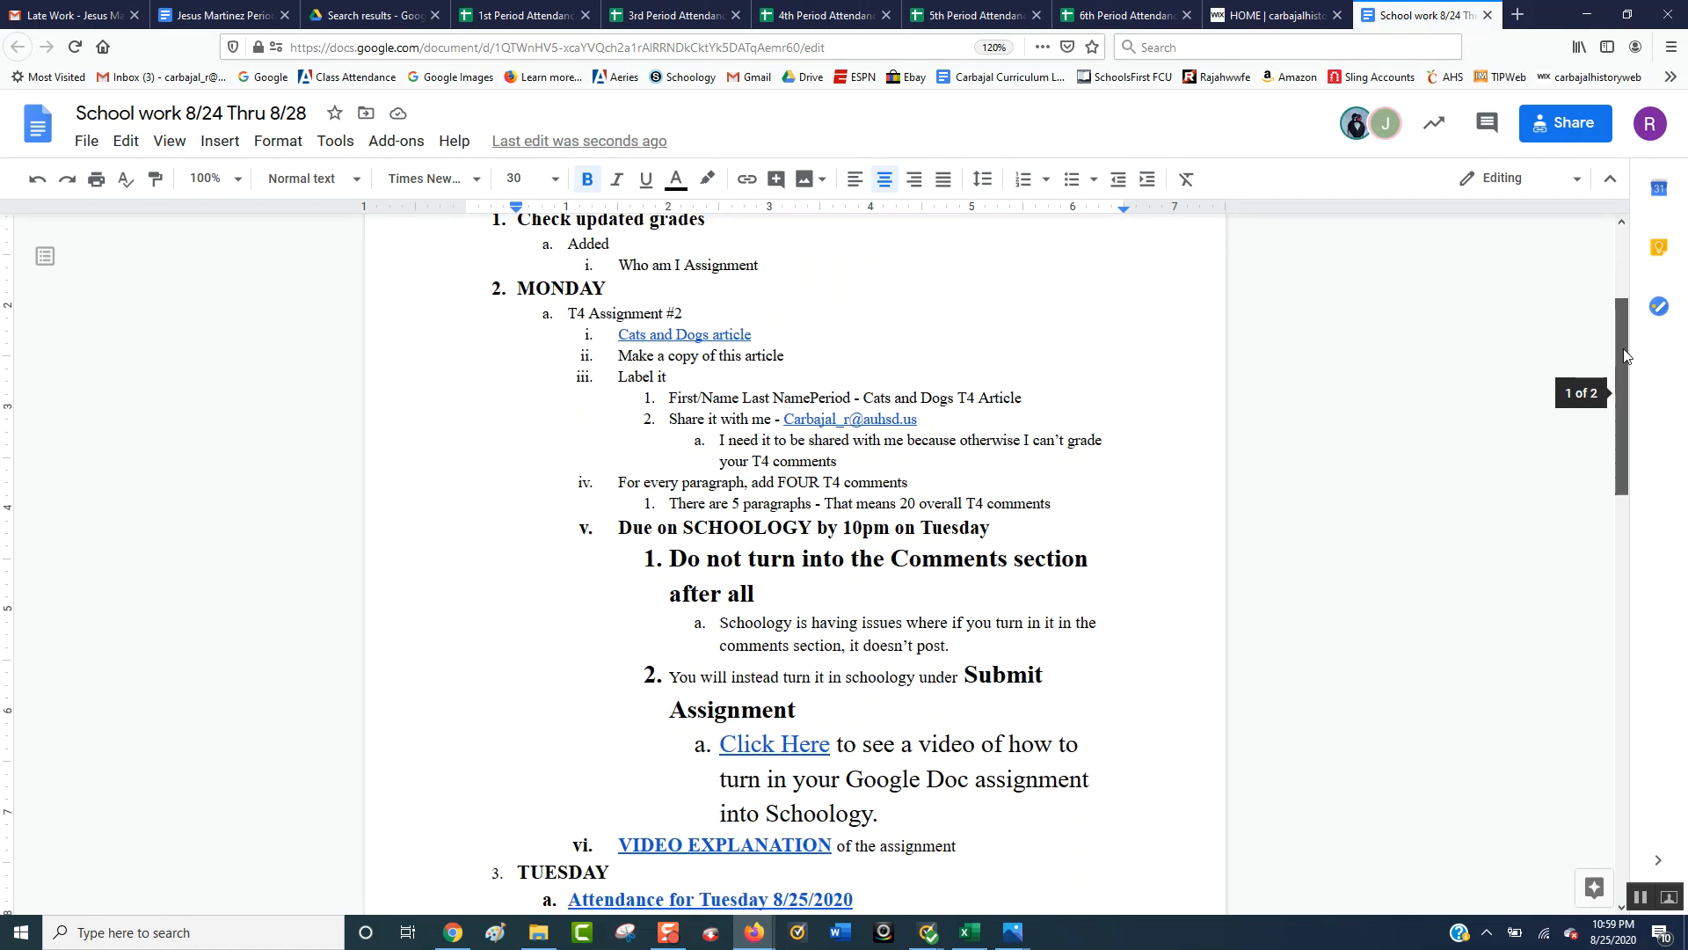
scroll("down", 3)
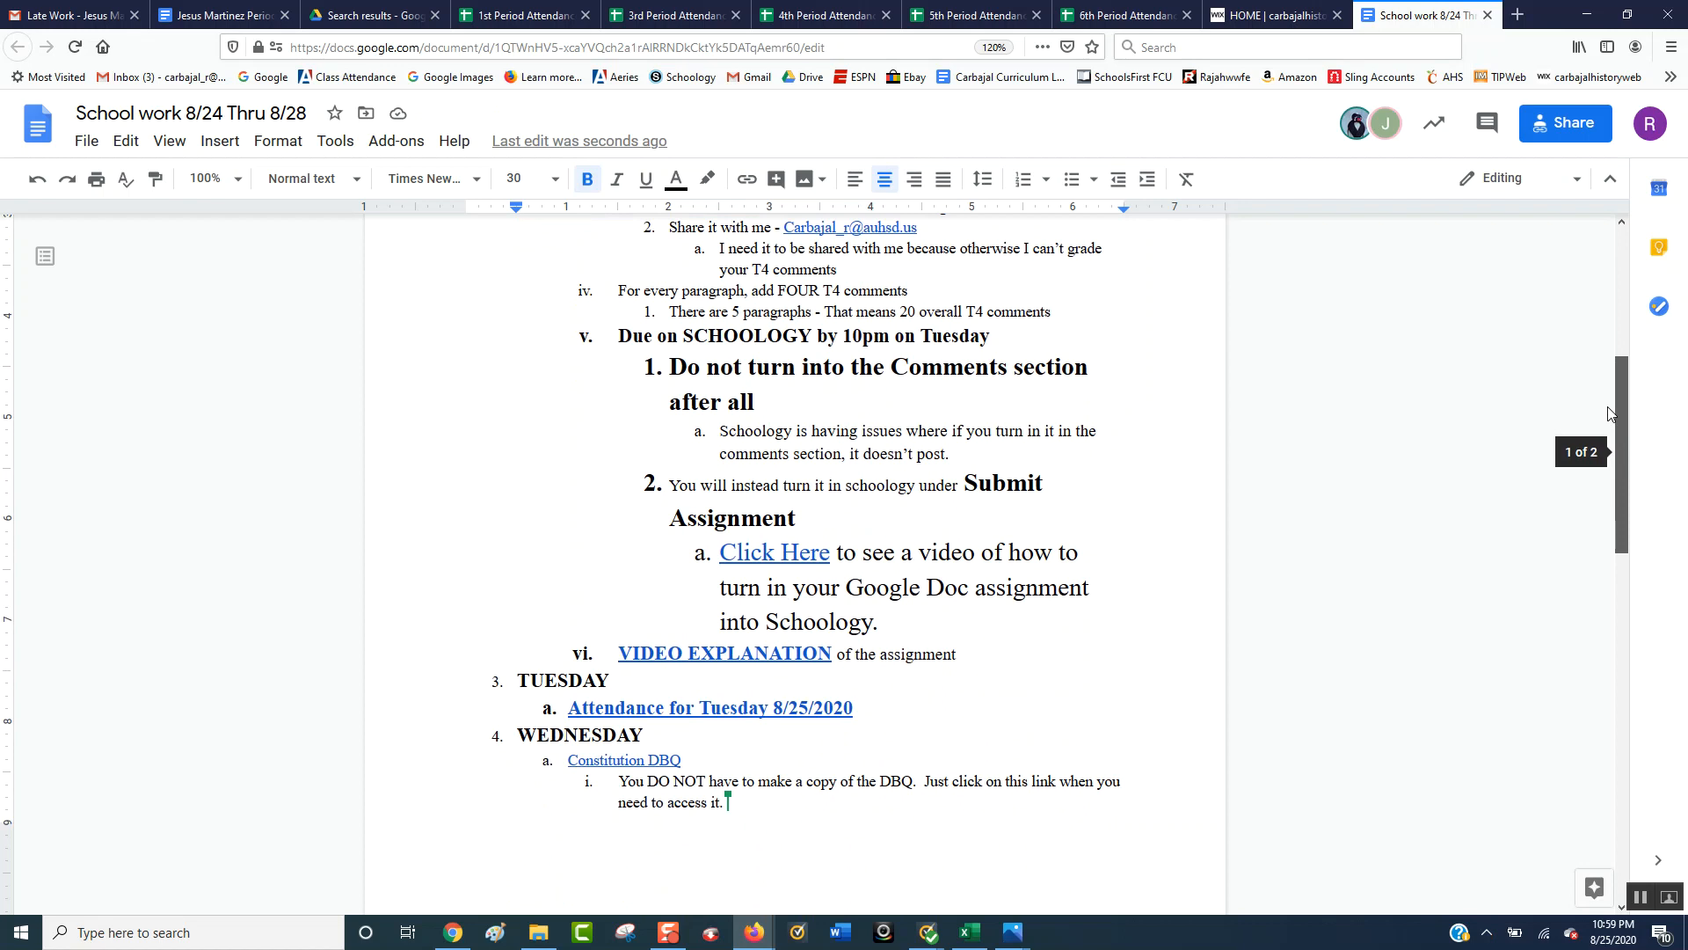
scroll("down", 3)
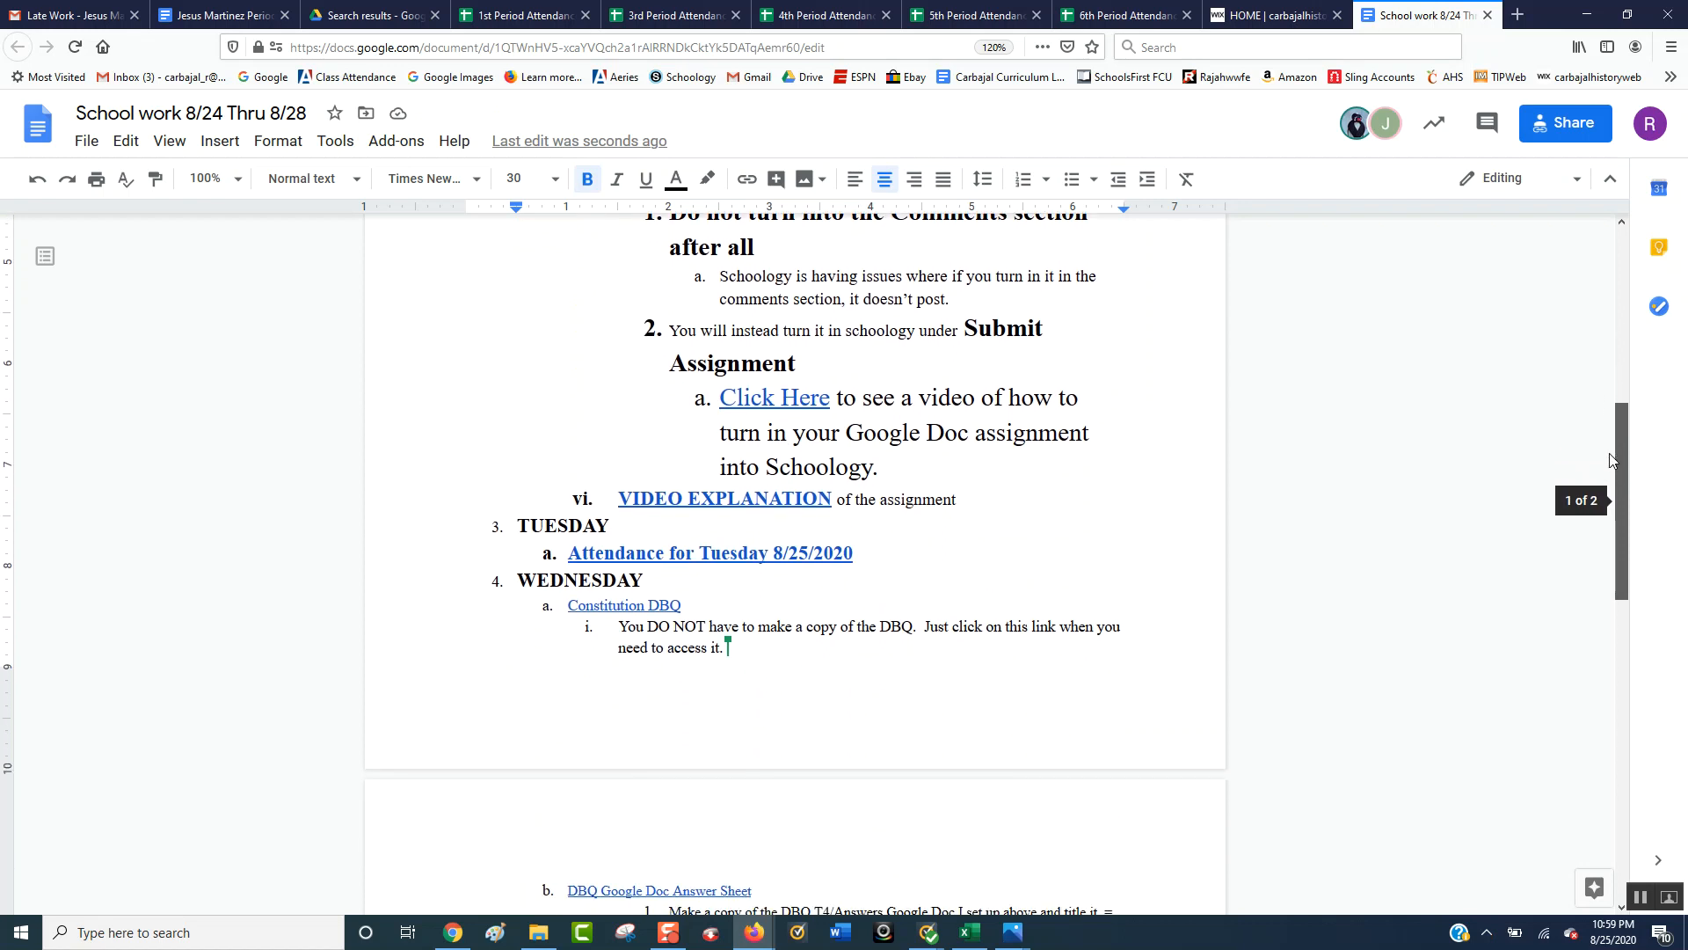
scroll("down", 3)
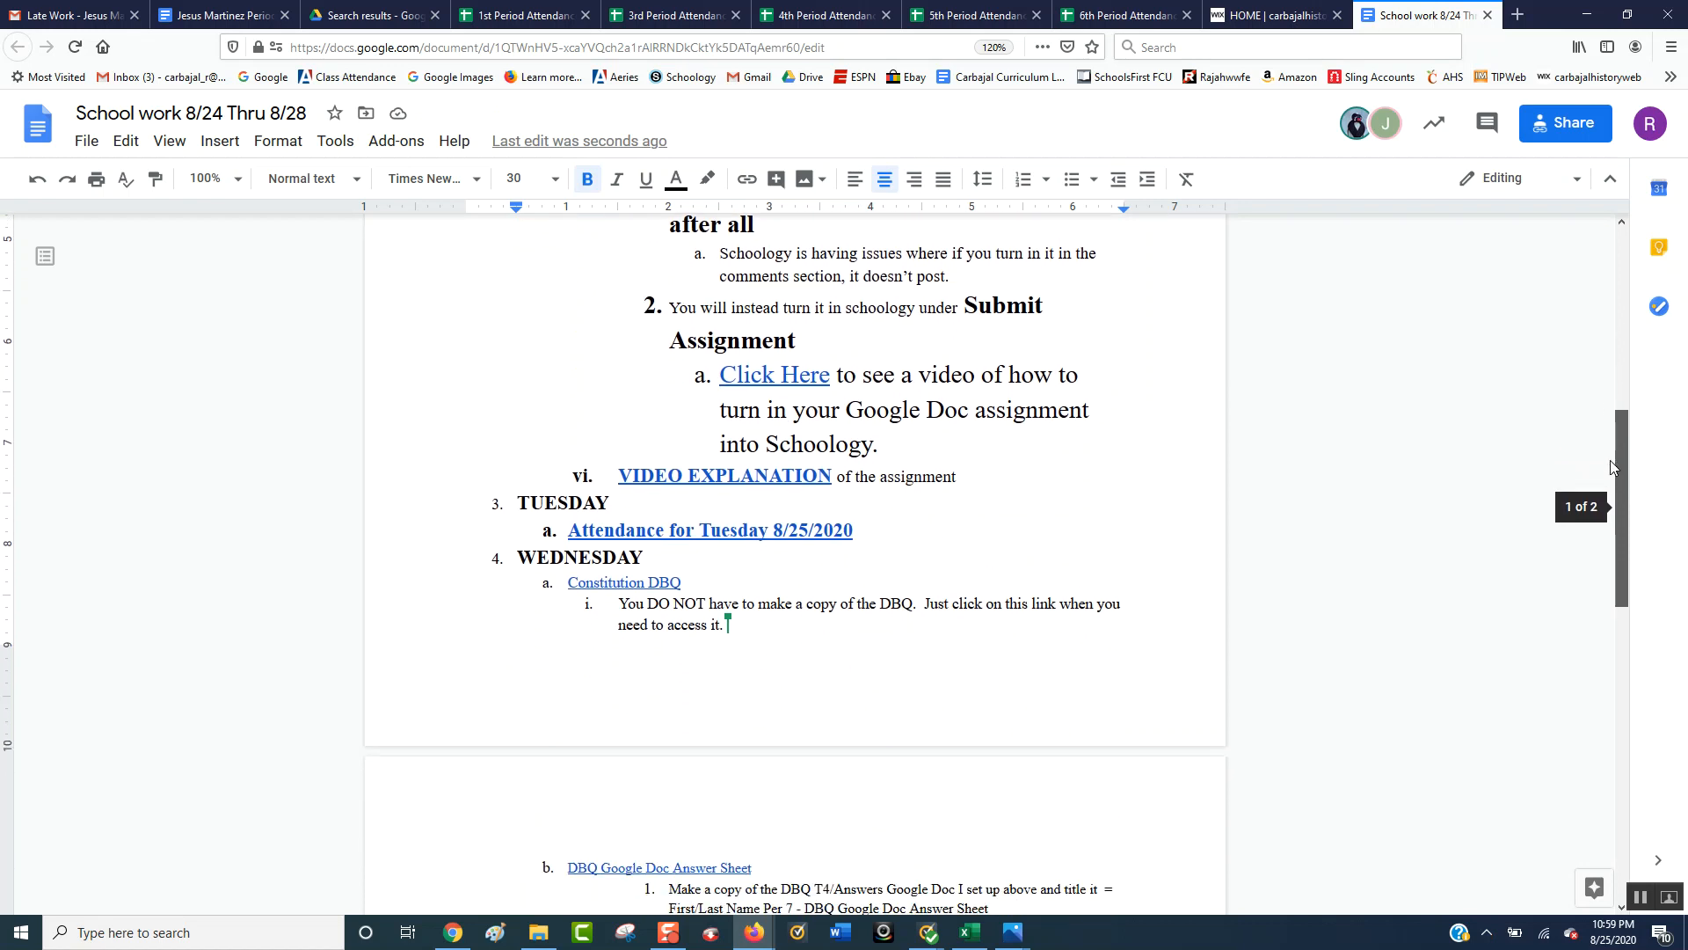
scroll("down", 3)
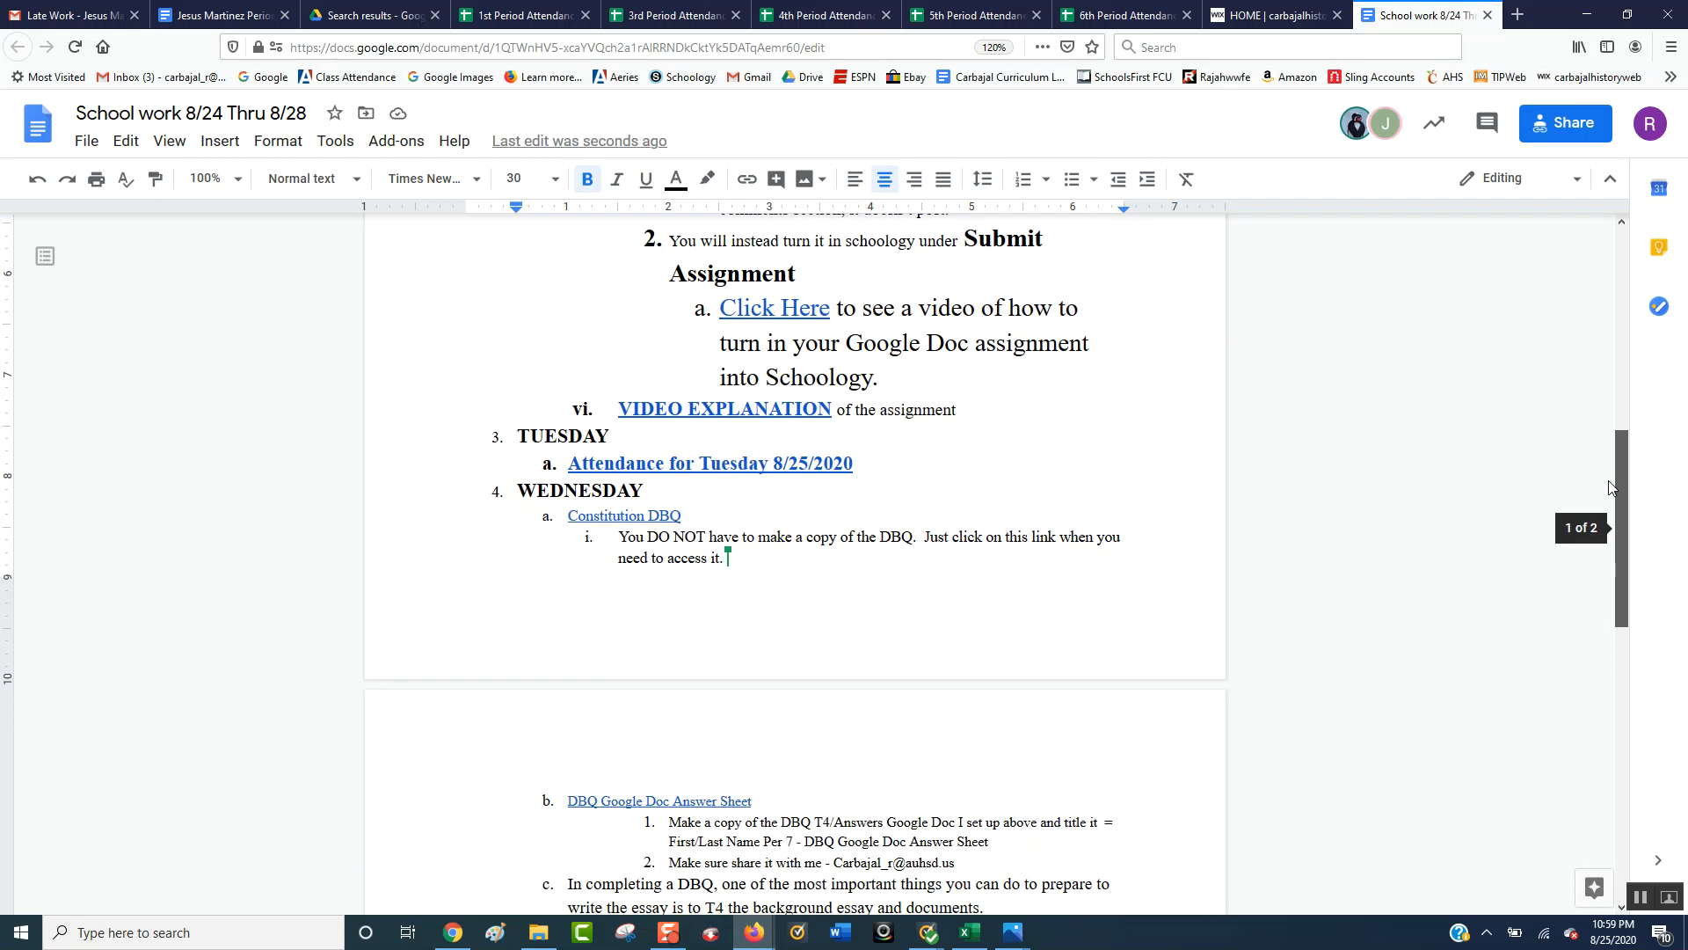
Read through the Wednesday Constitution DBQ assignment in the weekly document
scroll("down", 3)
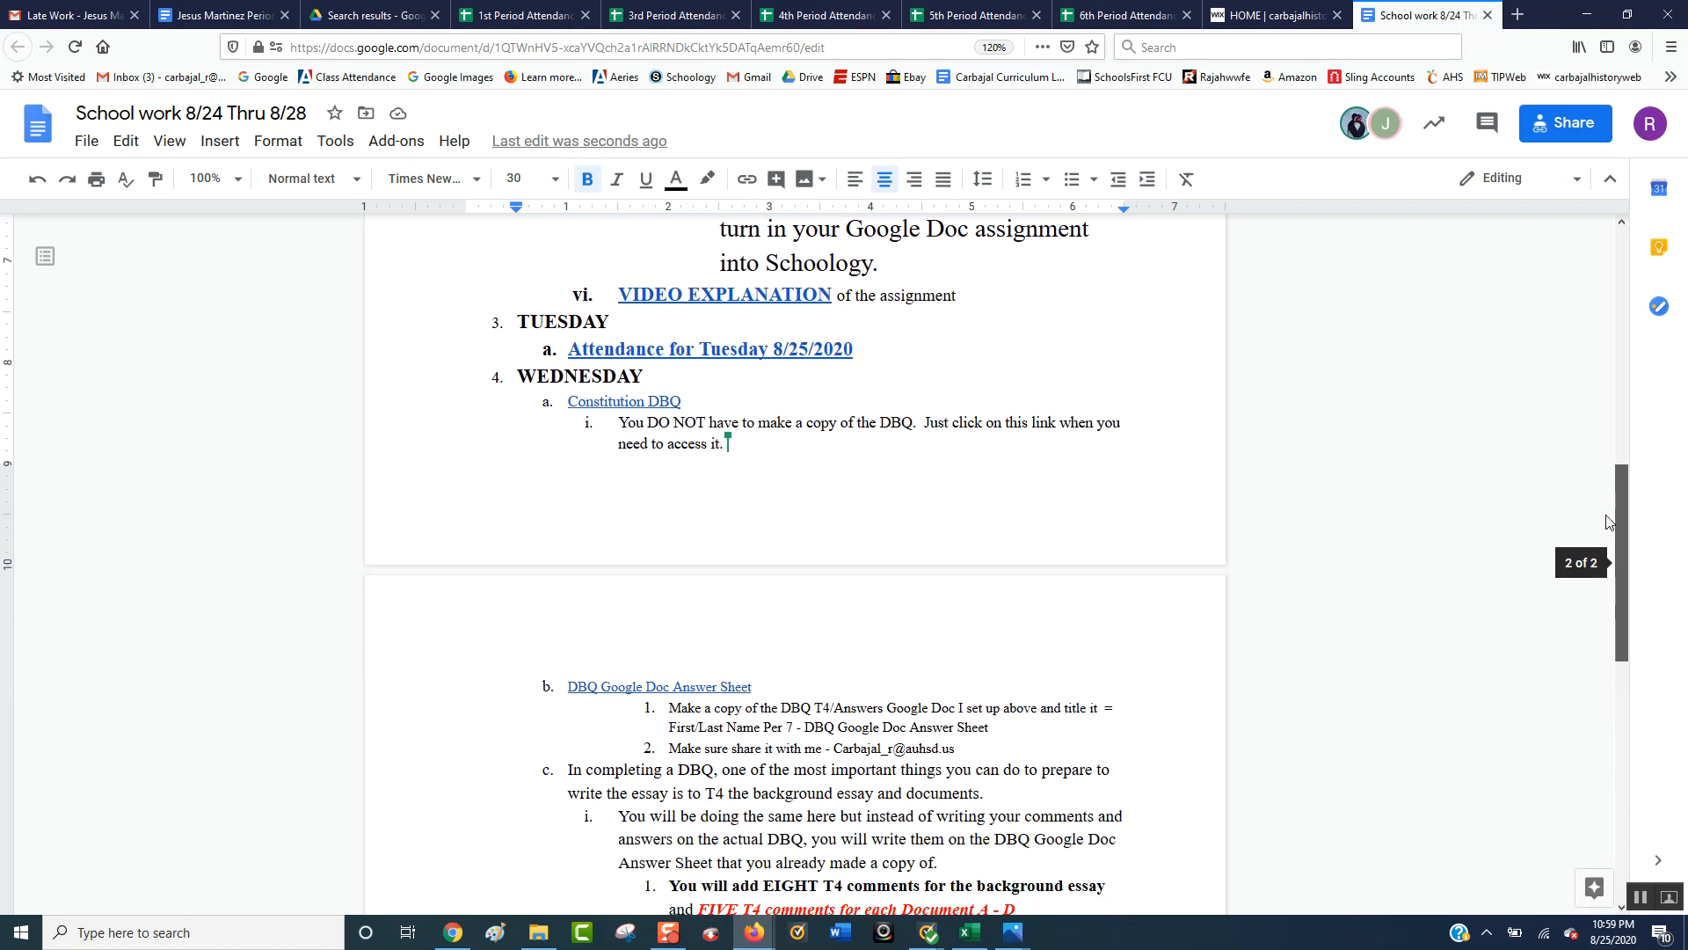
scroll("down", 3)
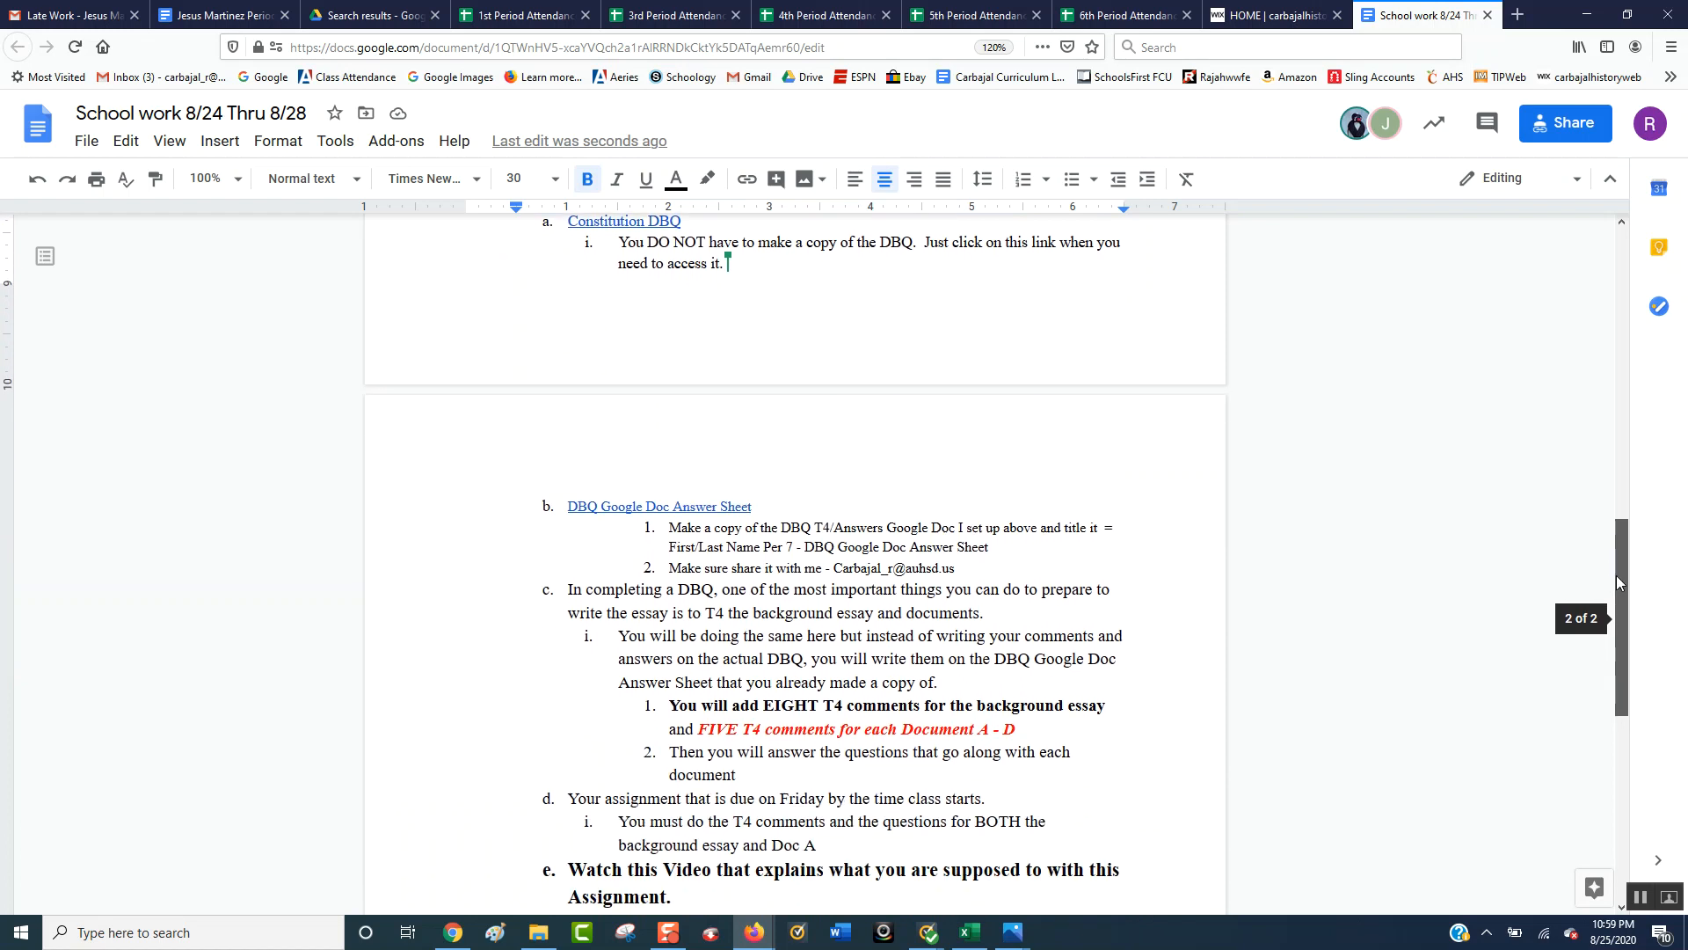
scroll("down", 3)
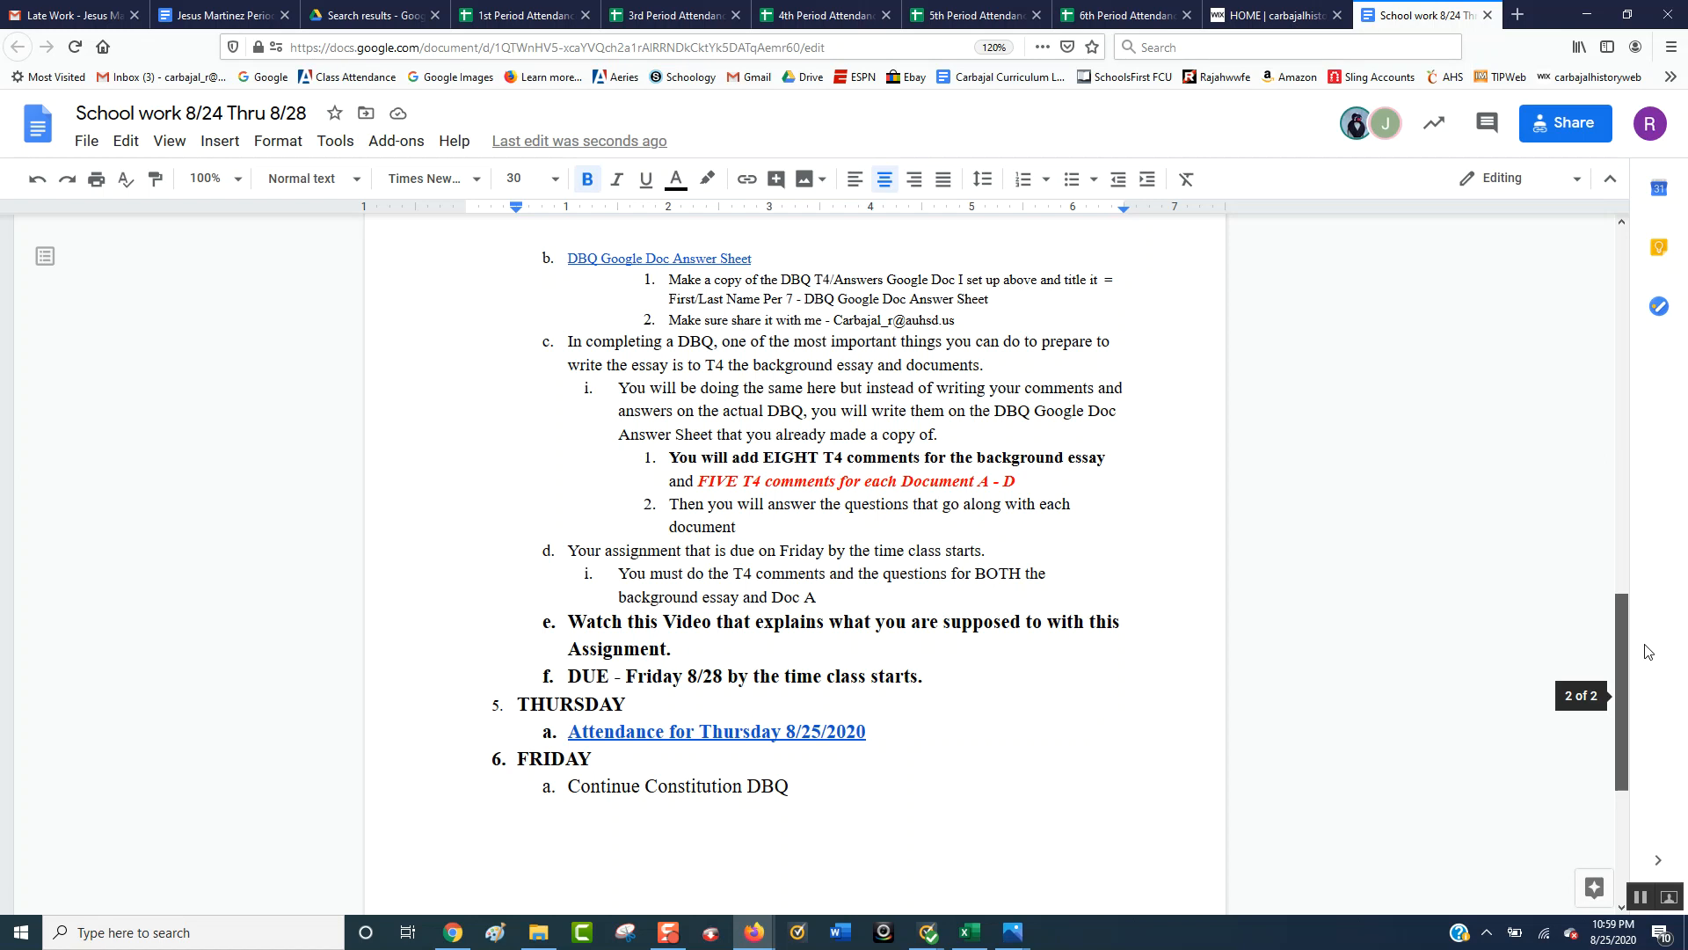
scroll("up", 3)
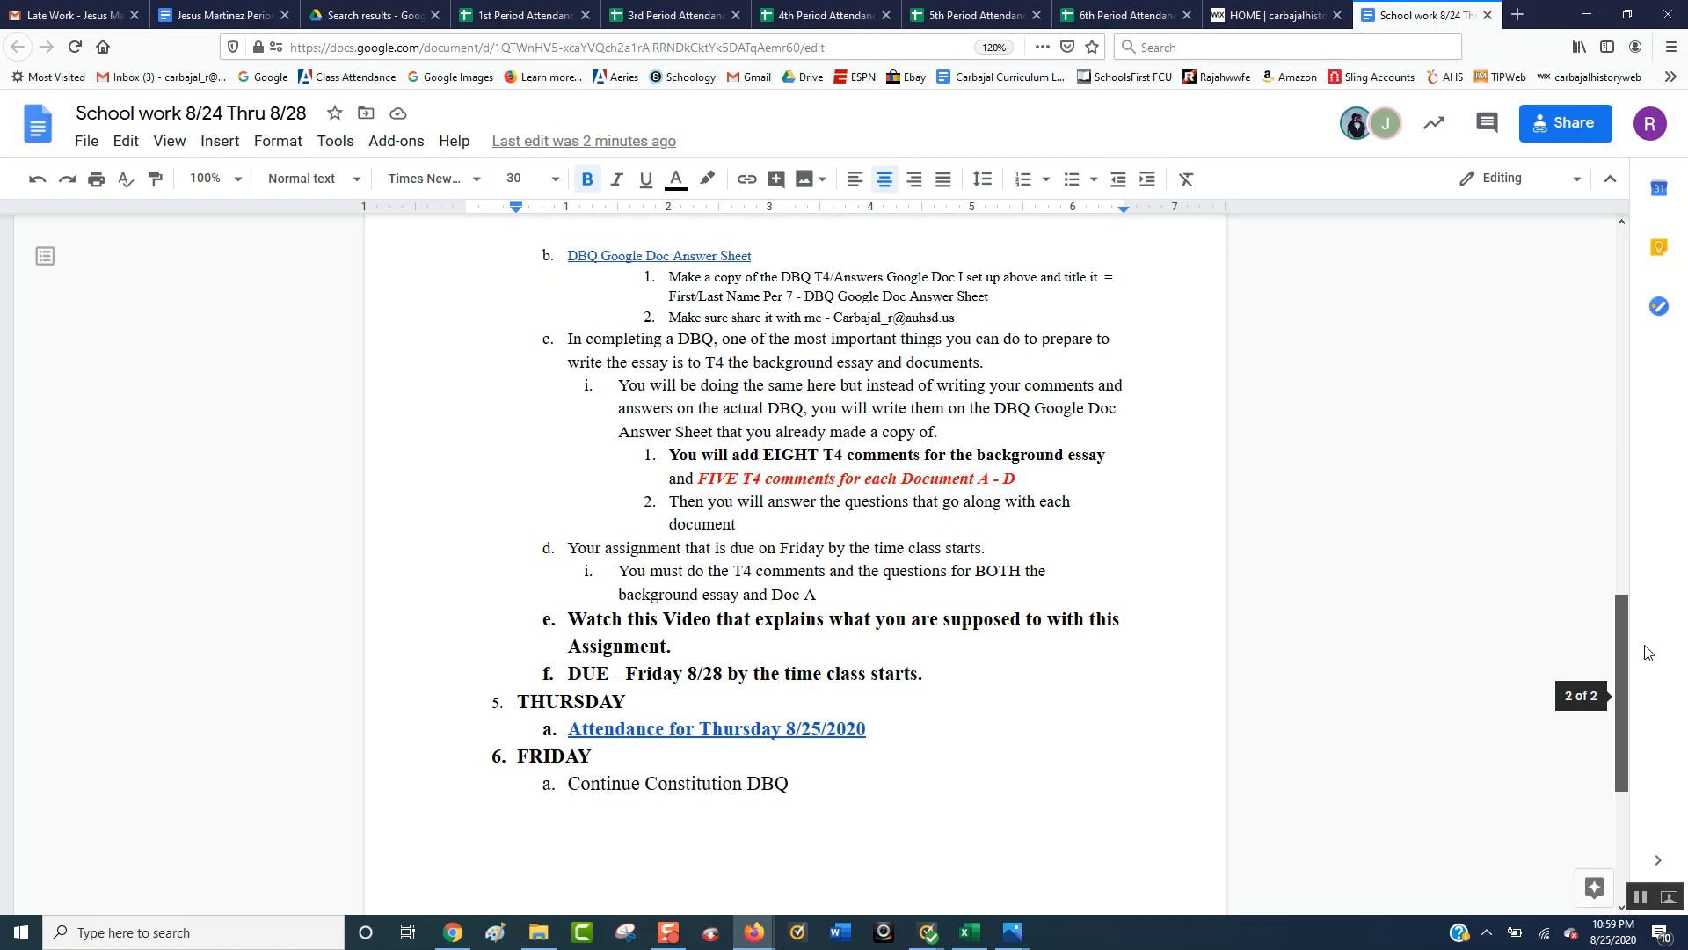
scroll("down", 3)
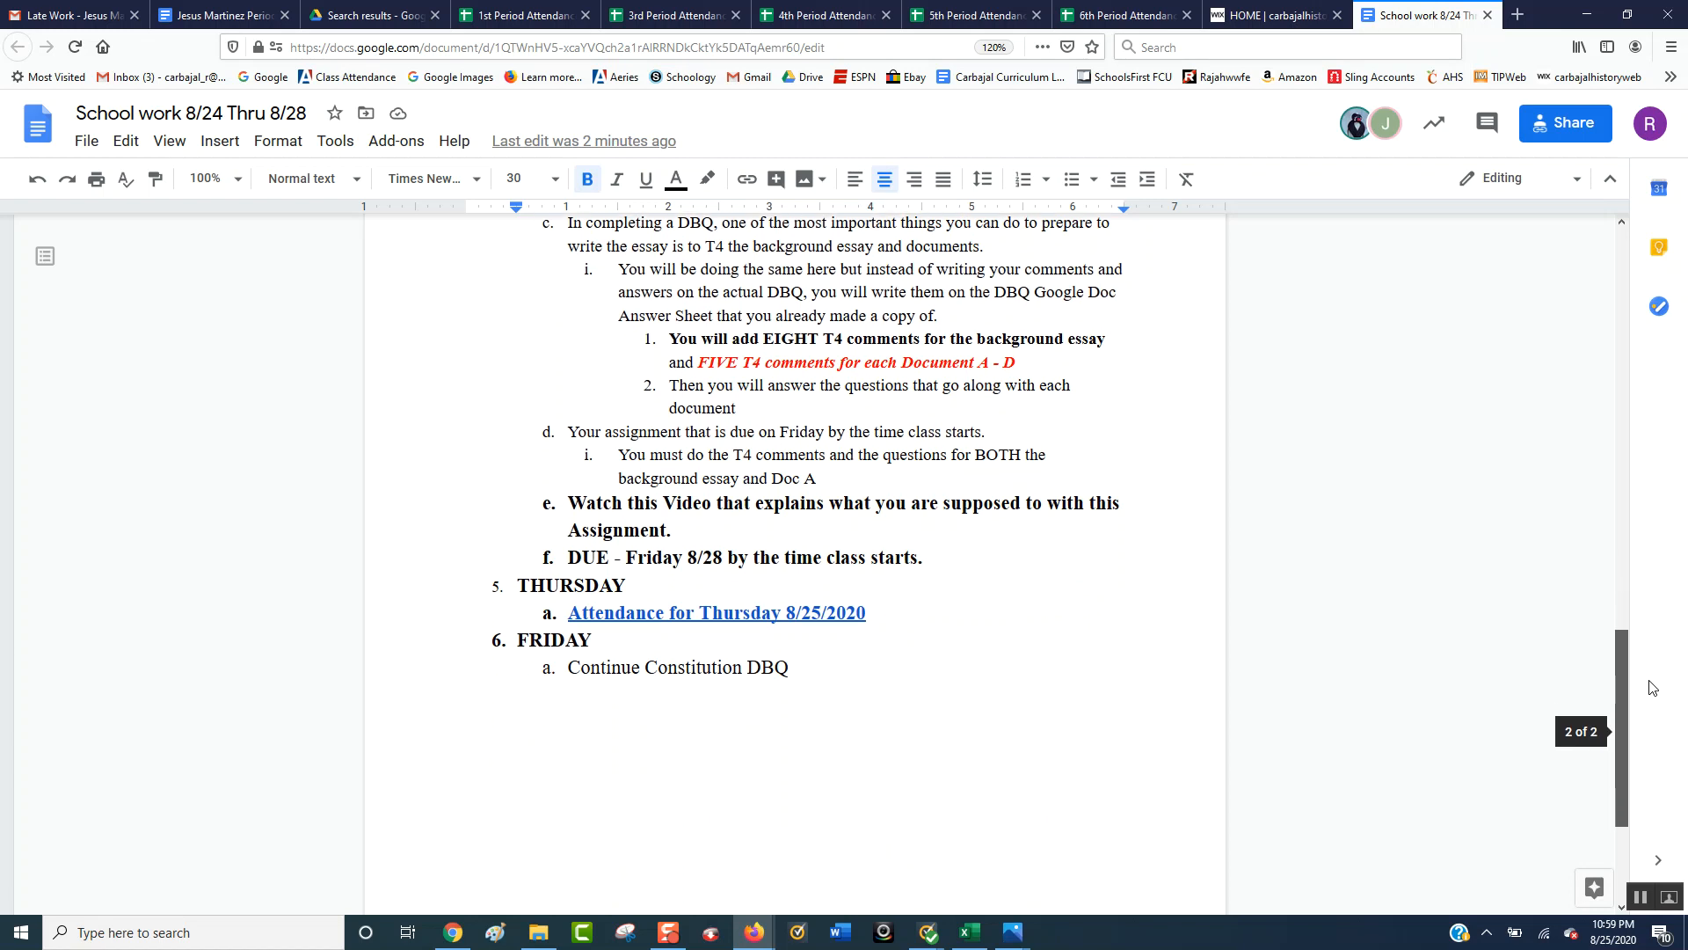
scroll("up", 3)
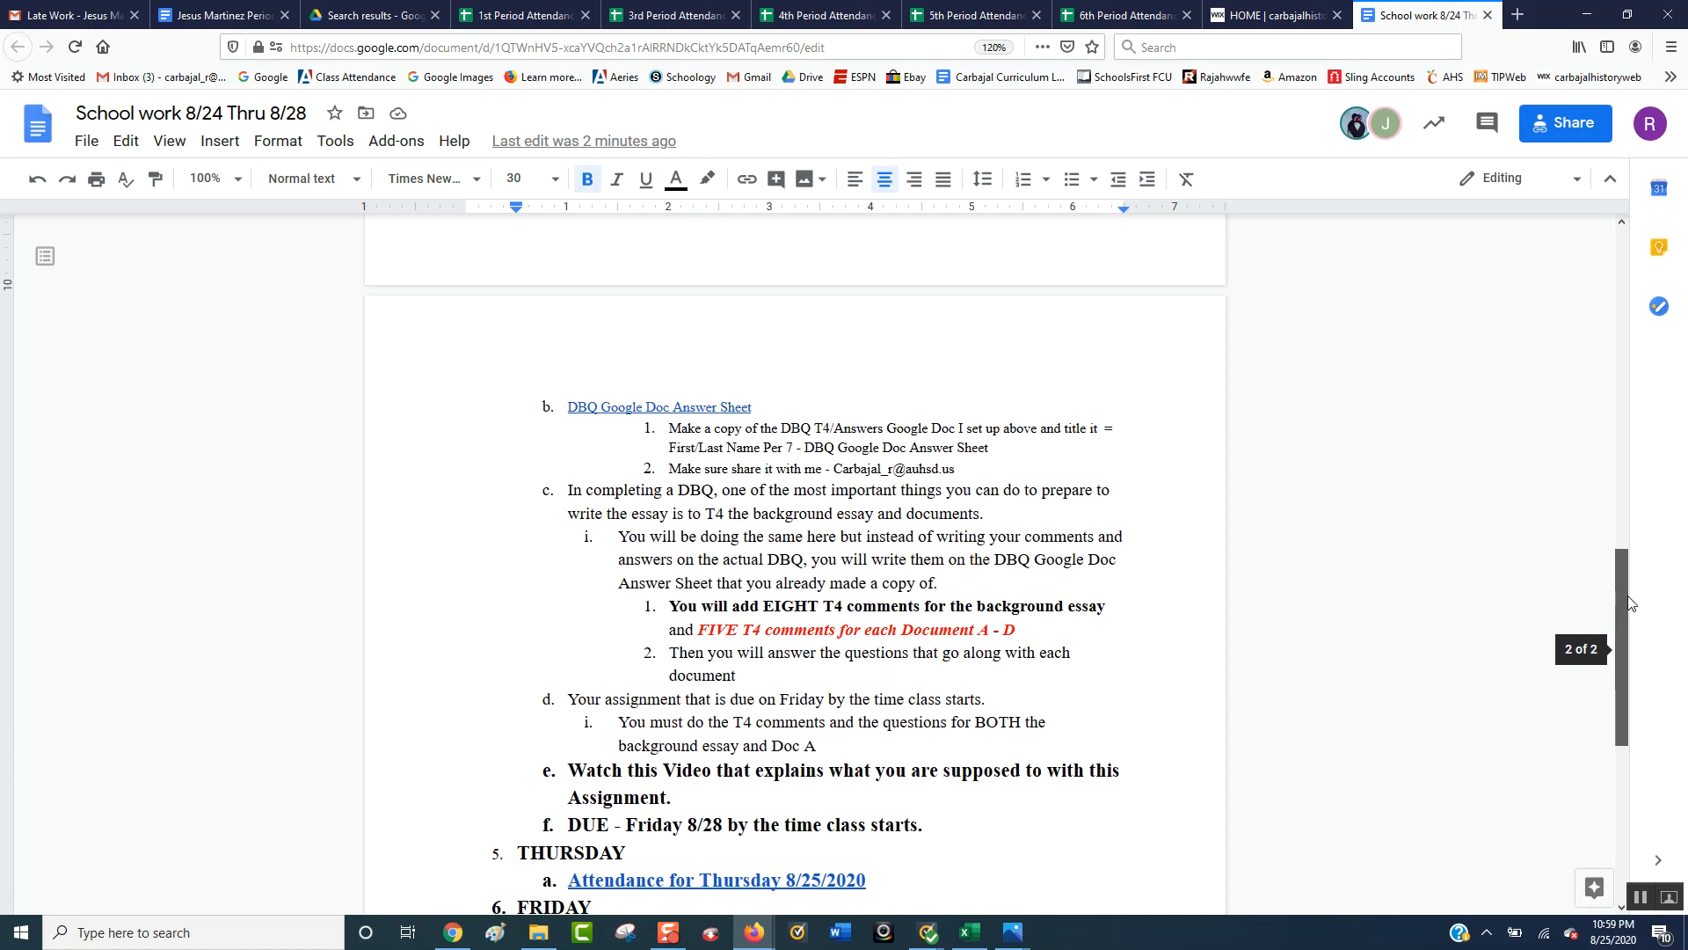
scroll("up", 3)
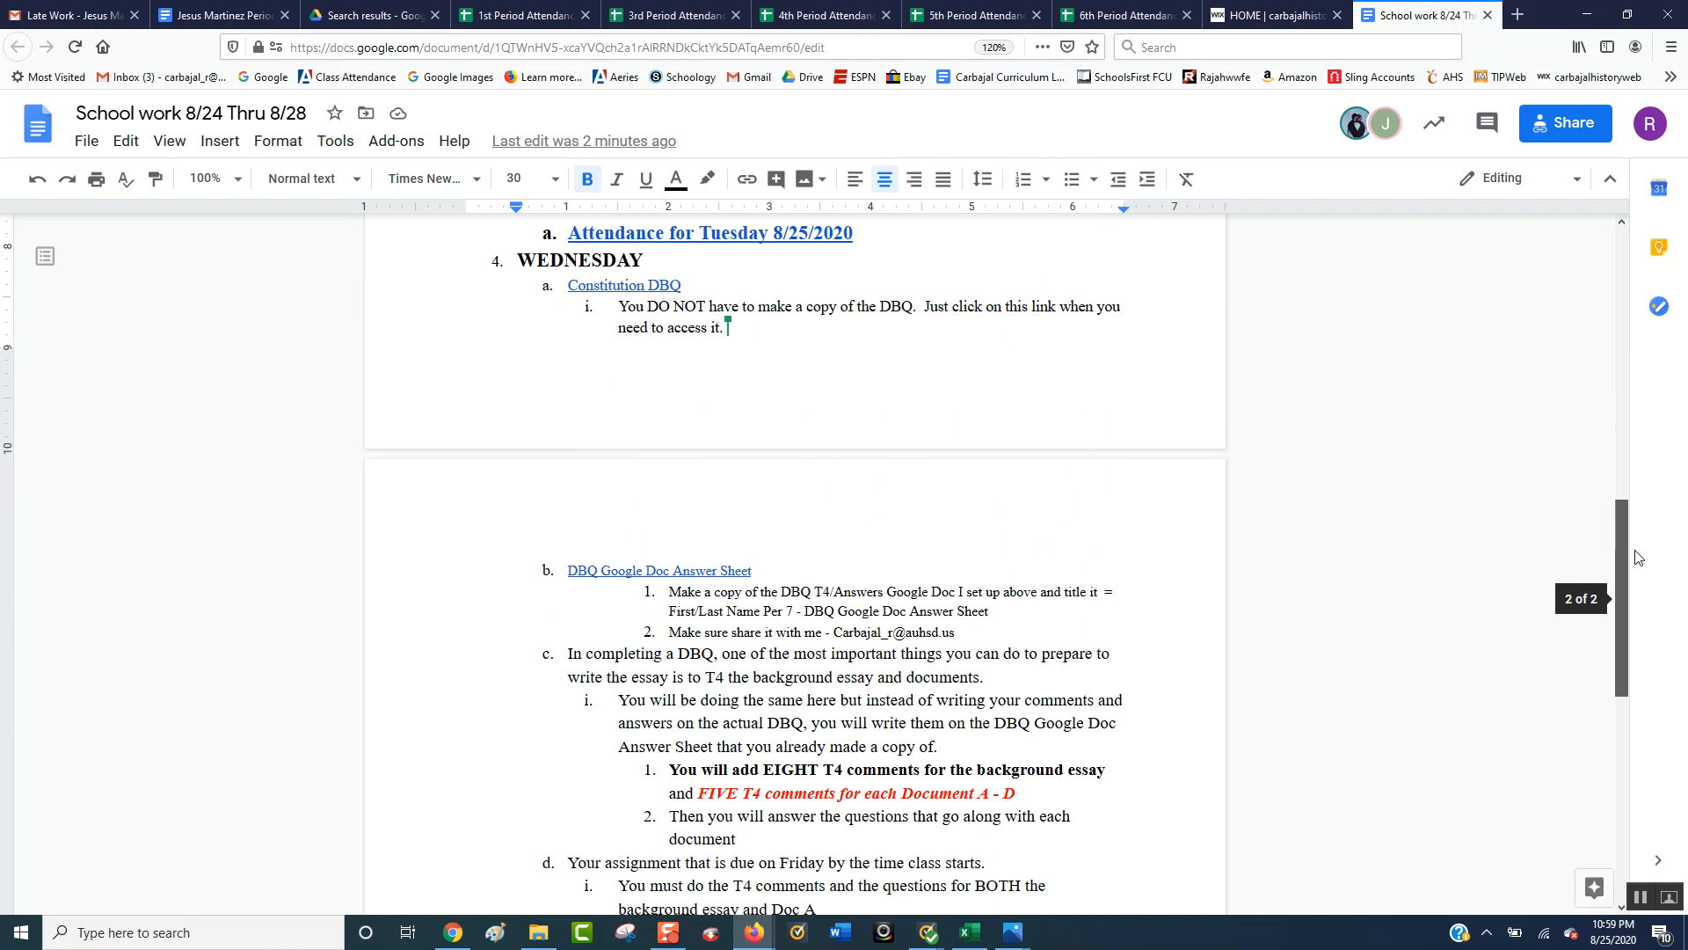
scroll("down", 3)
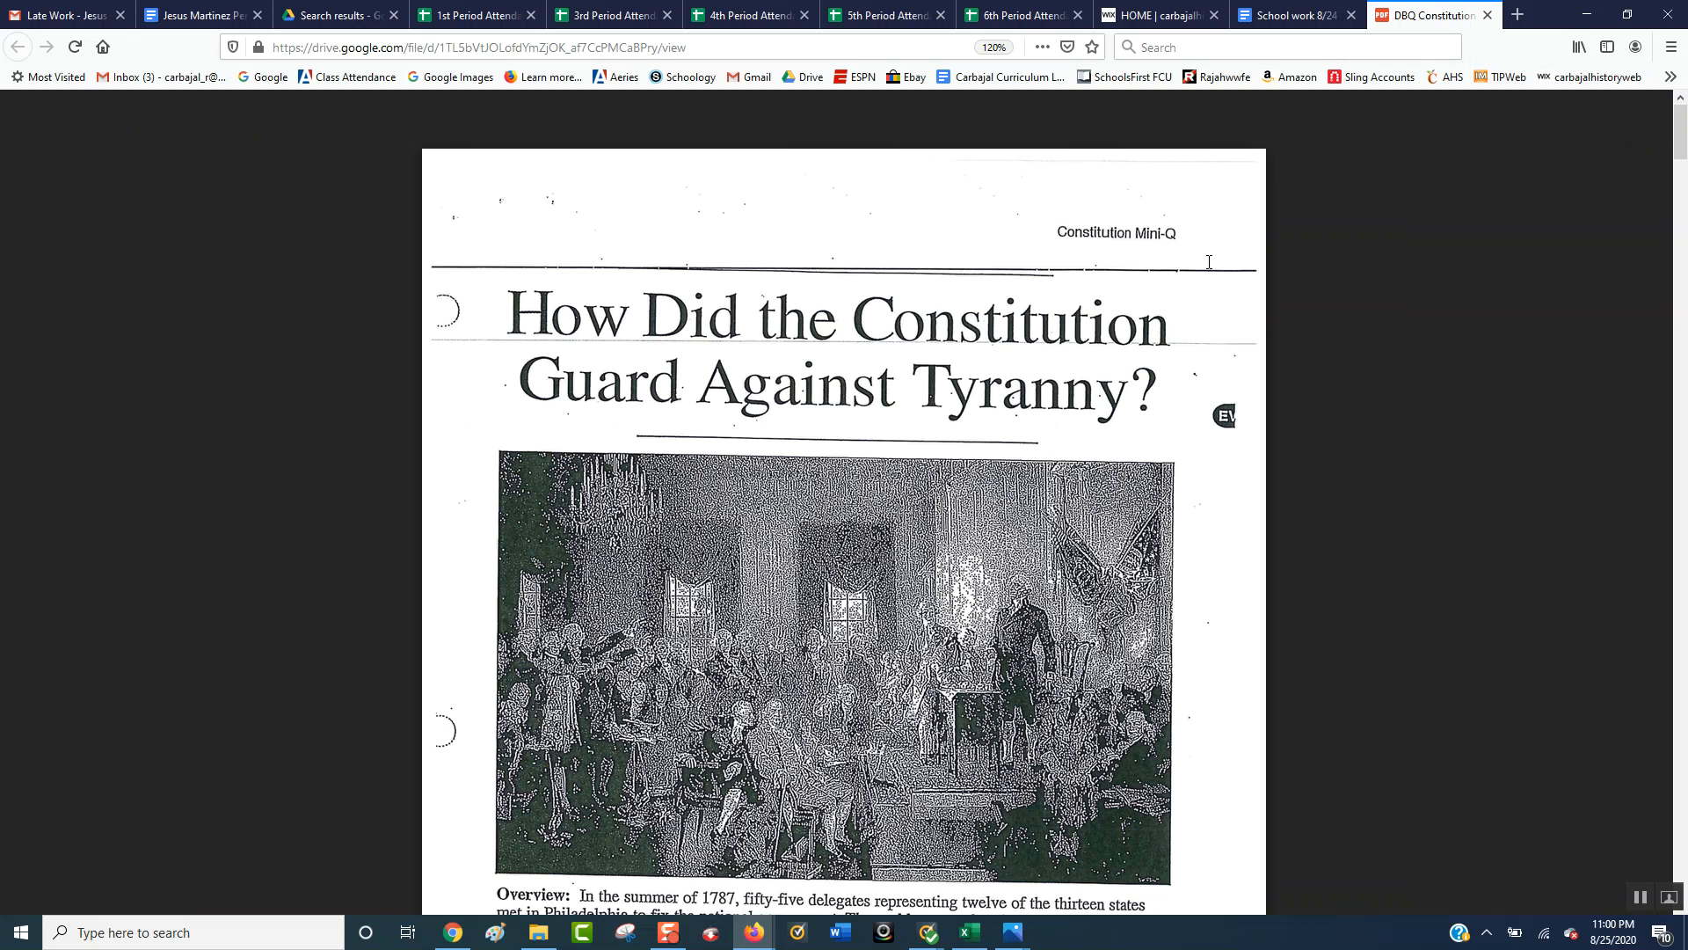
mouse_move(1060, 304)
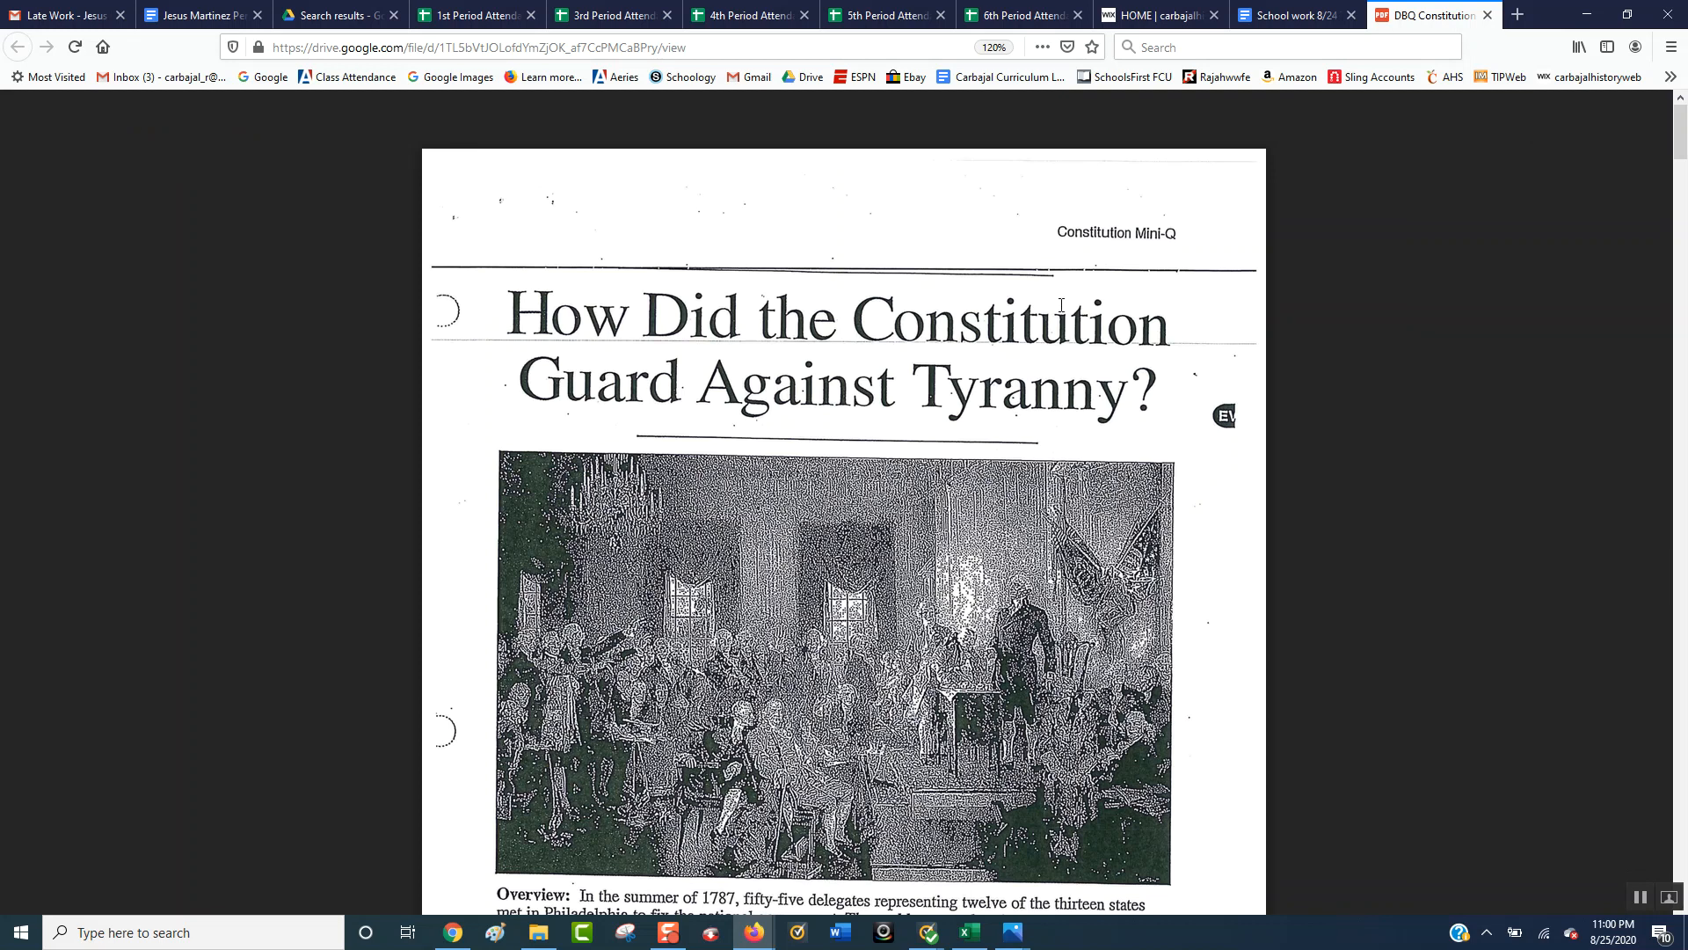
mouse_move(919, 362)
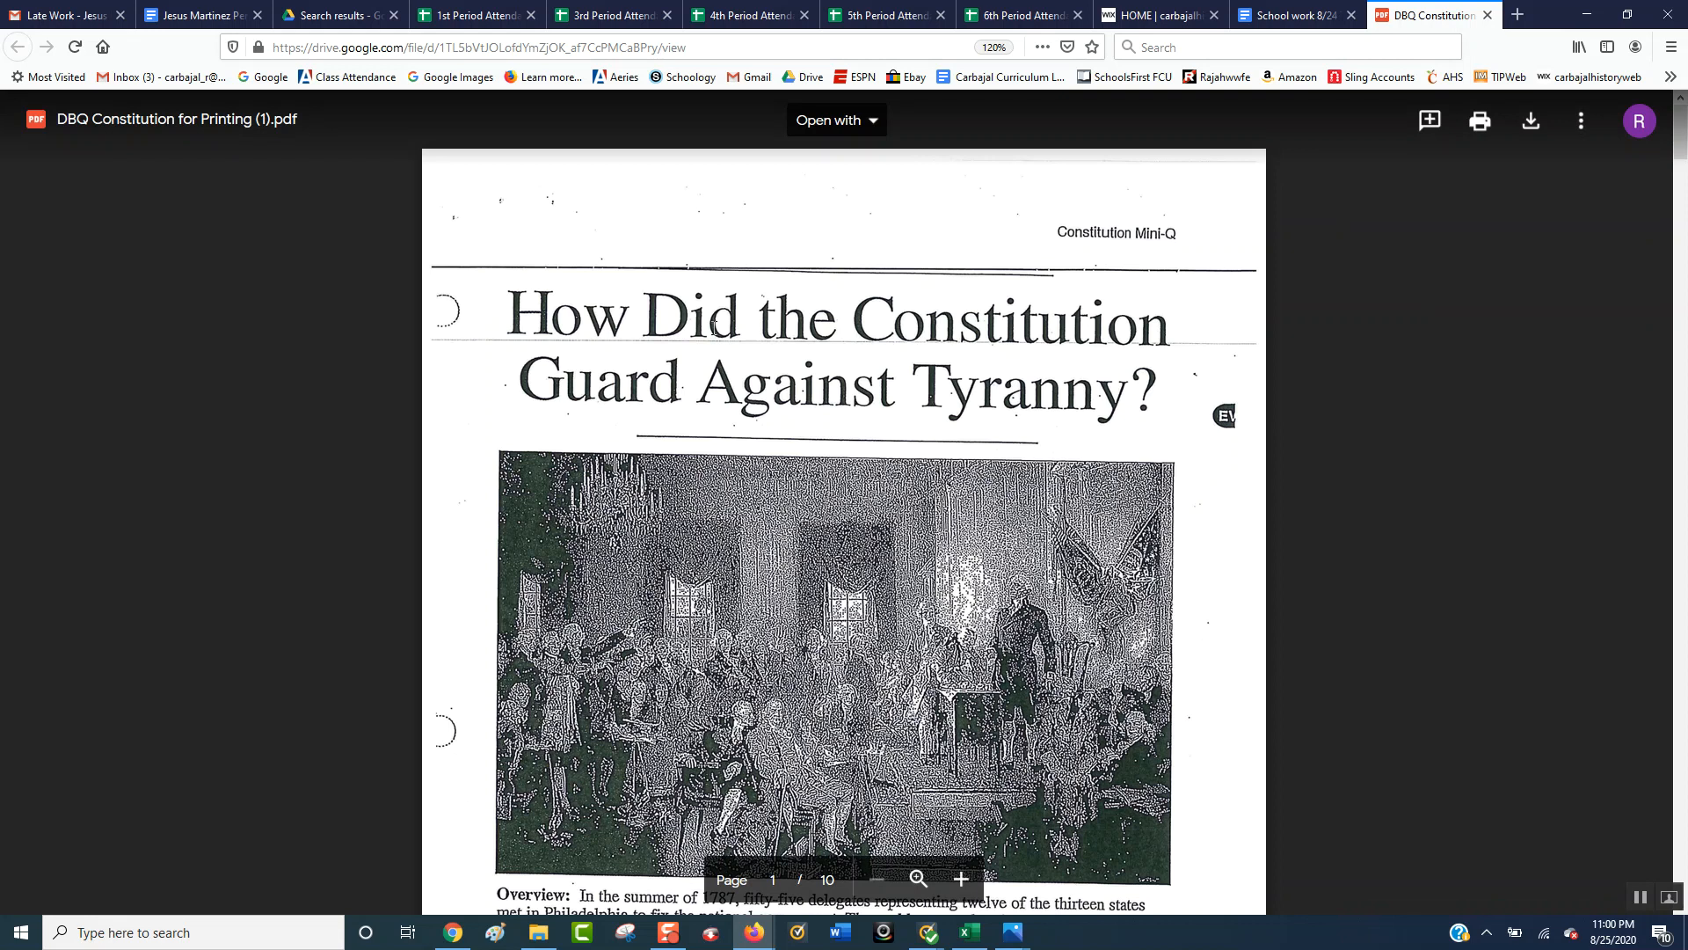
mouse_move(972, 418)
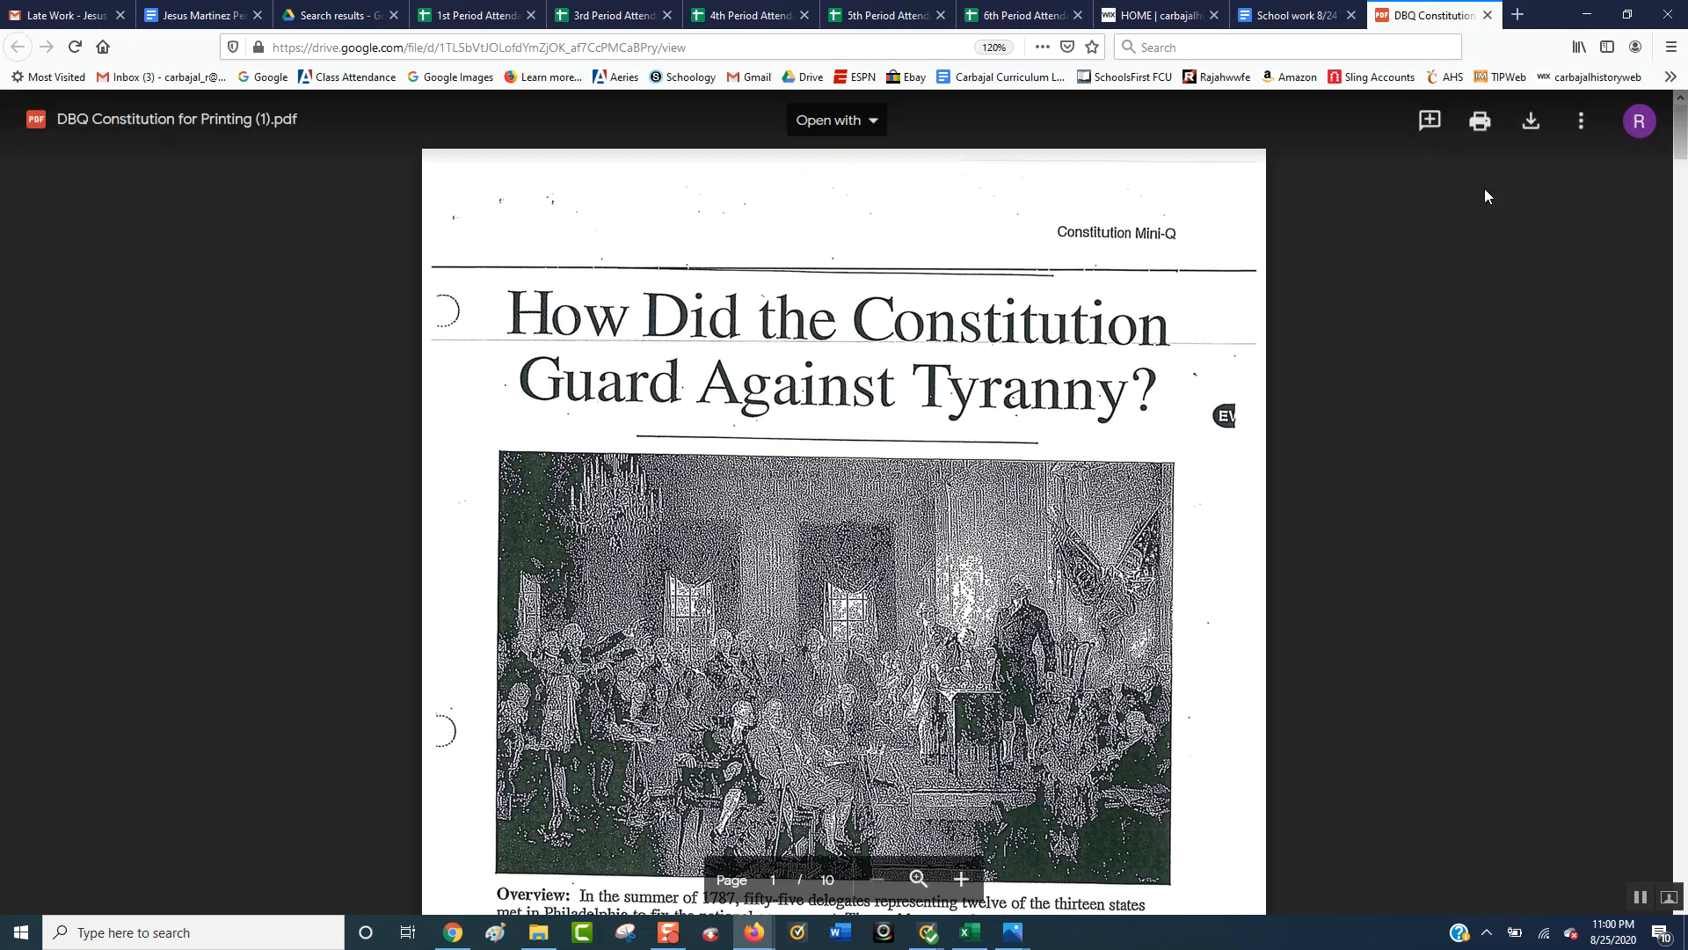
Scroll through the Constitution DBQ PDF pages down to Document B
scroll("down", 3)
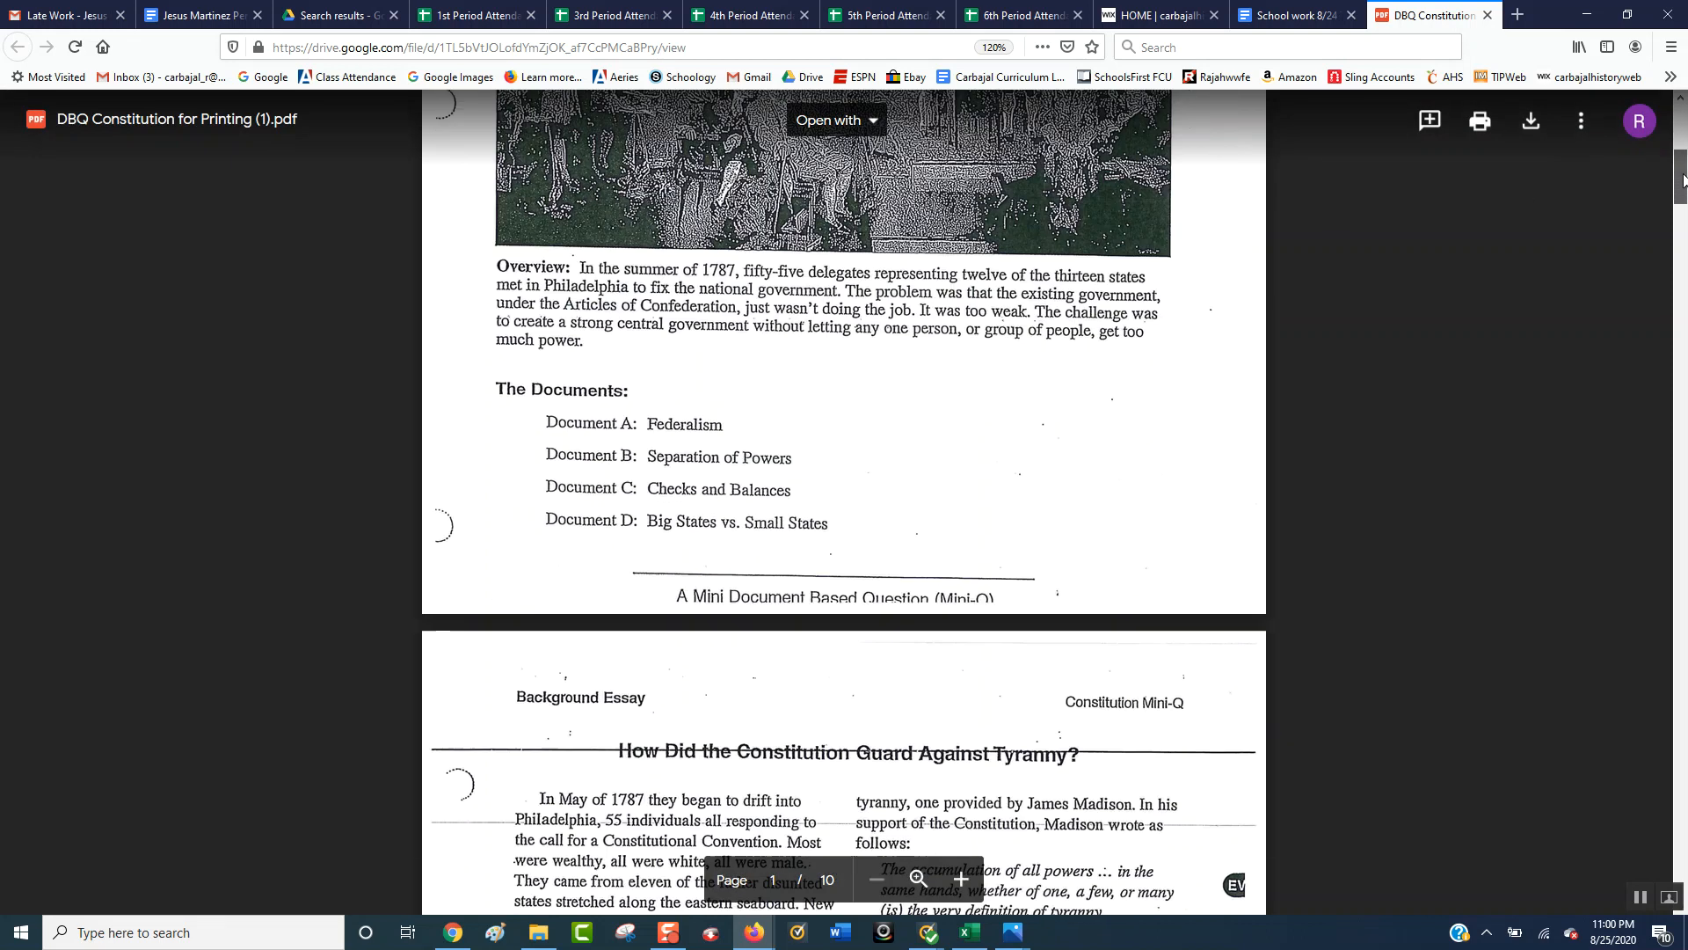
scroll("down", 3)
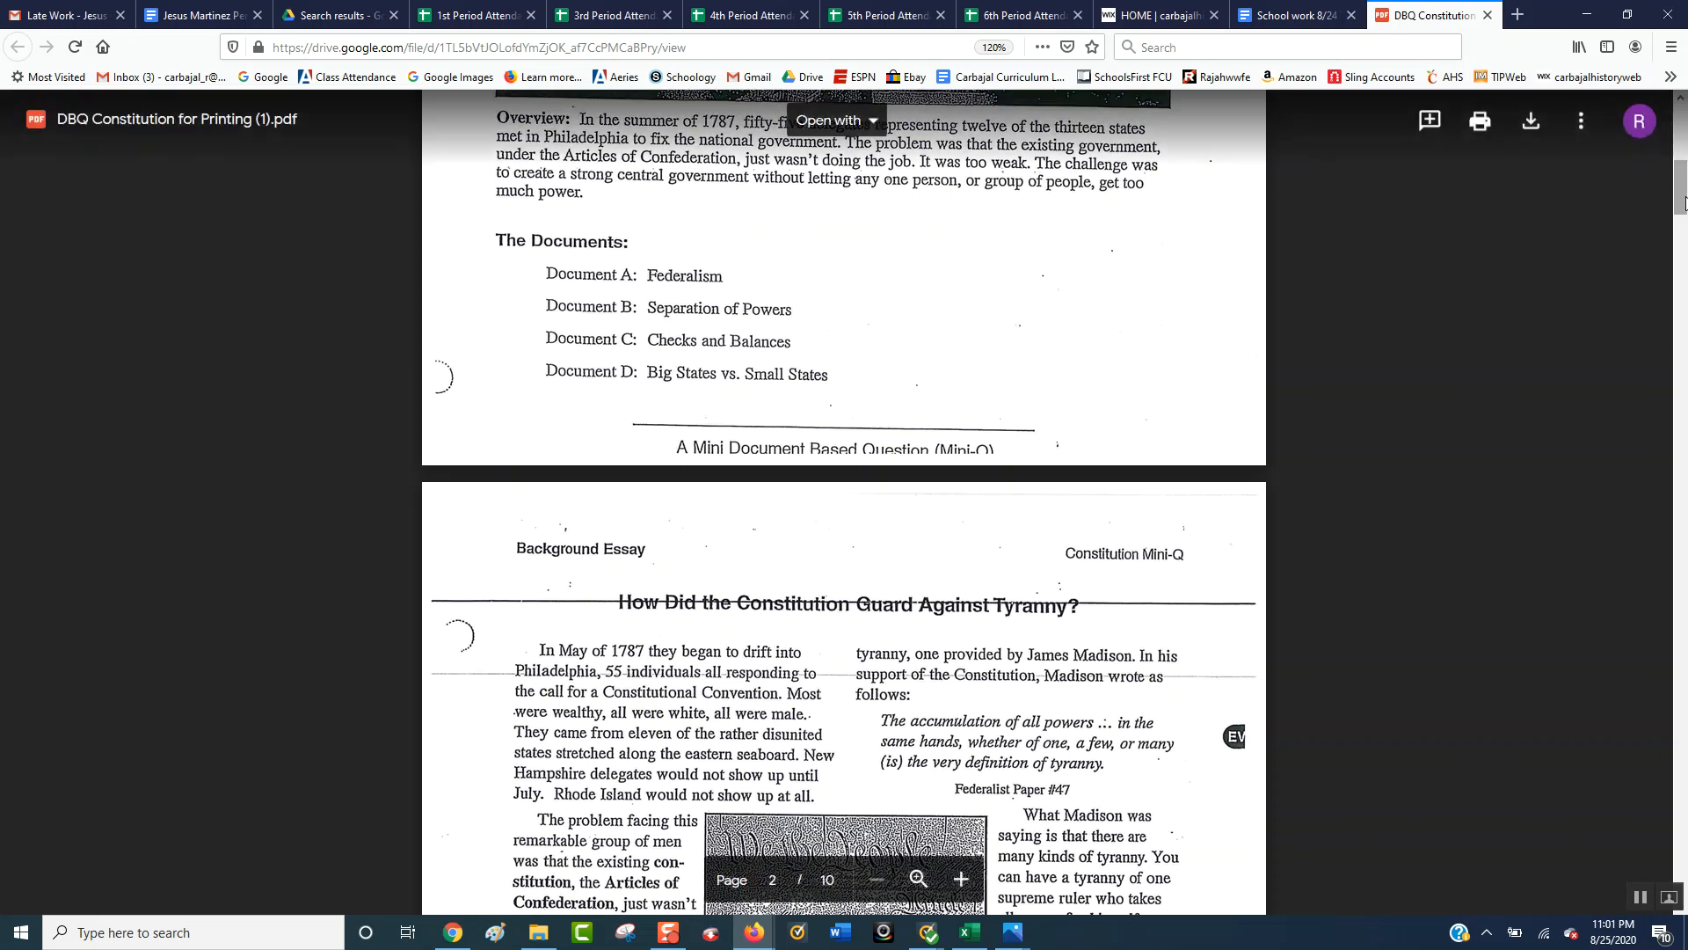
scroll("down", 3)
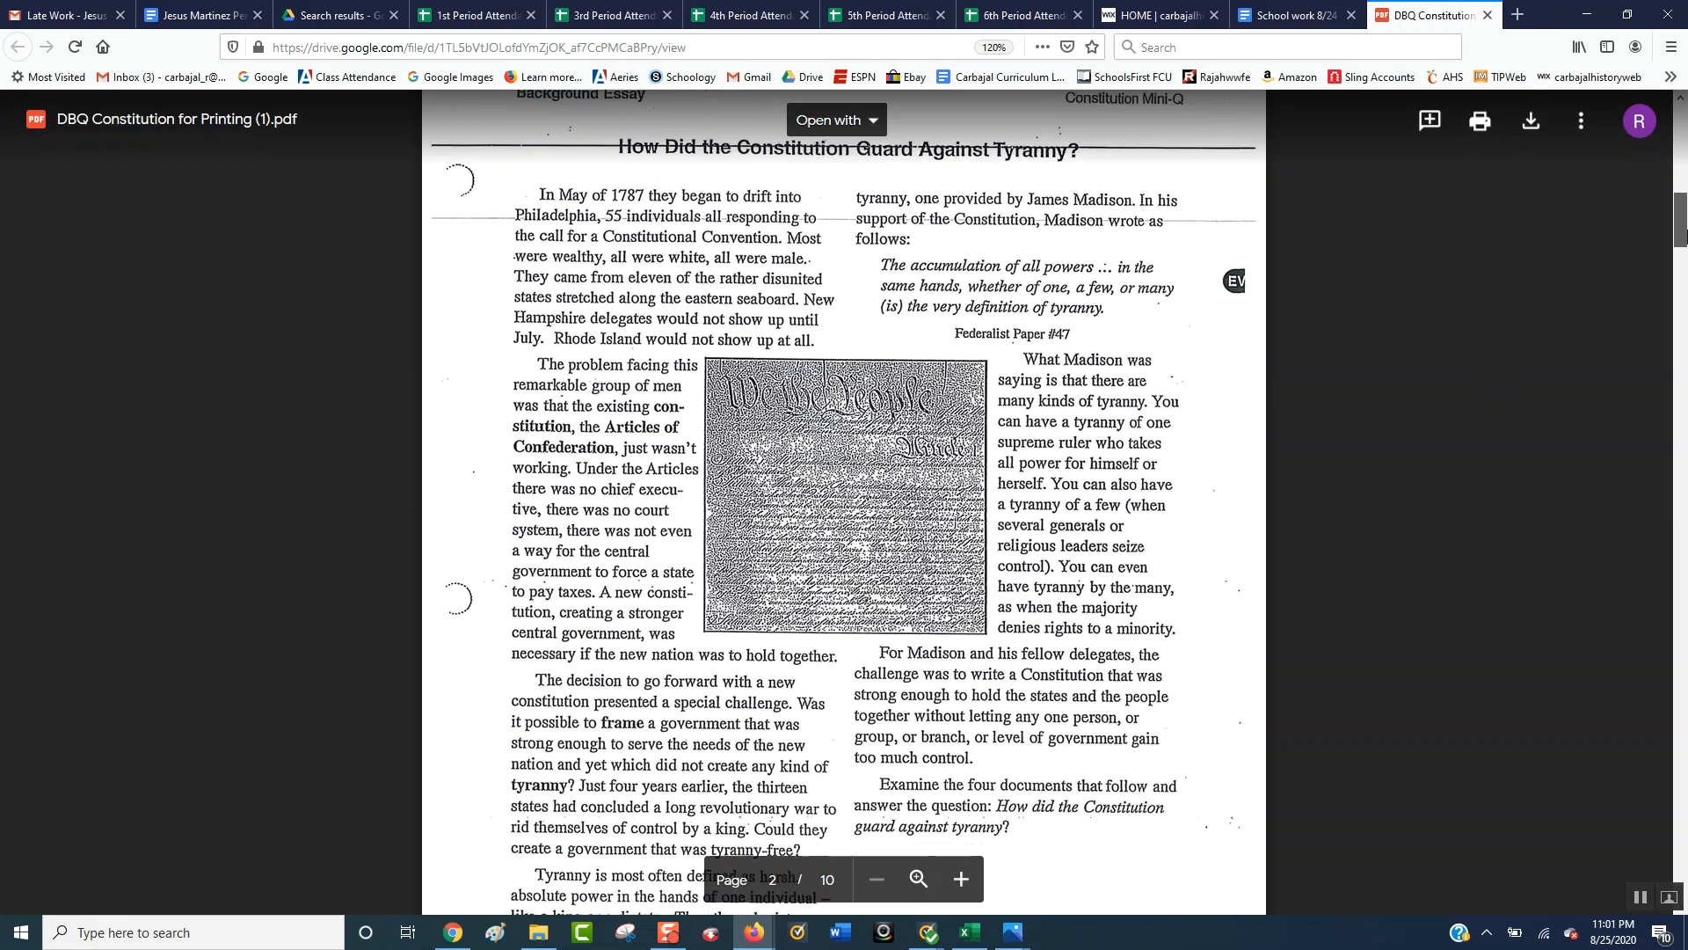
scroll("down", 3)
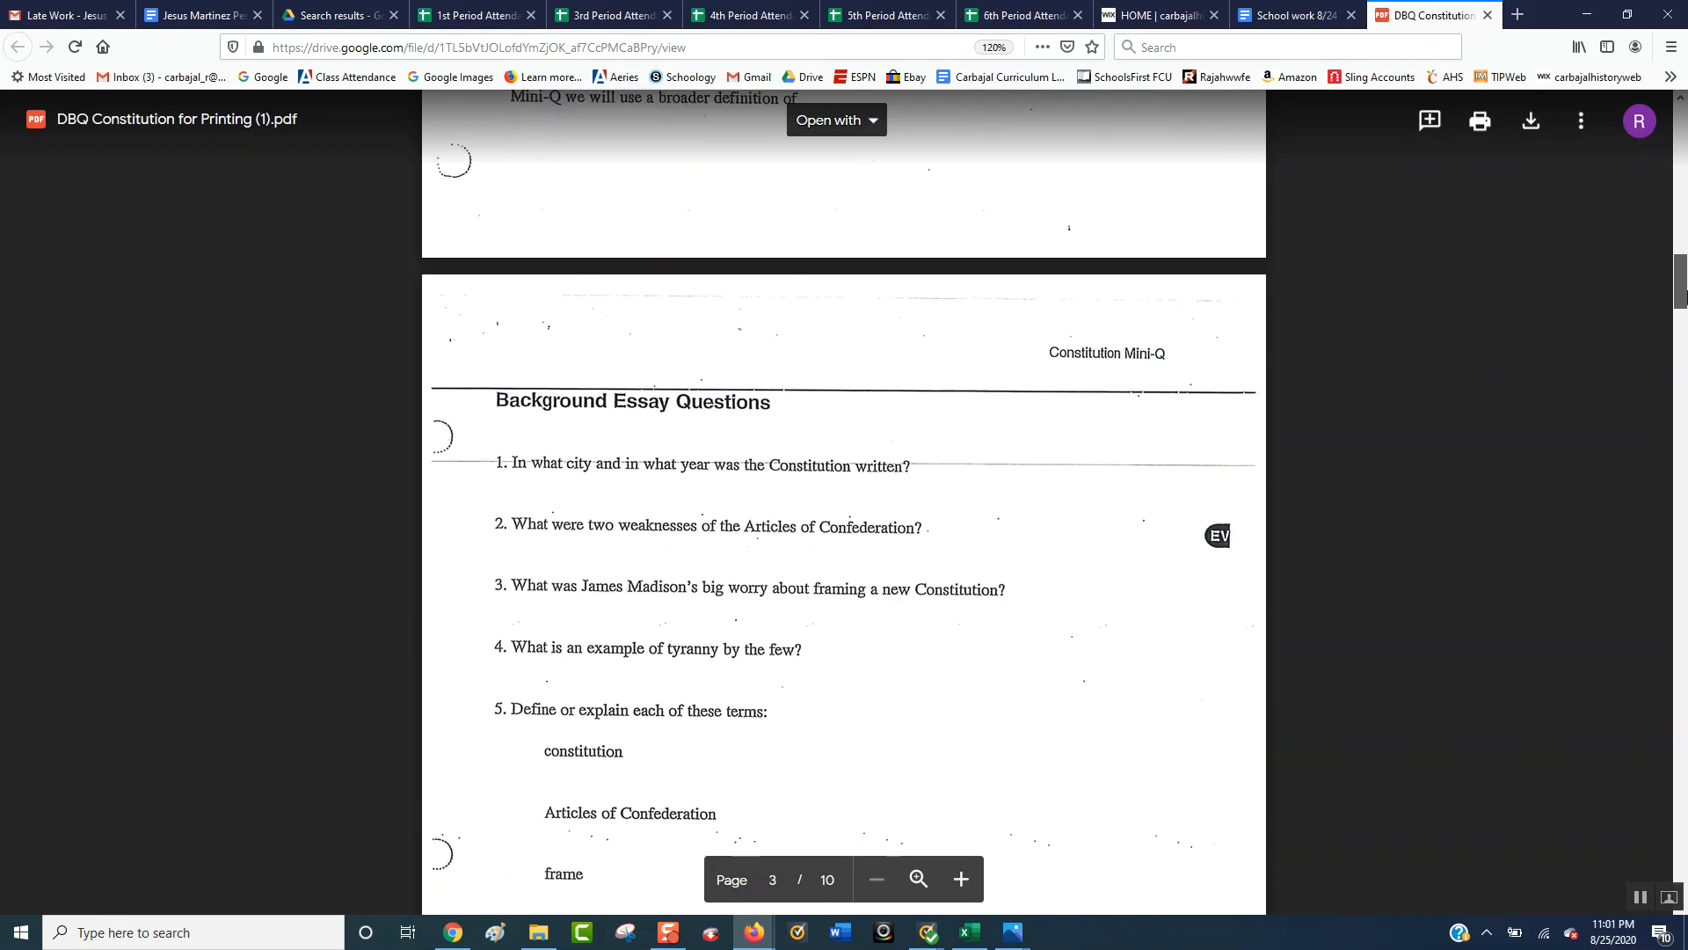
scroll("down", 3)
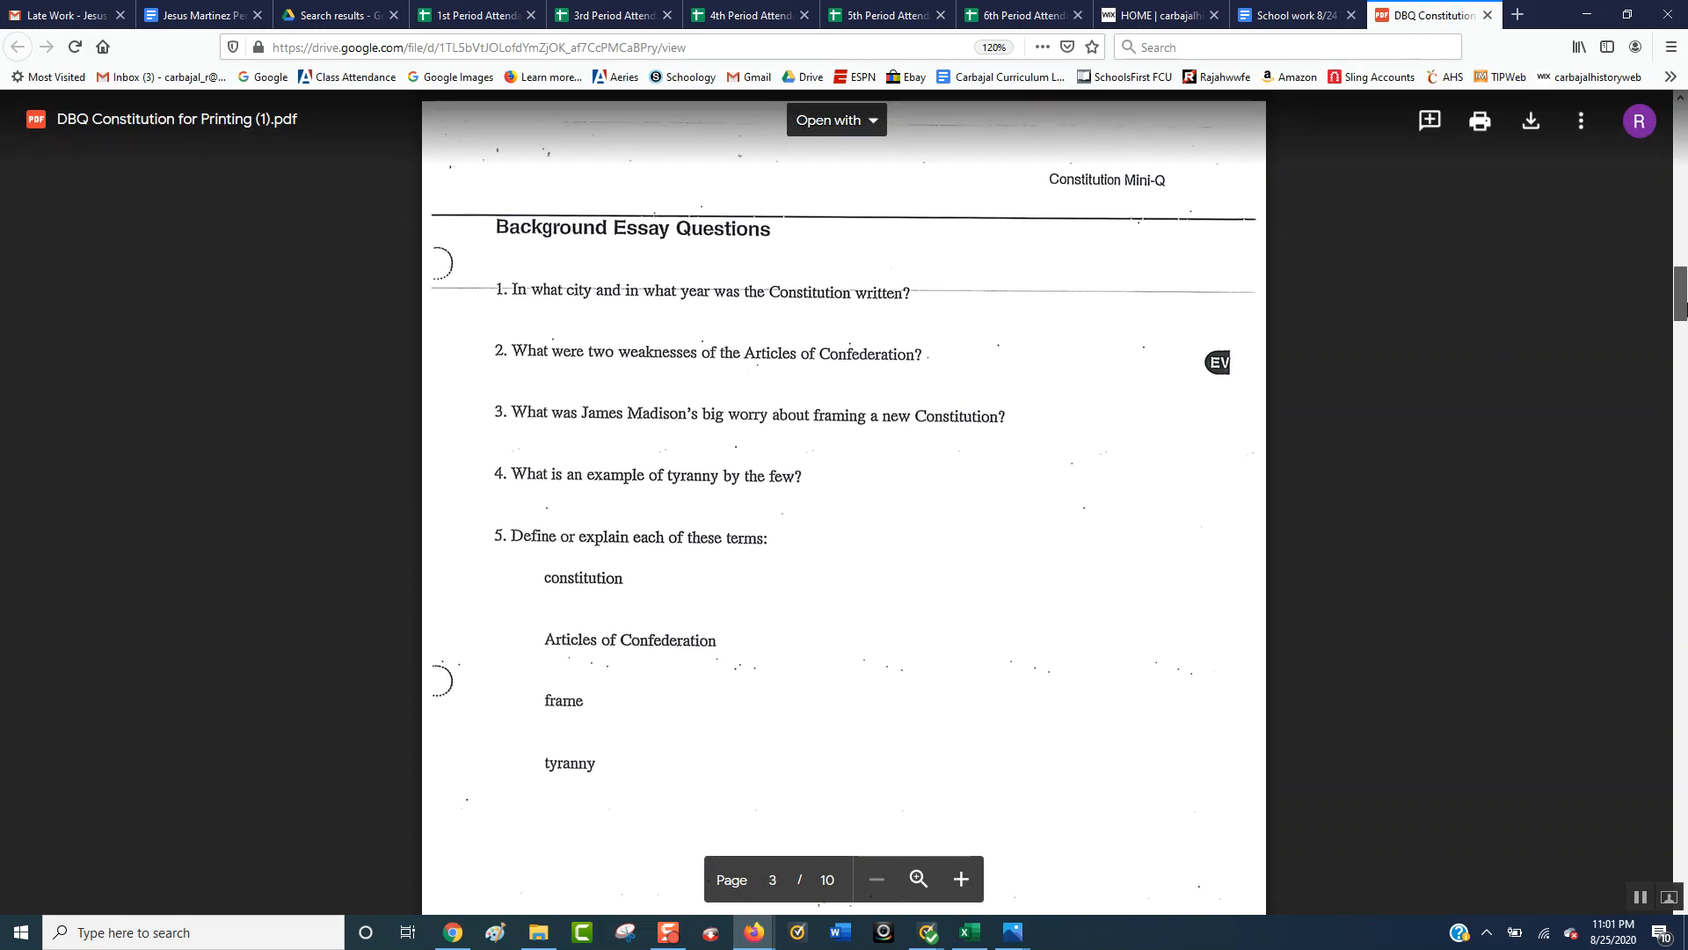
scroll("down", 3)
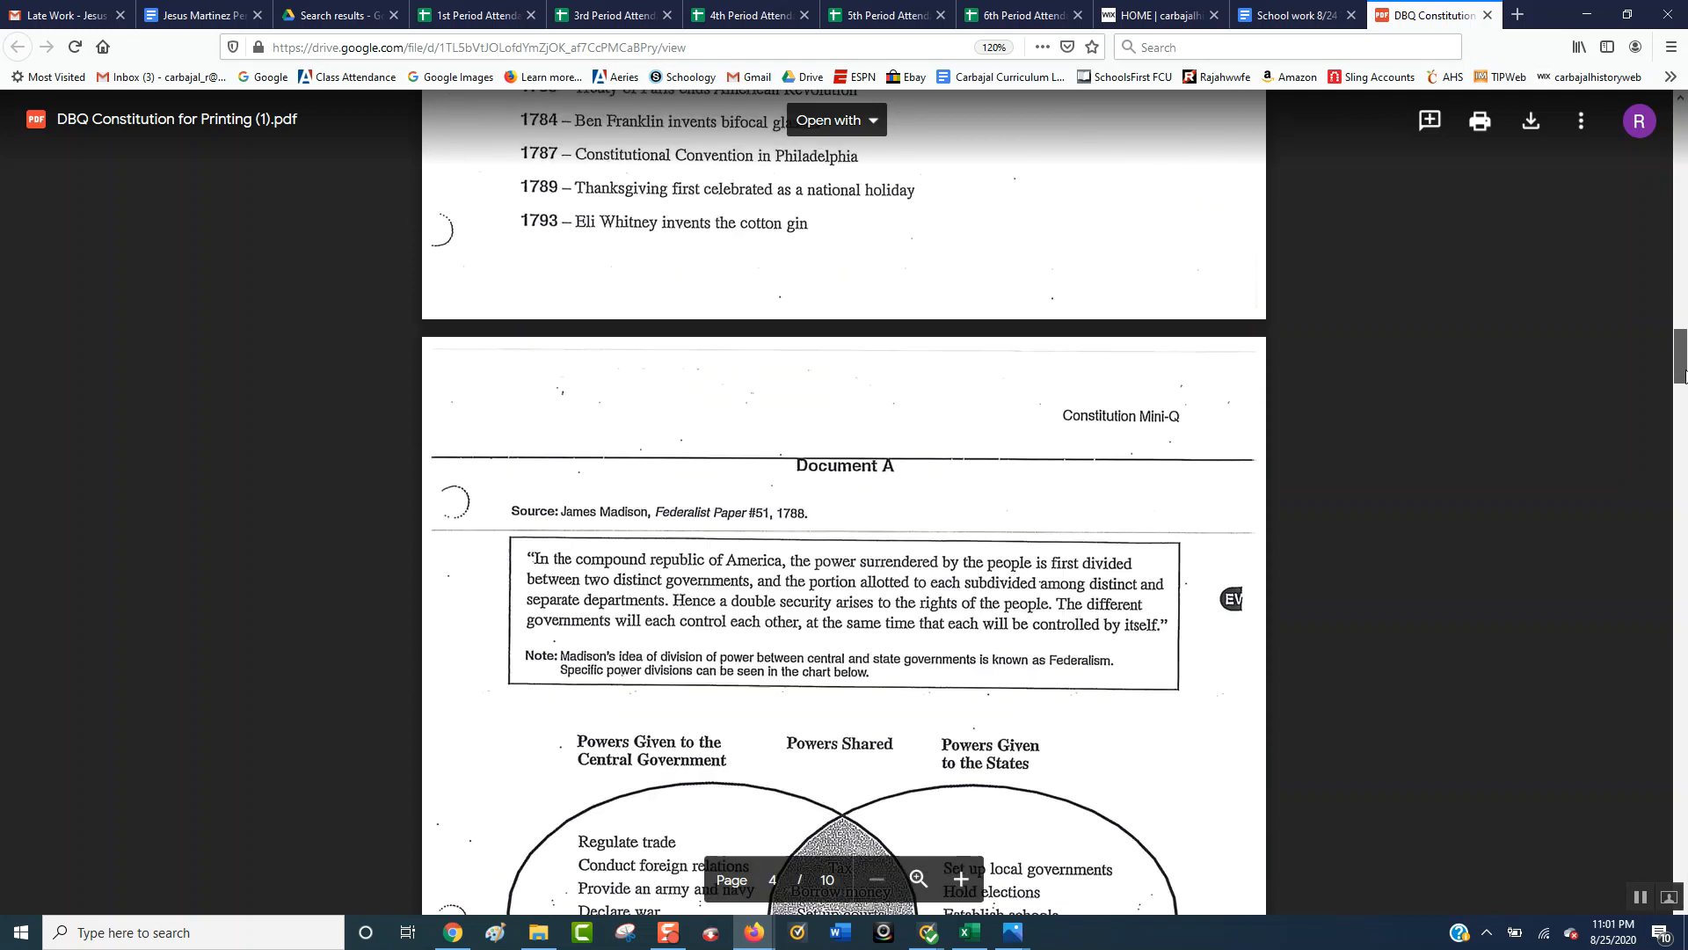
scroll("down", 3)
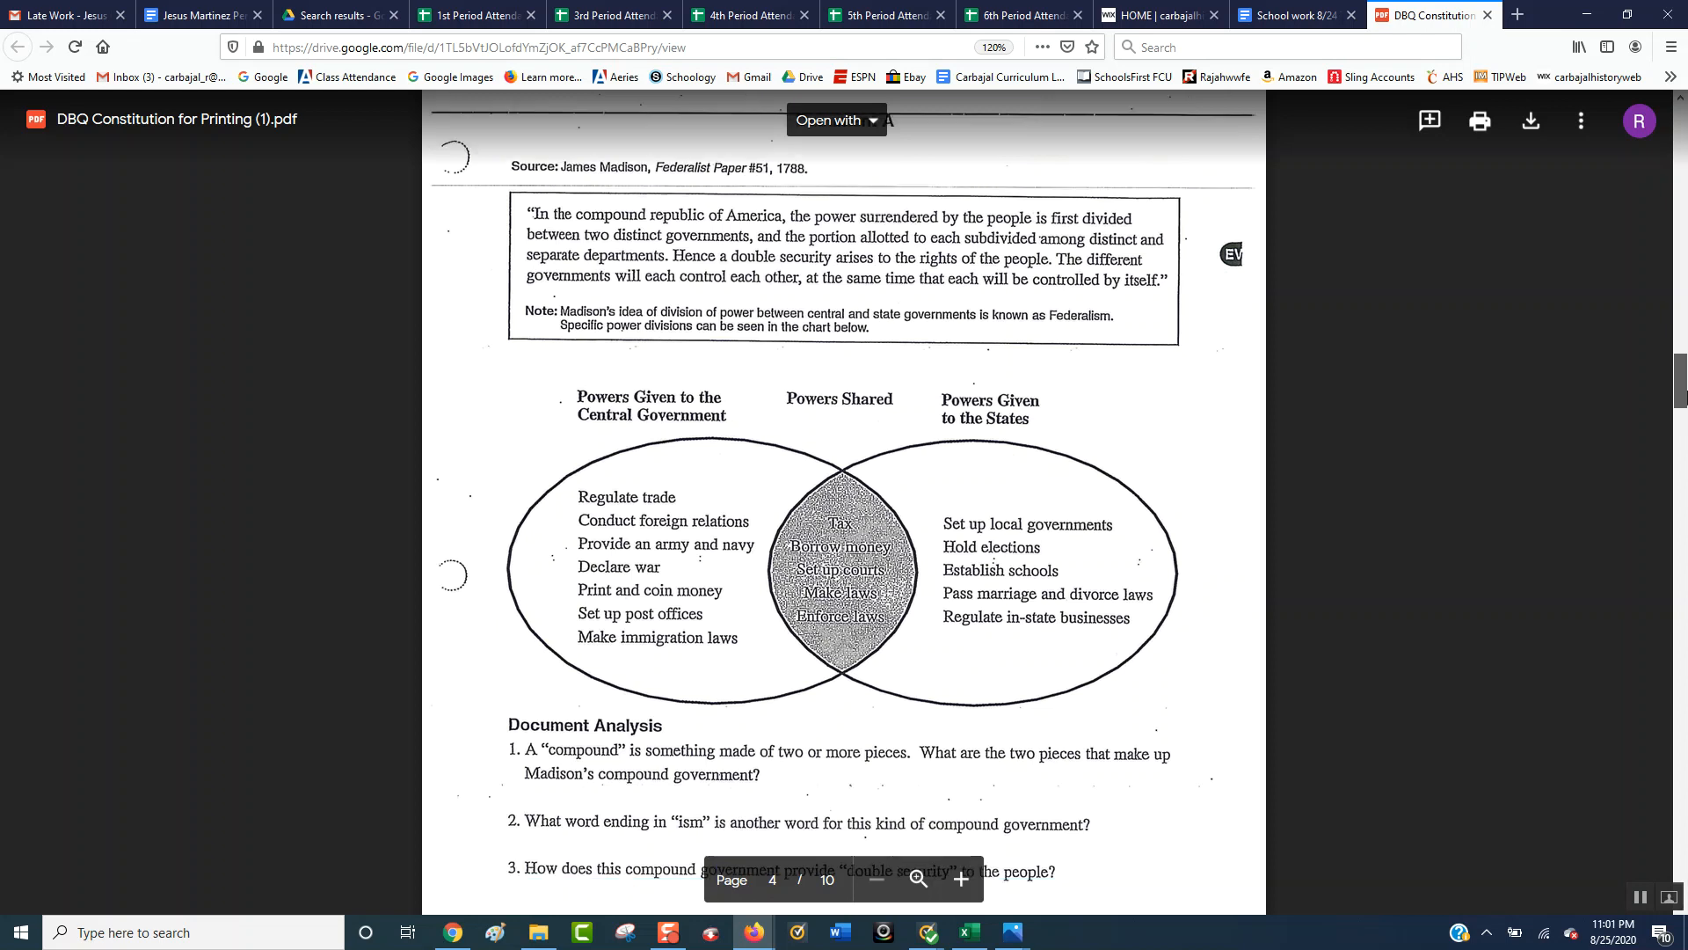
Continue through Document C of the PDF, then return to the School work 8/24 Thru 8/28 document
scroll("down", 3)
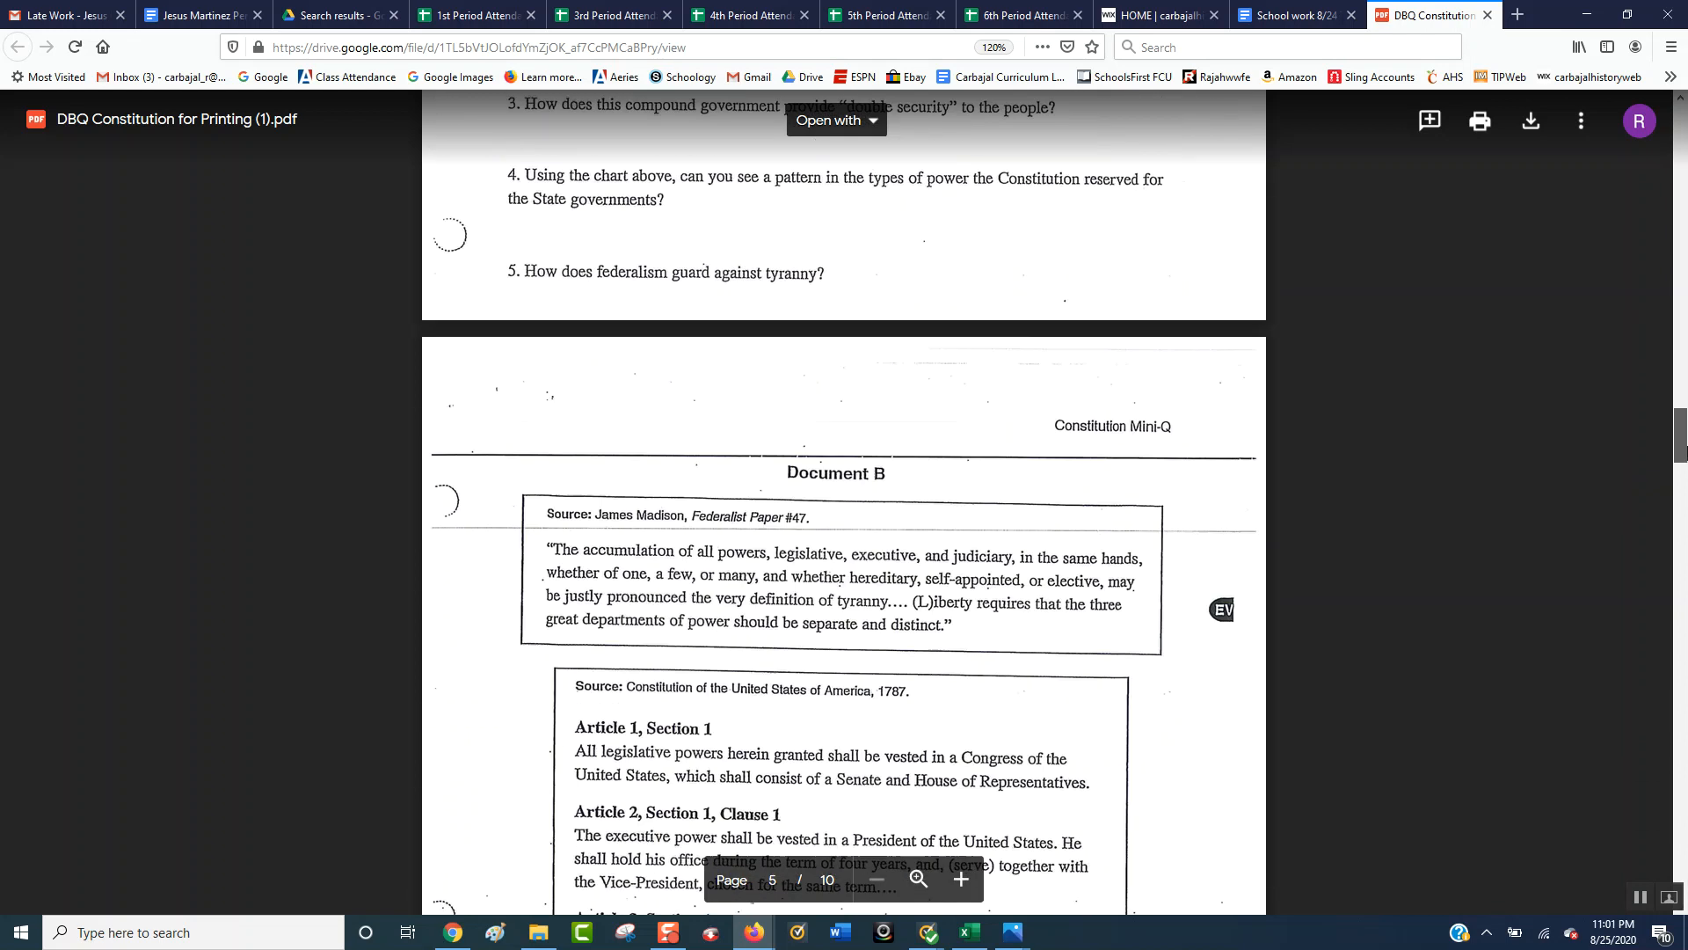
scroll("down", 3)
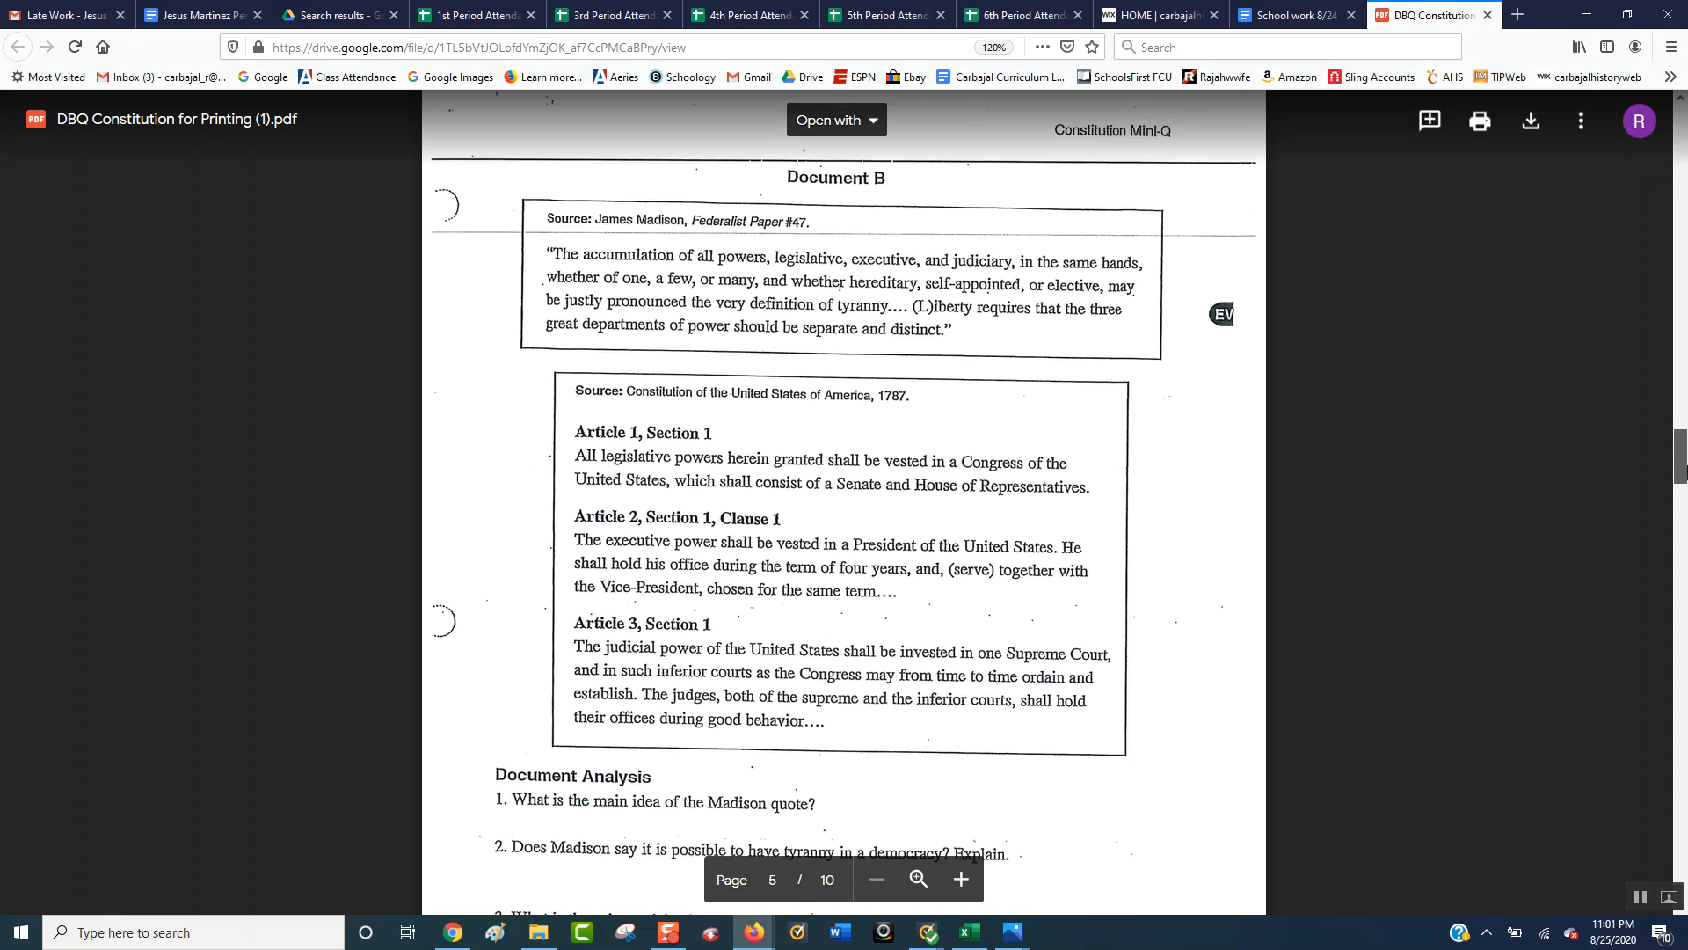
scroll("down", 3)
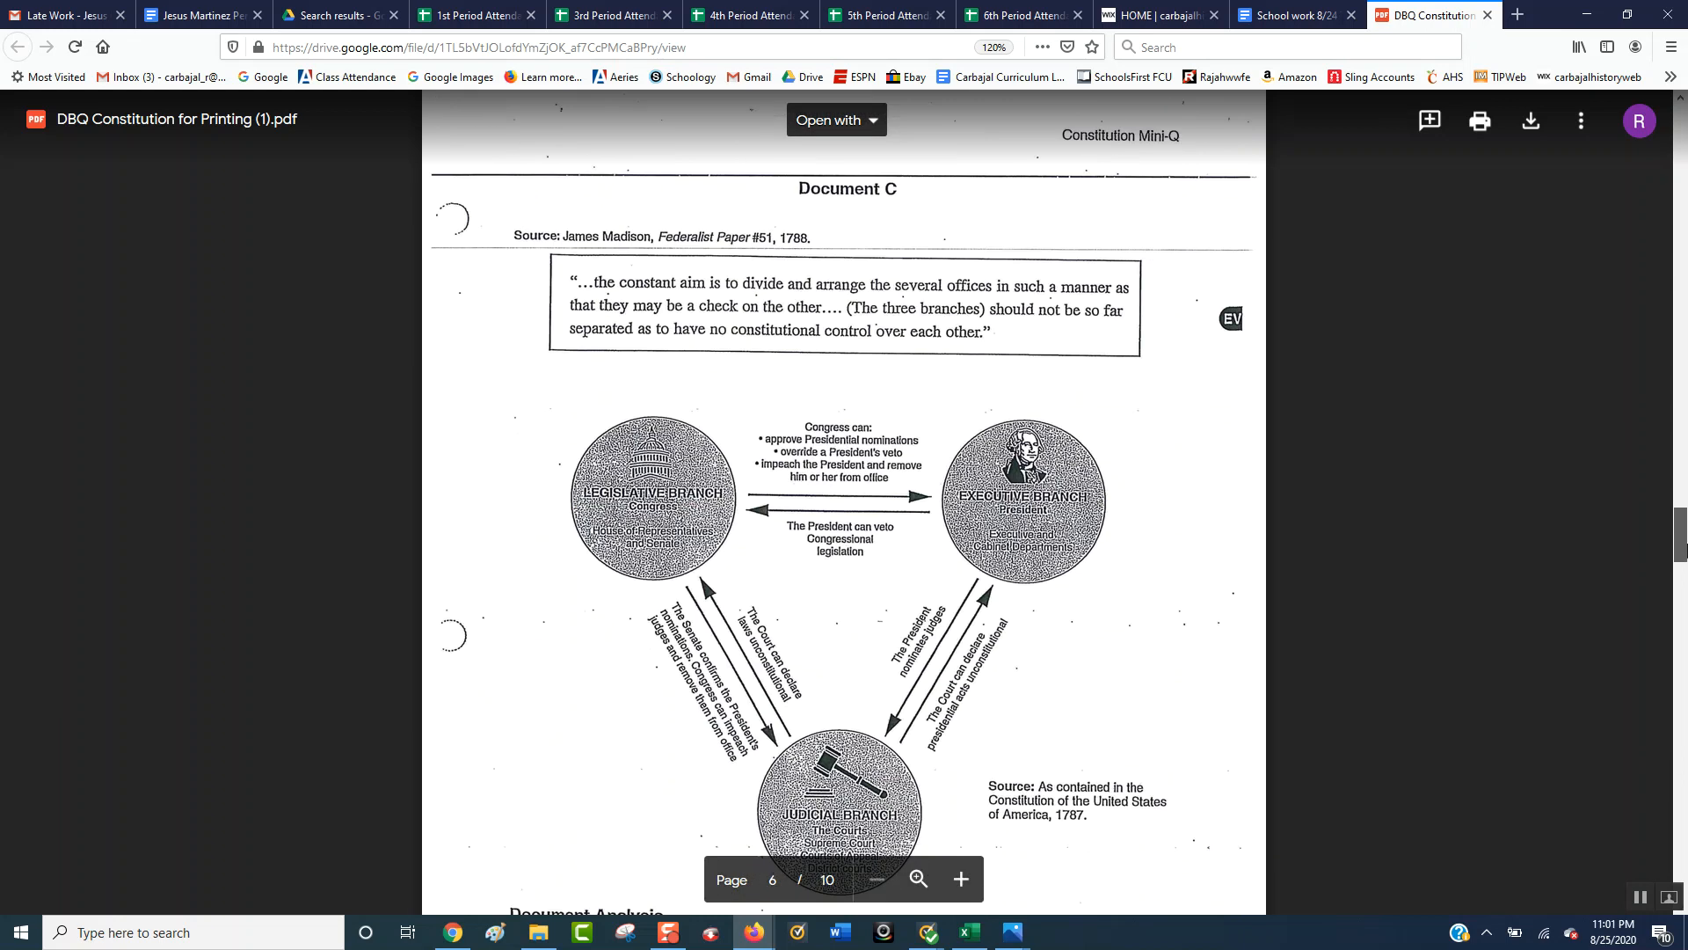
scroll("down", 3)
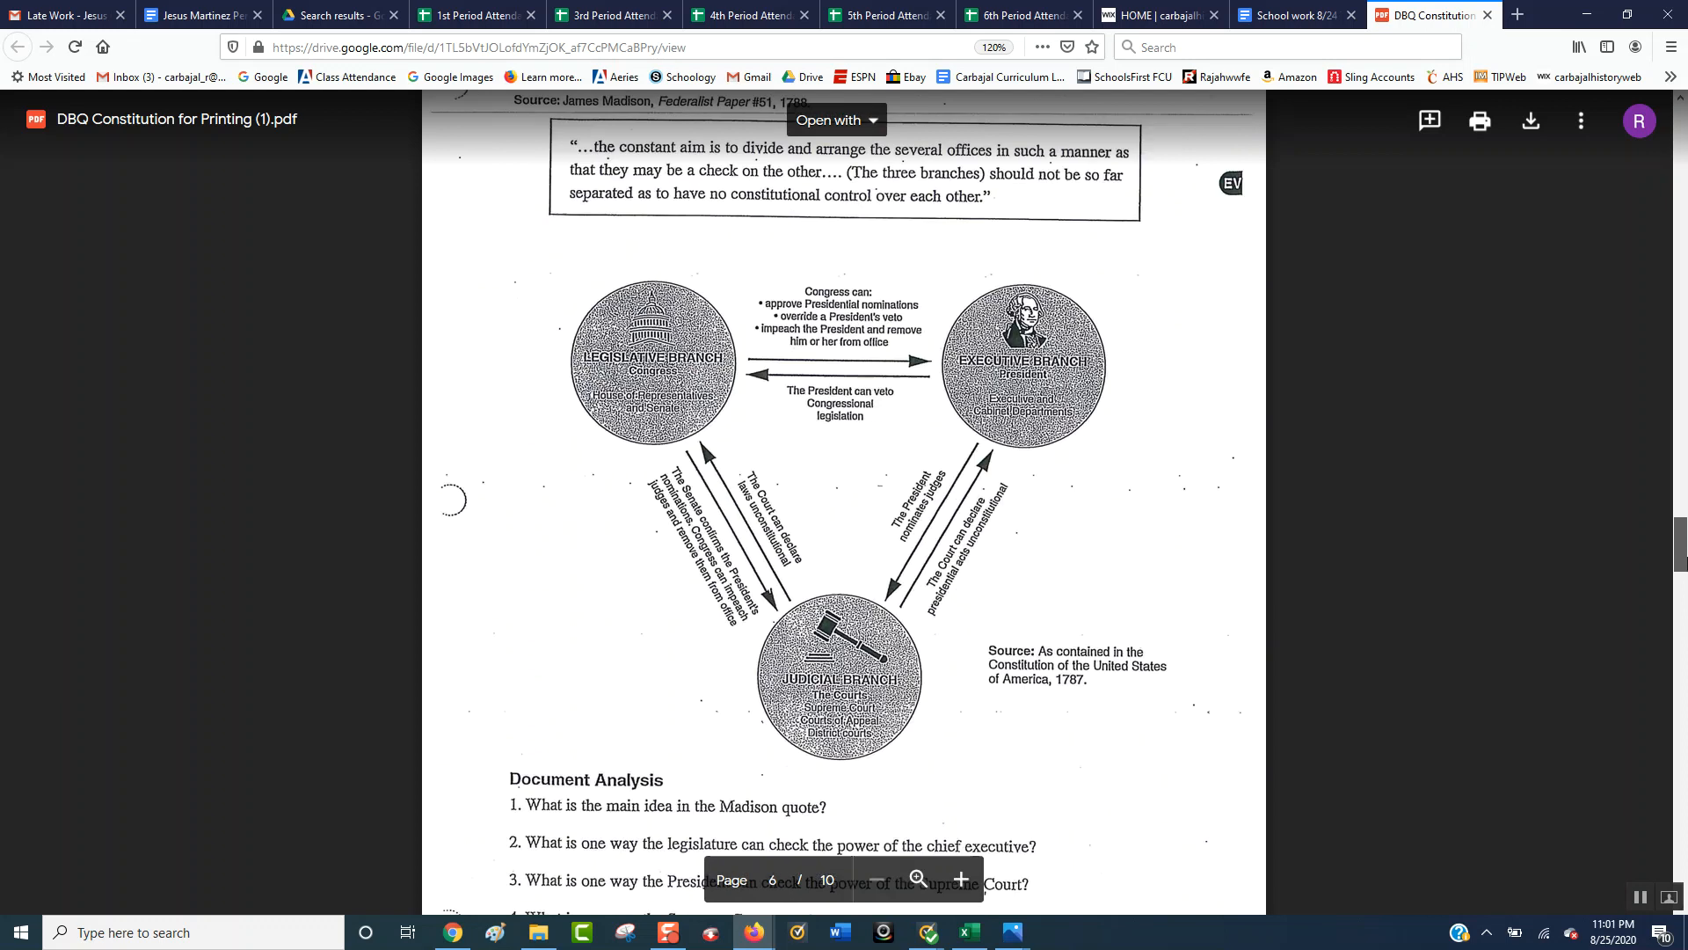
scroll("down", 3)
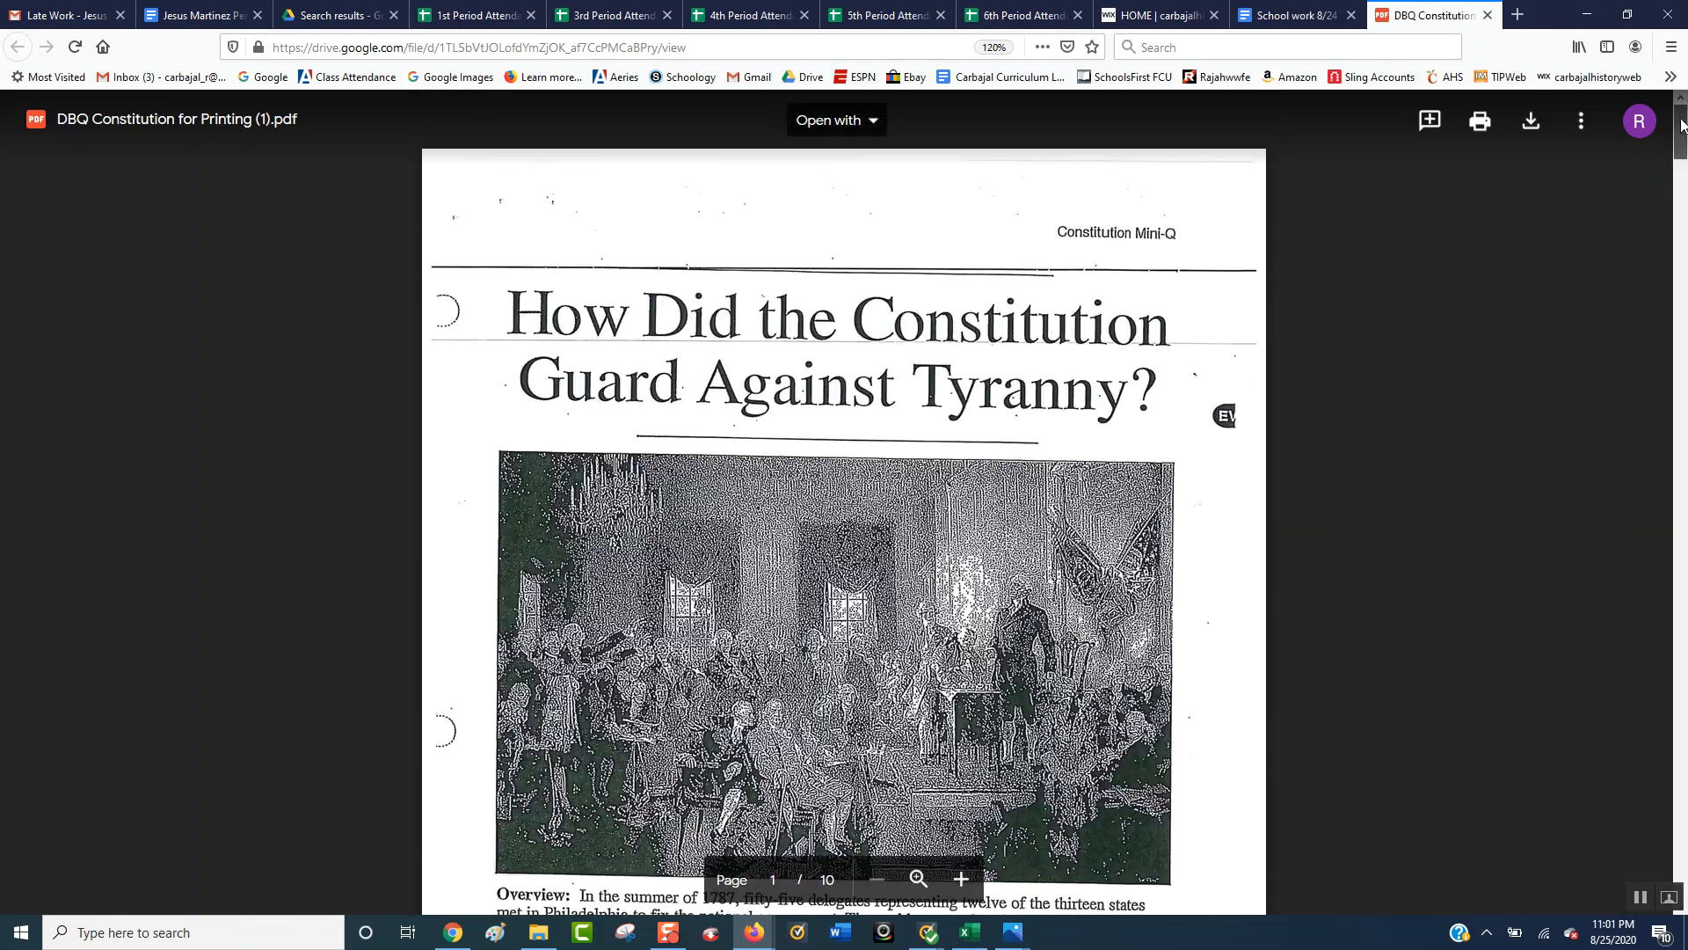
scroll("down", 3)
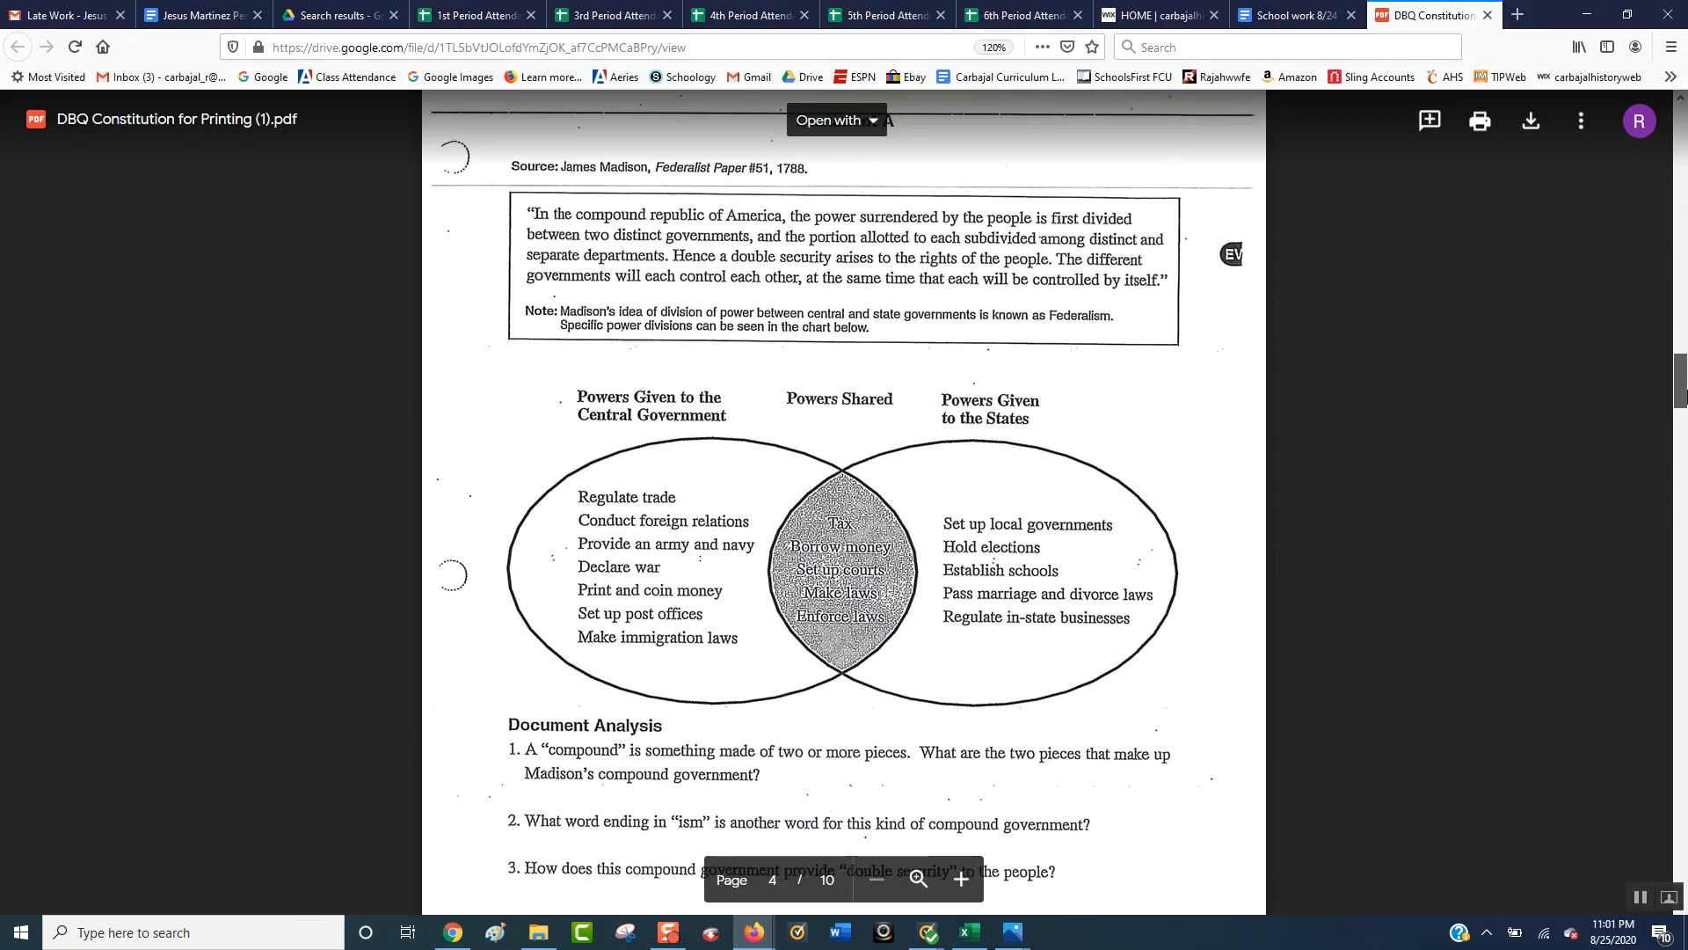
scroll("down", 3)
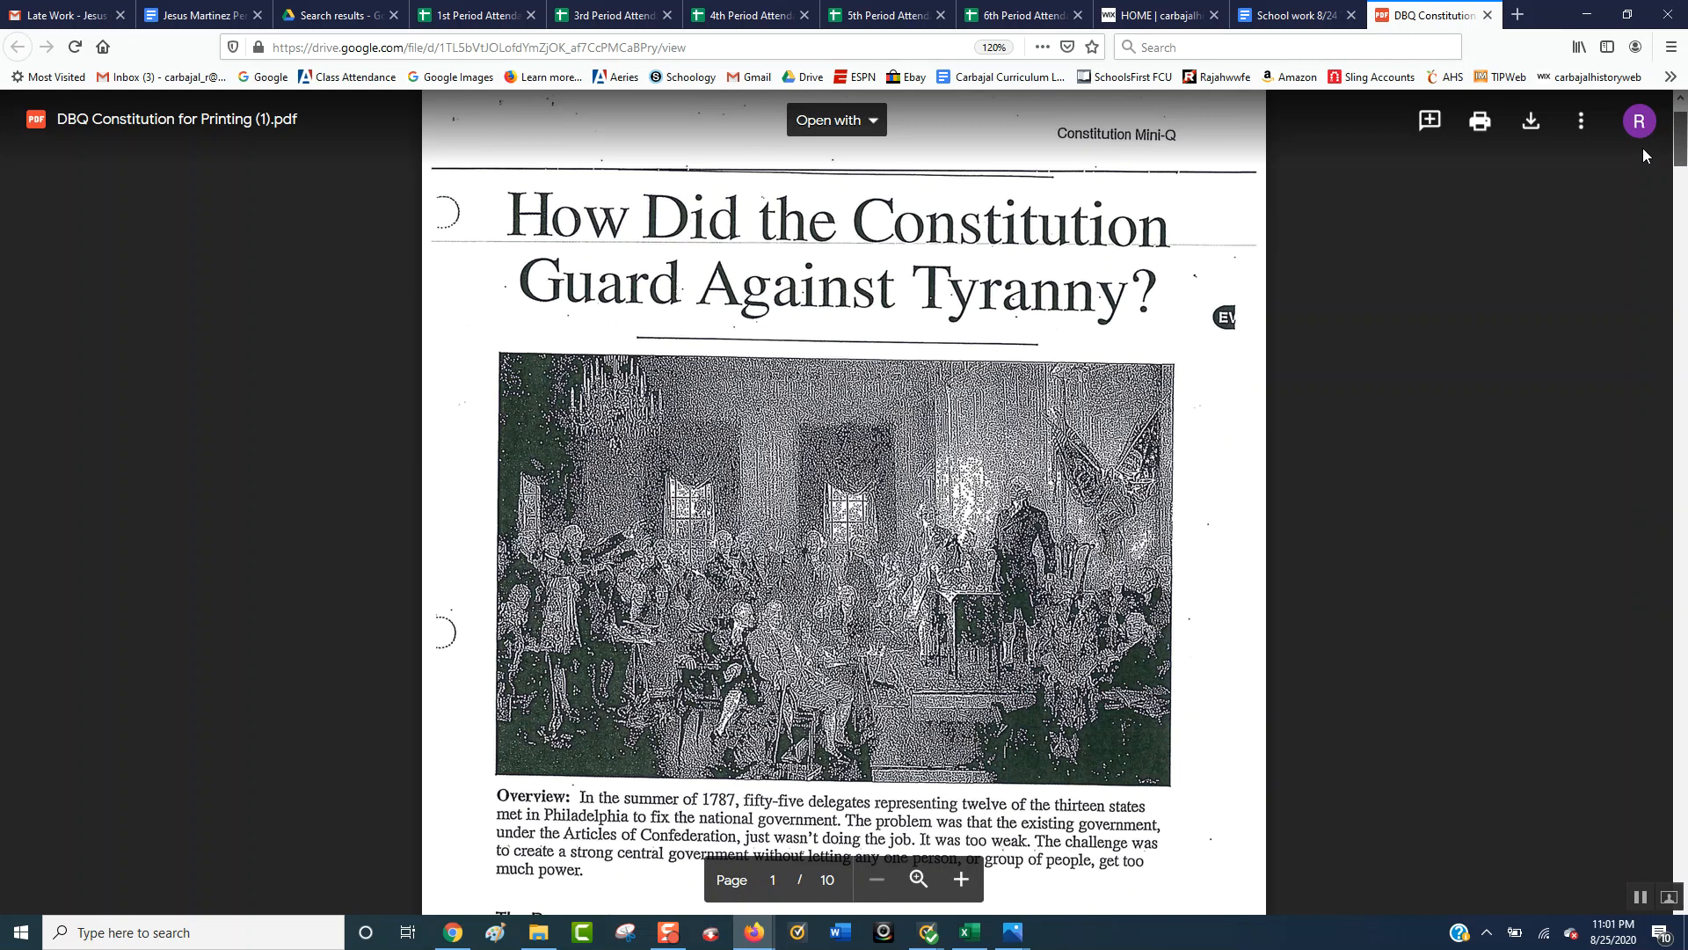
left_click(1282, 14)
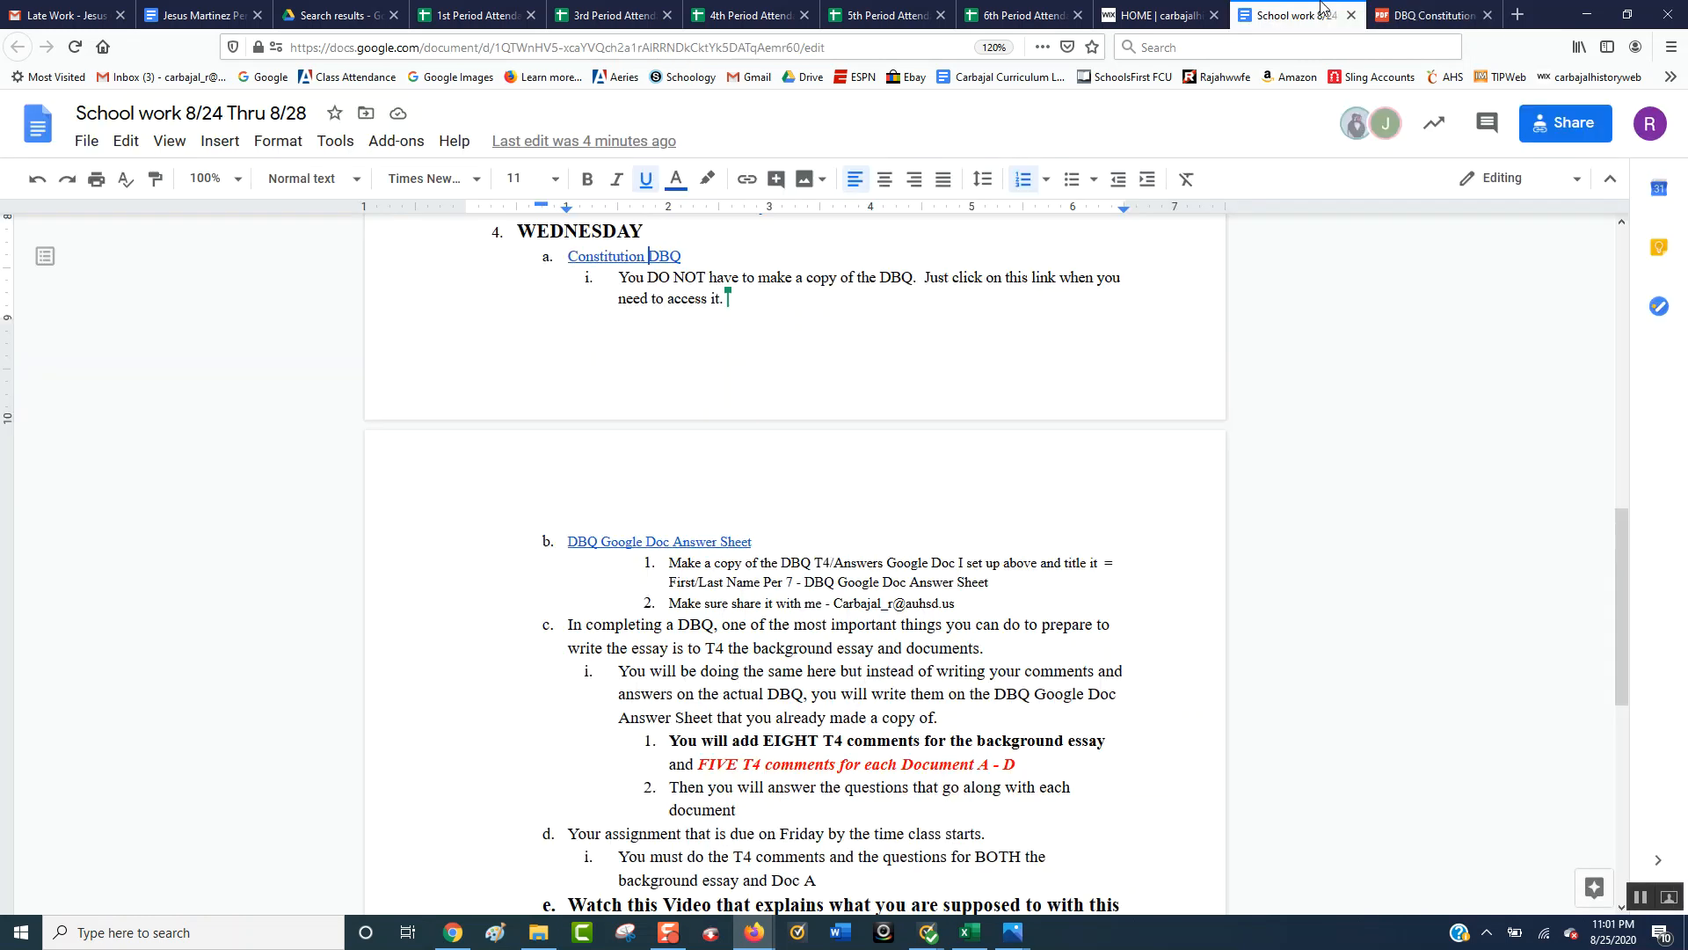
mouse_move(1006, 294)
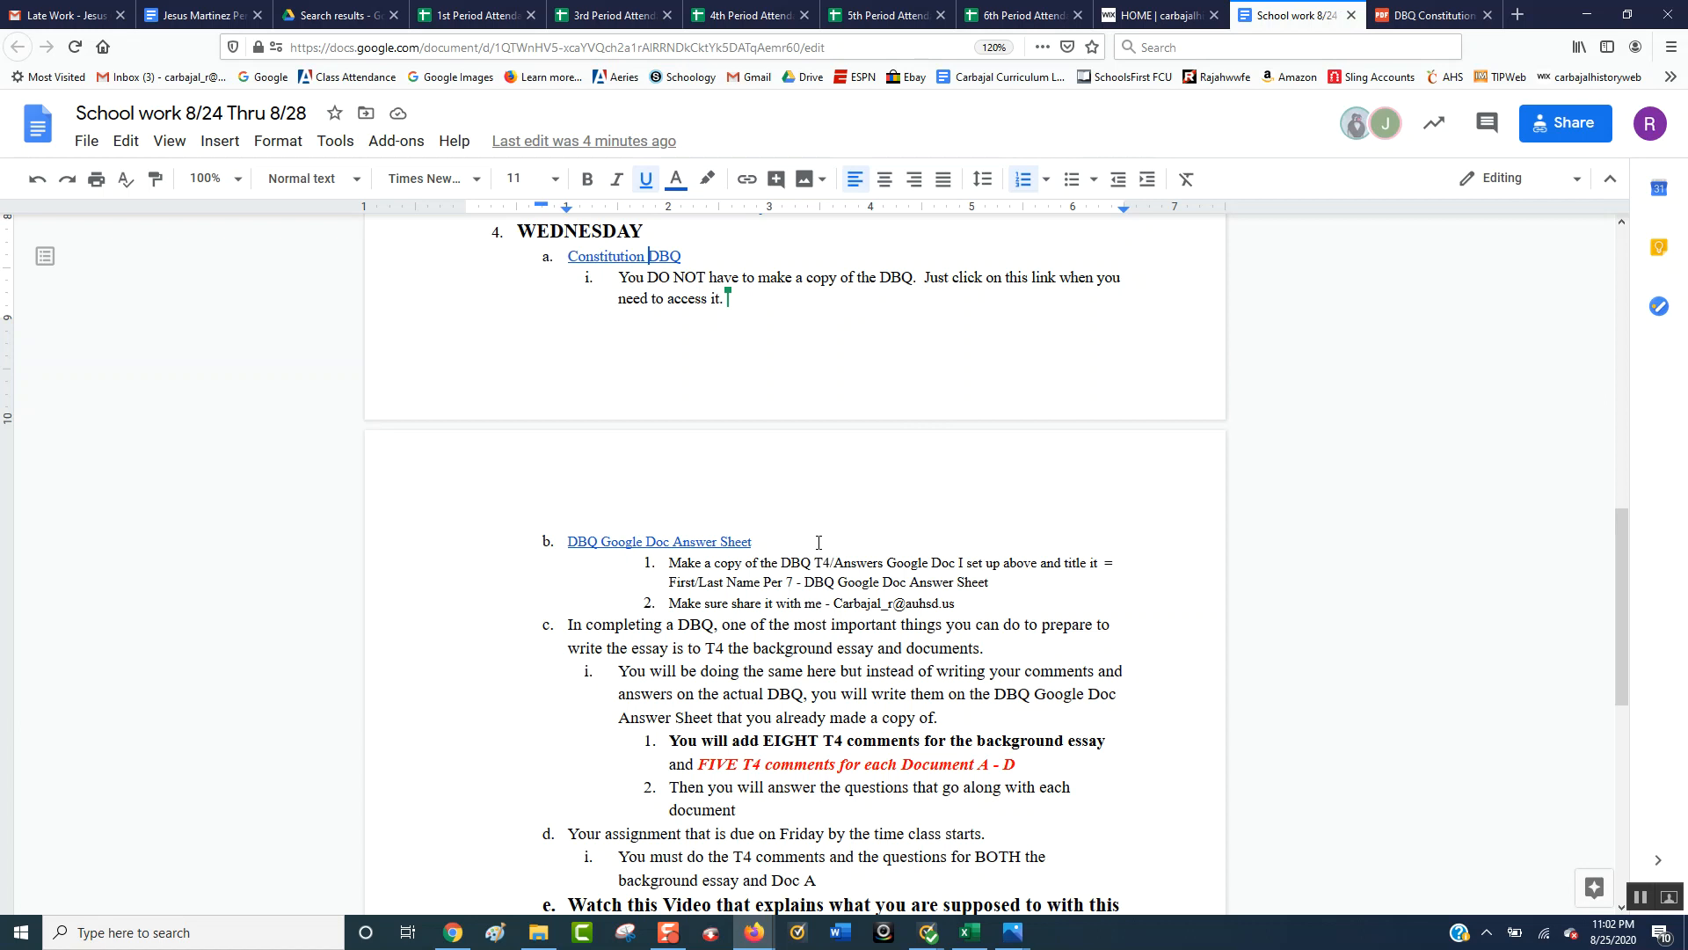
mouse_move(1052, 598)
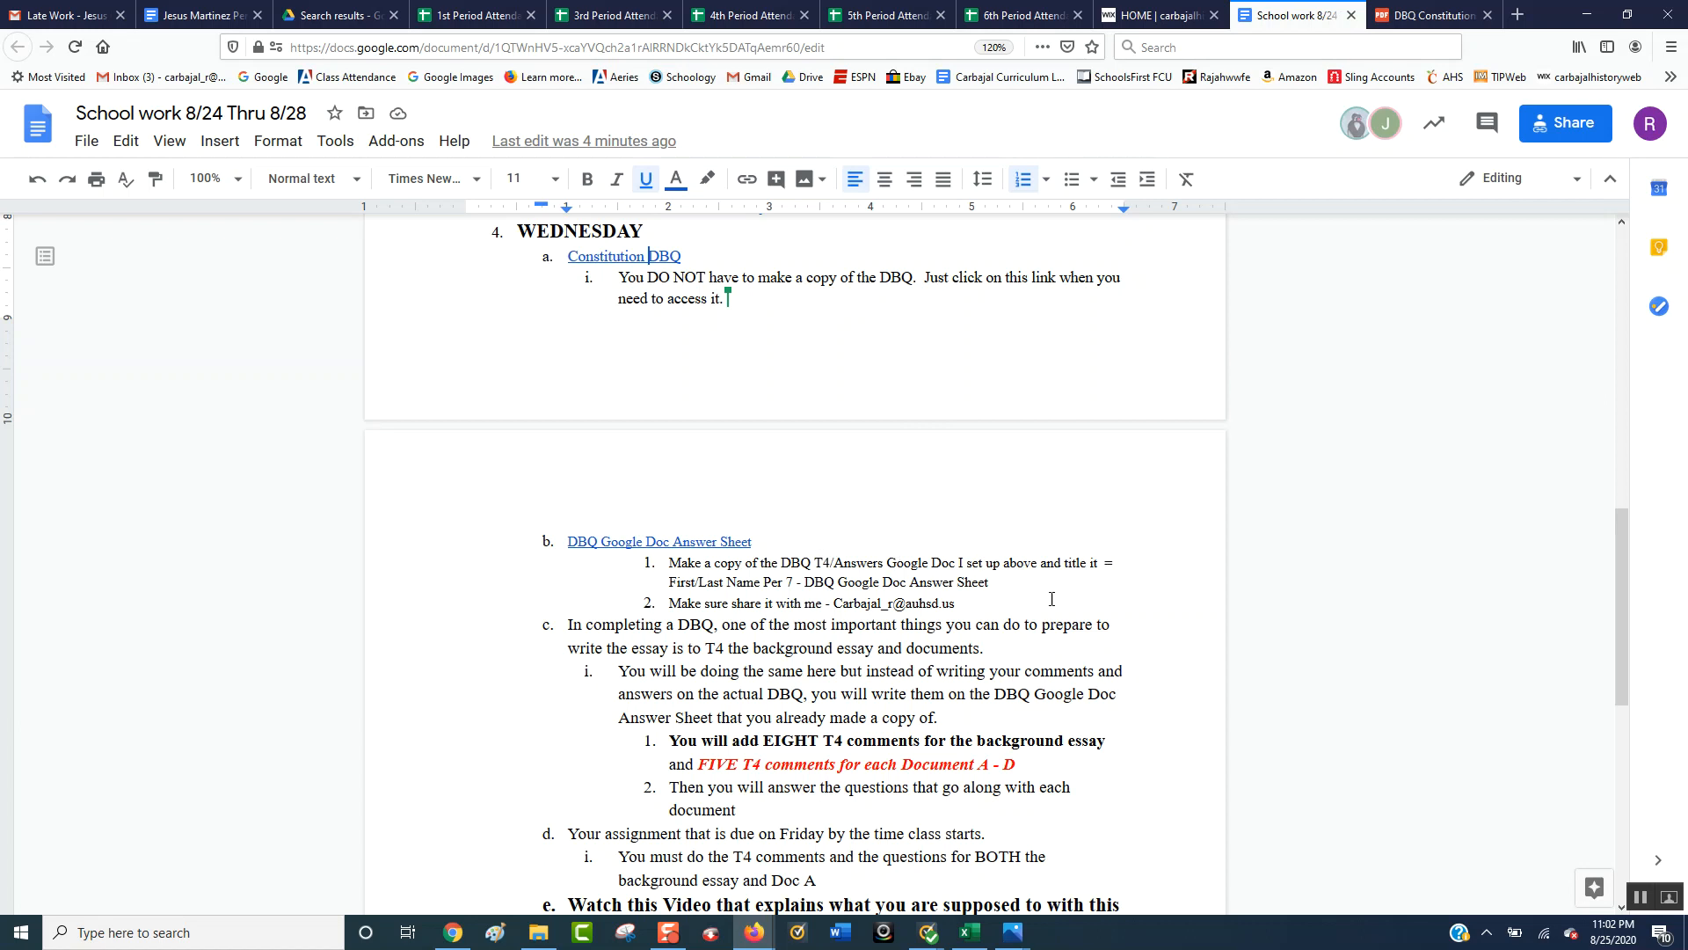
mouse_move(789, 578)
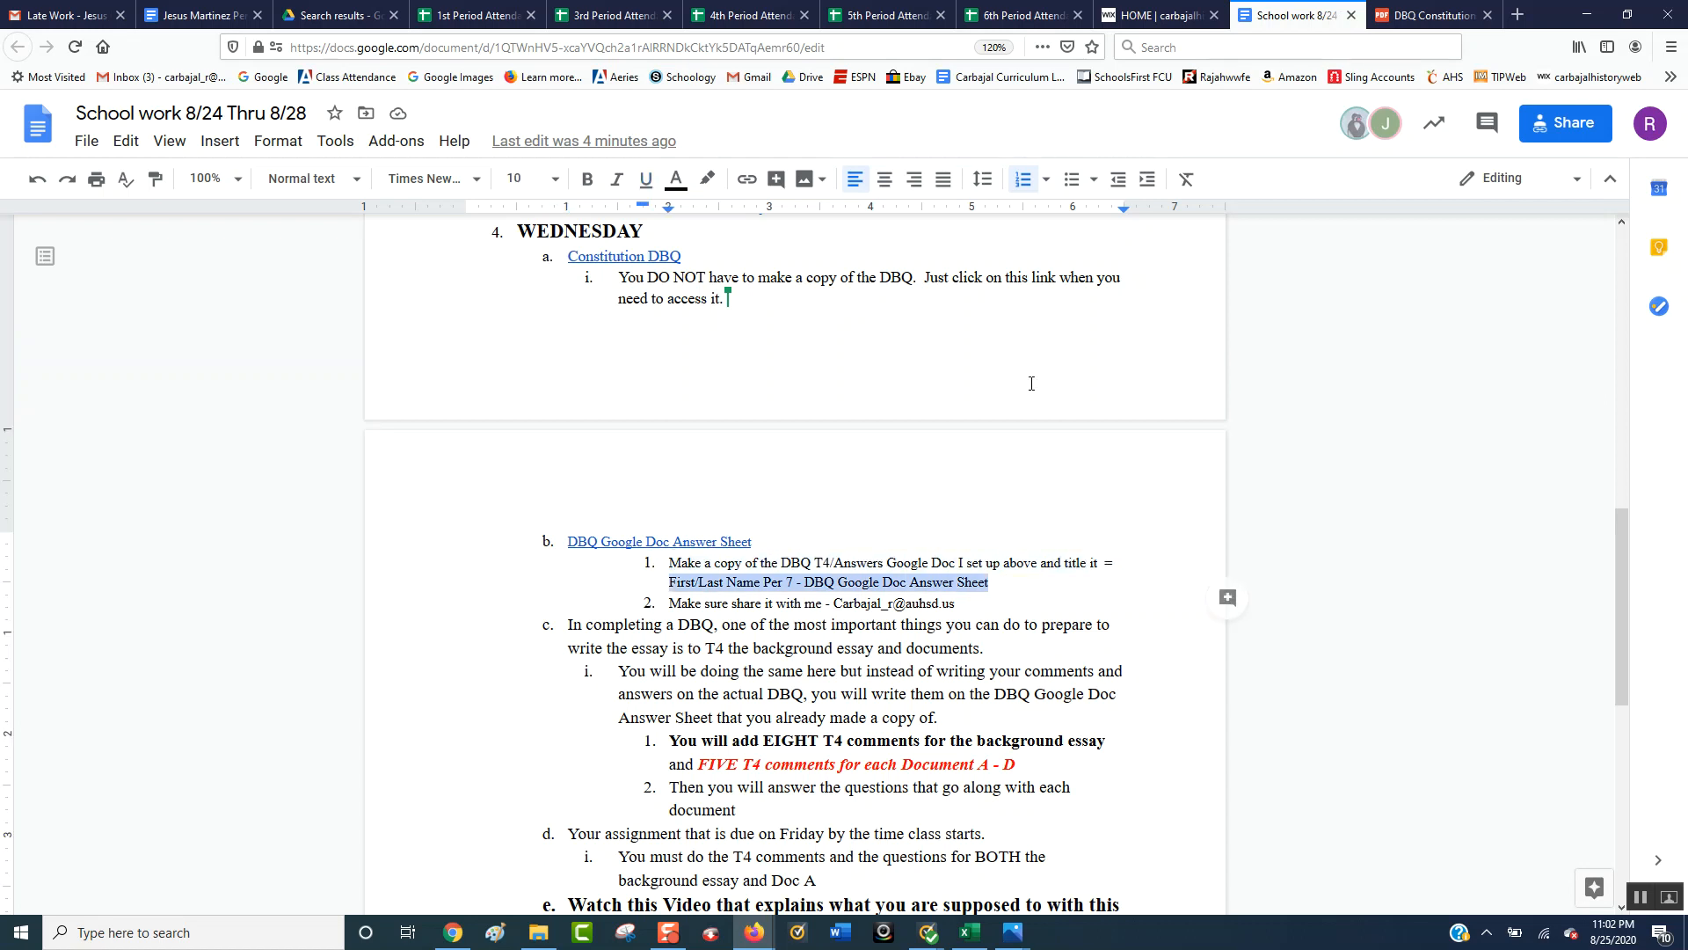
Open the DBQ Google Doc Answer Sheet linked under Wednesday's work
left_click(657, 539)
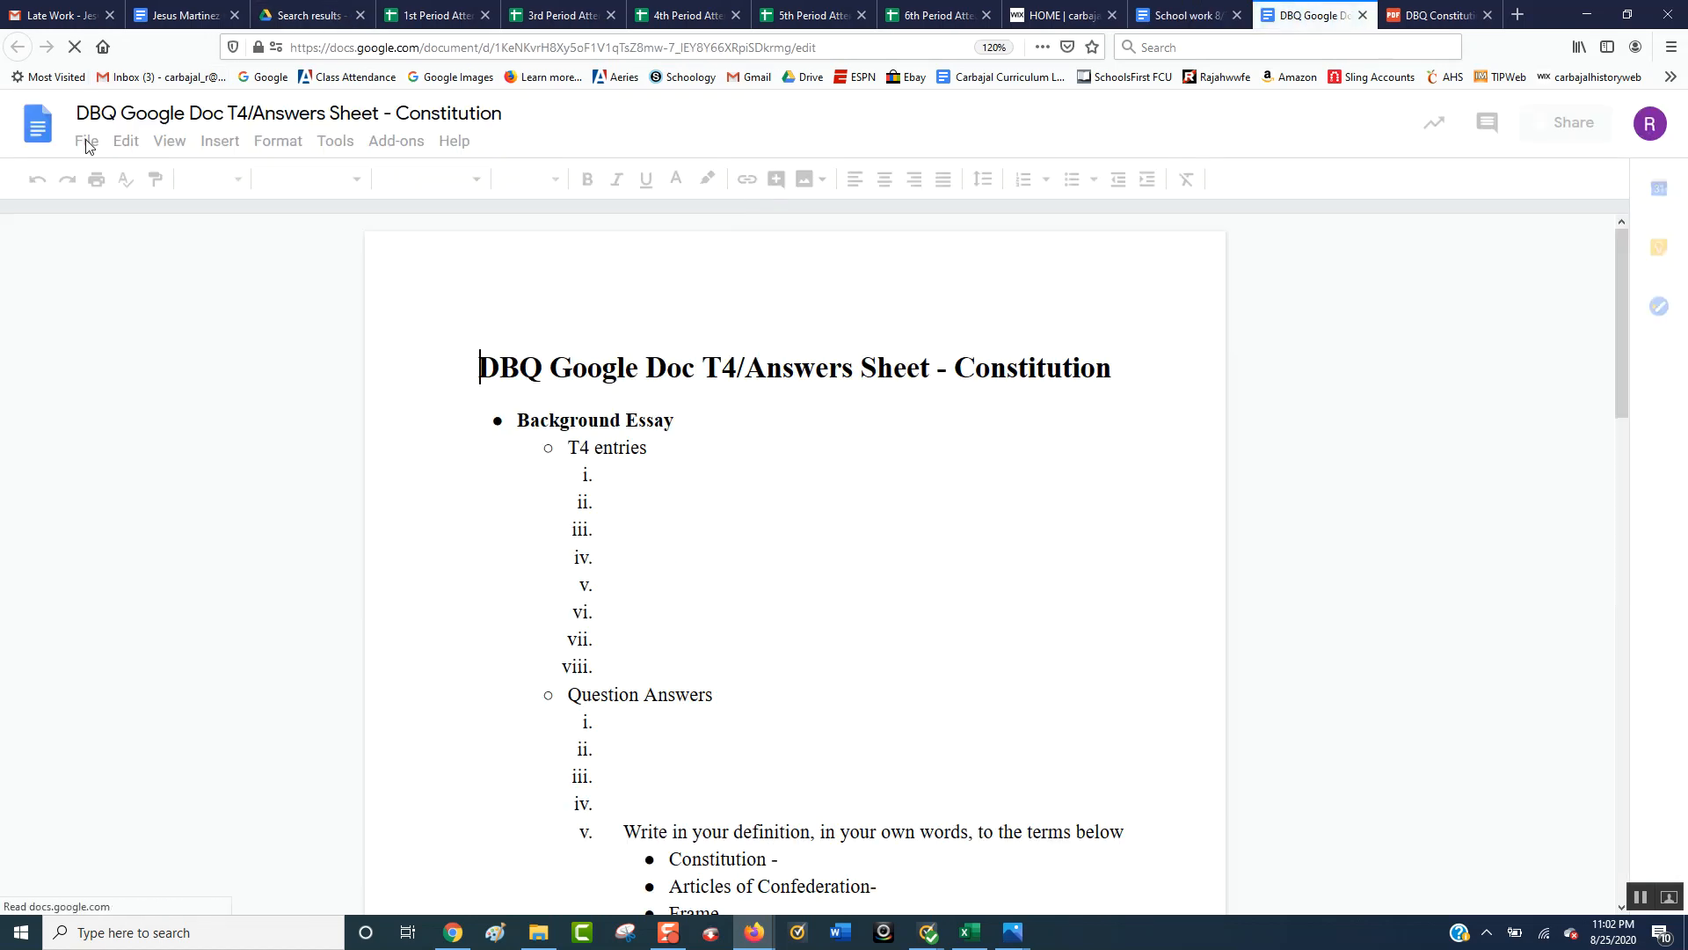
Make a copy of the answer sheet named '1st Name Per 7 - DBQ Google Doc Answer Sheet'
left_click(85, 141)
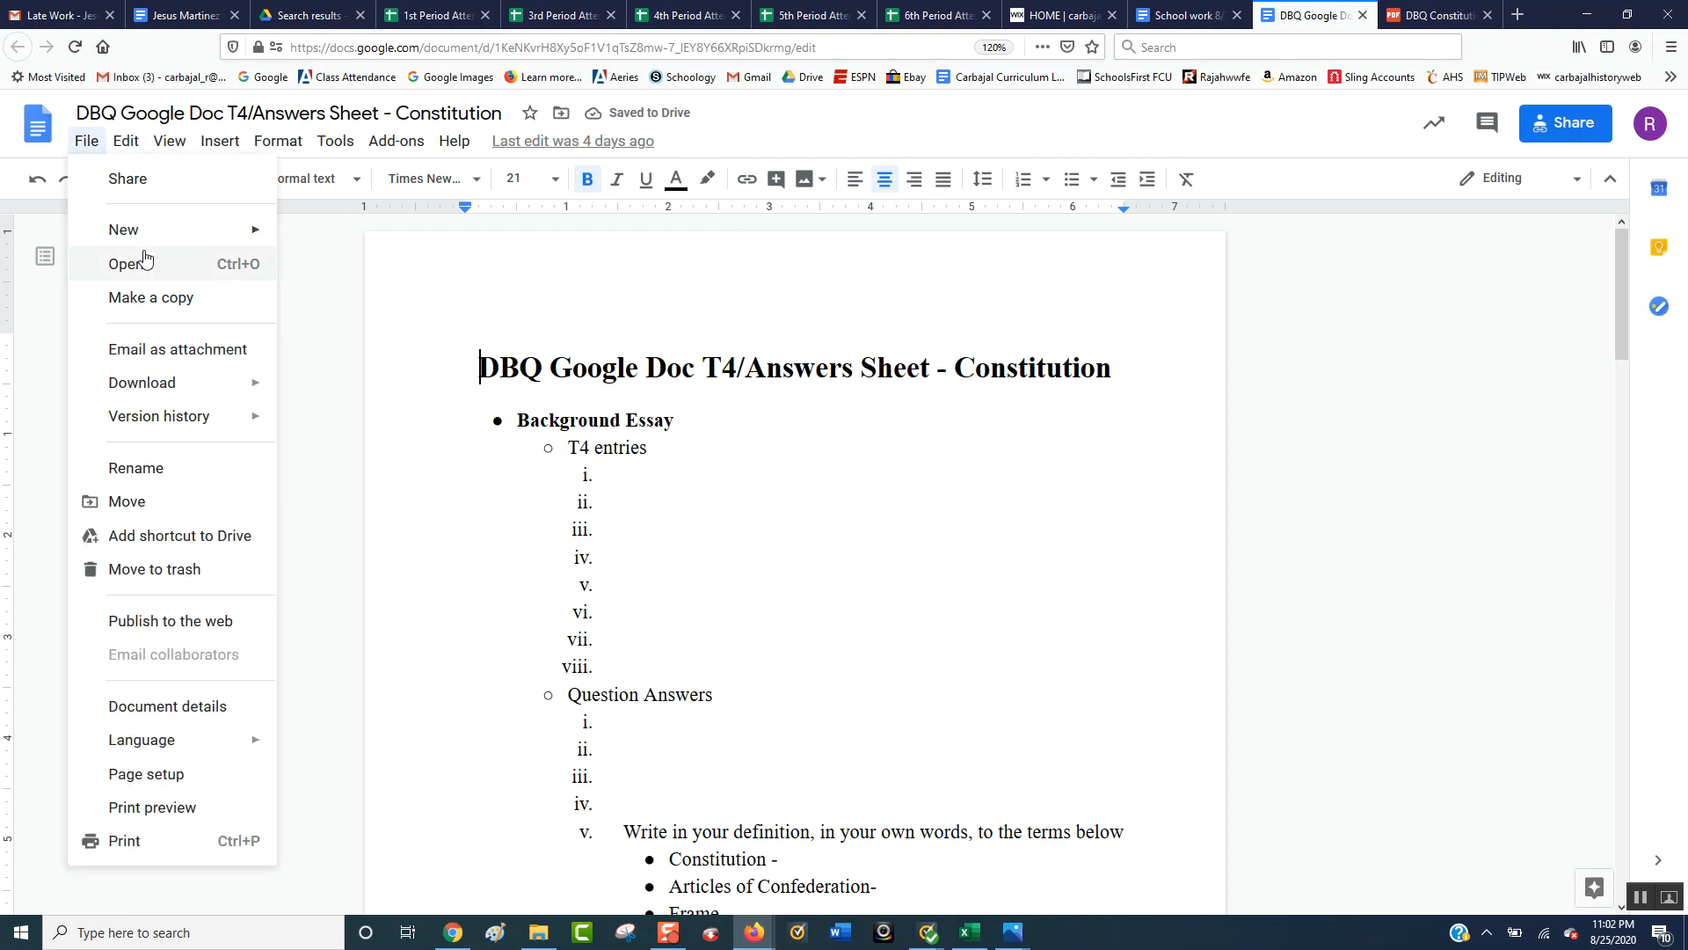
left_click(151, 297)
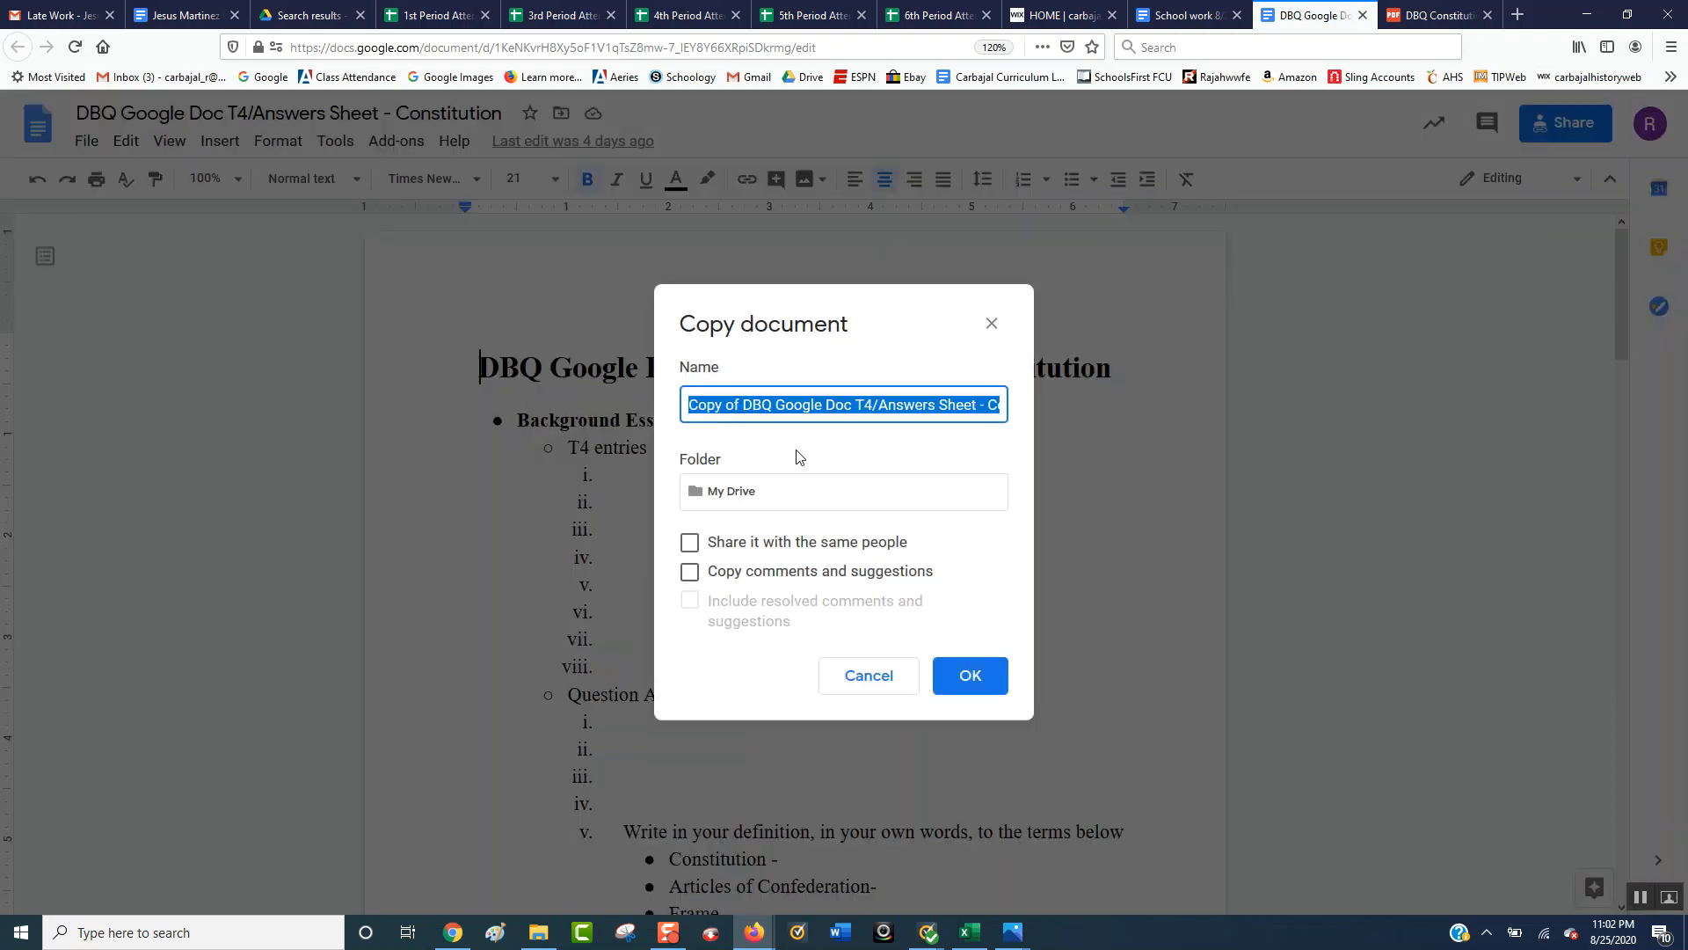
type("1st Name Per 7 - DBQ Google Doc Answer Sheet")
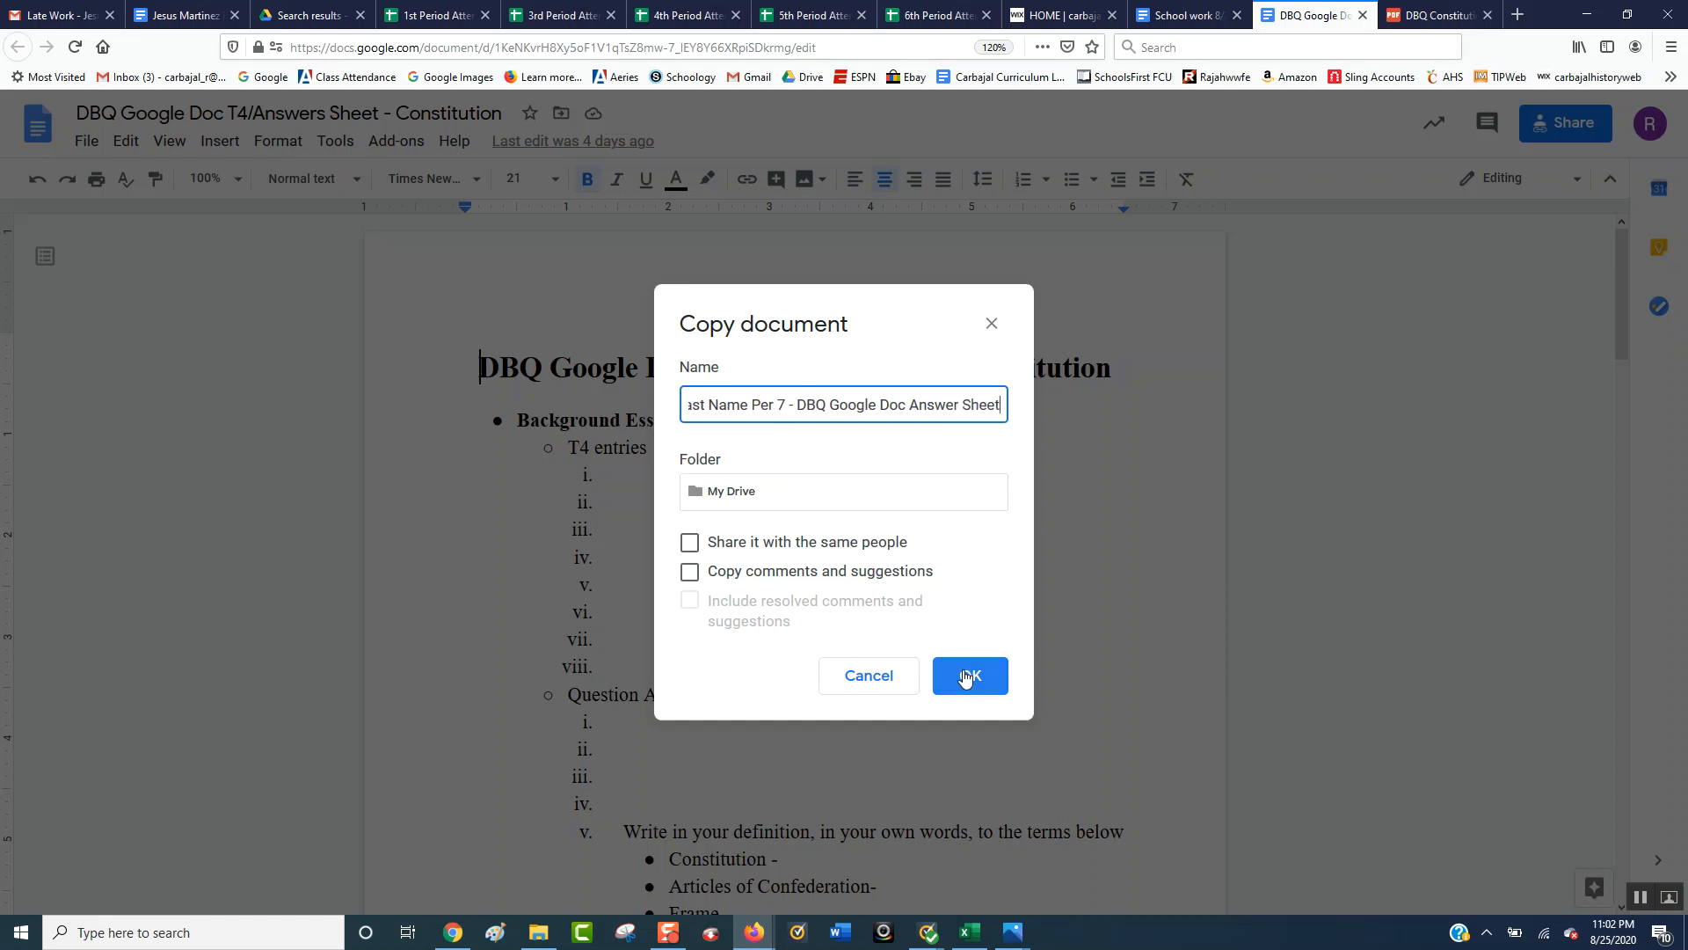
left_click(967, 675)
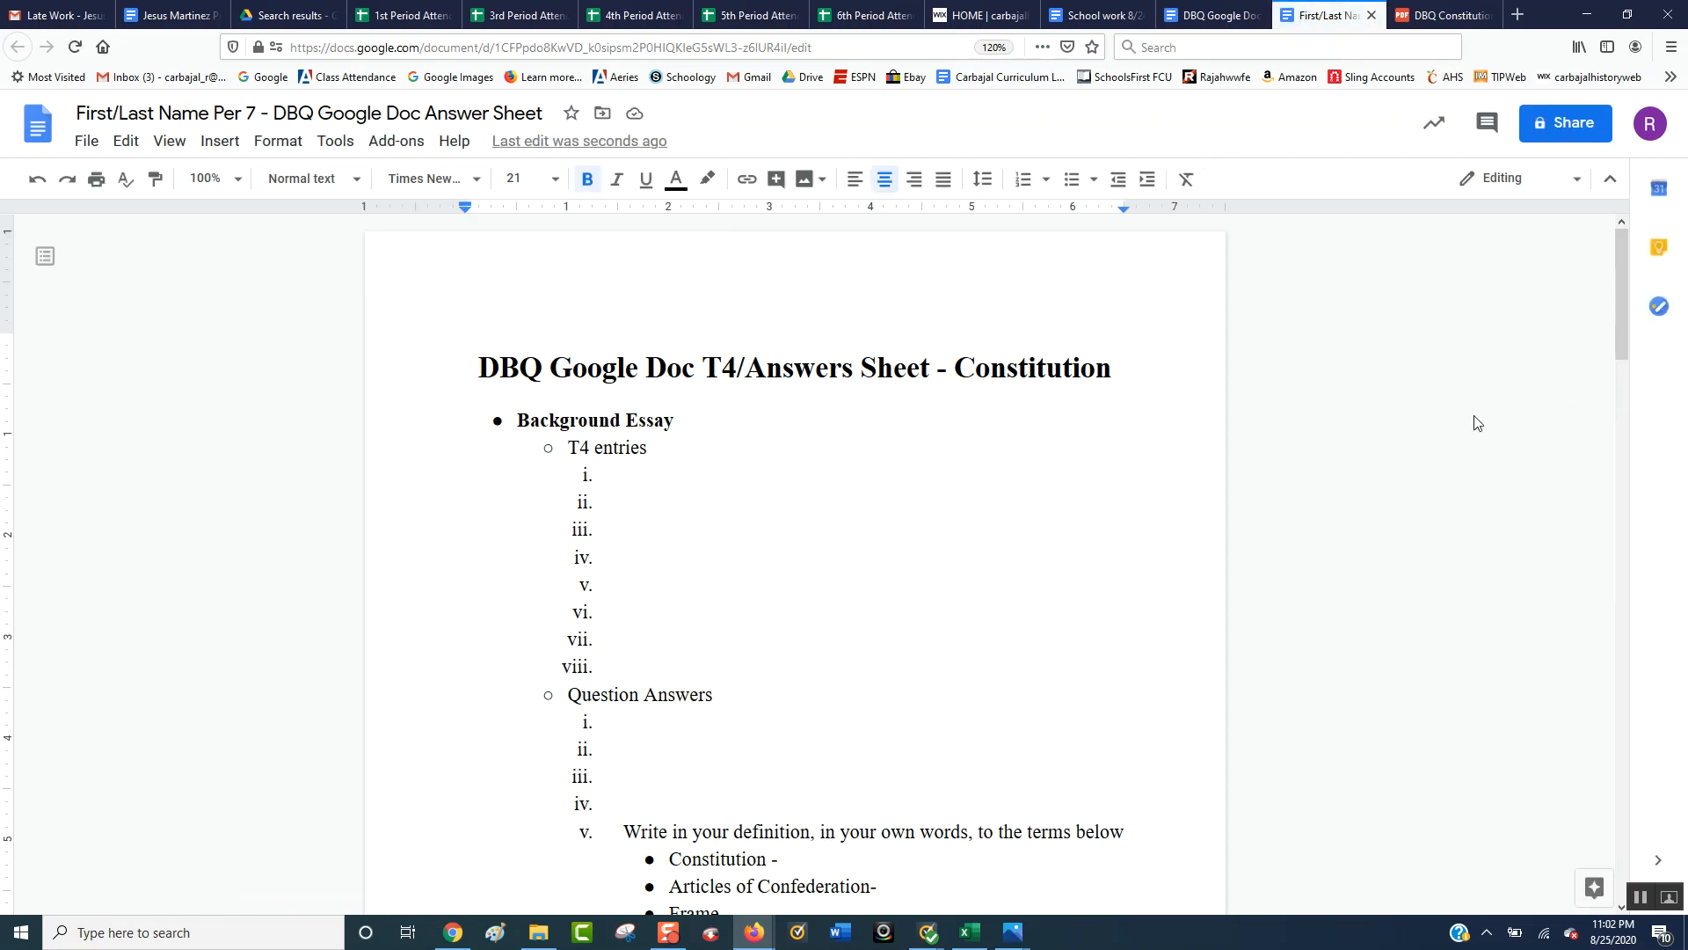
Share the copied answer sheet so anyone with the link can view it
left_click(482, 367)
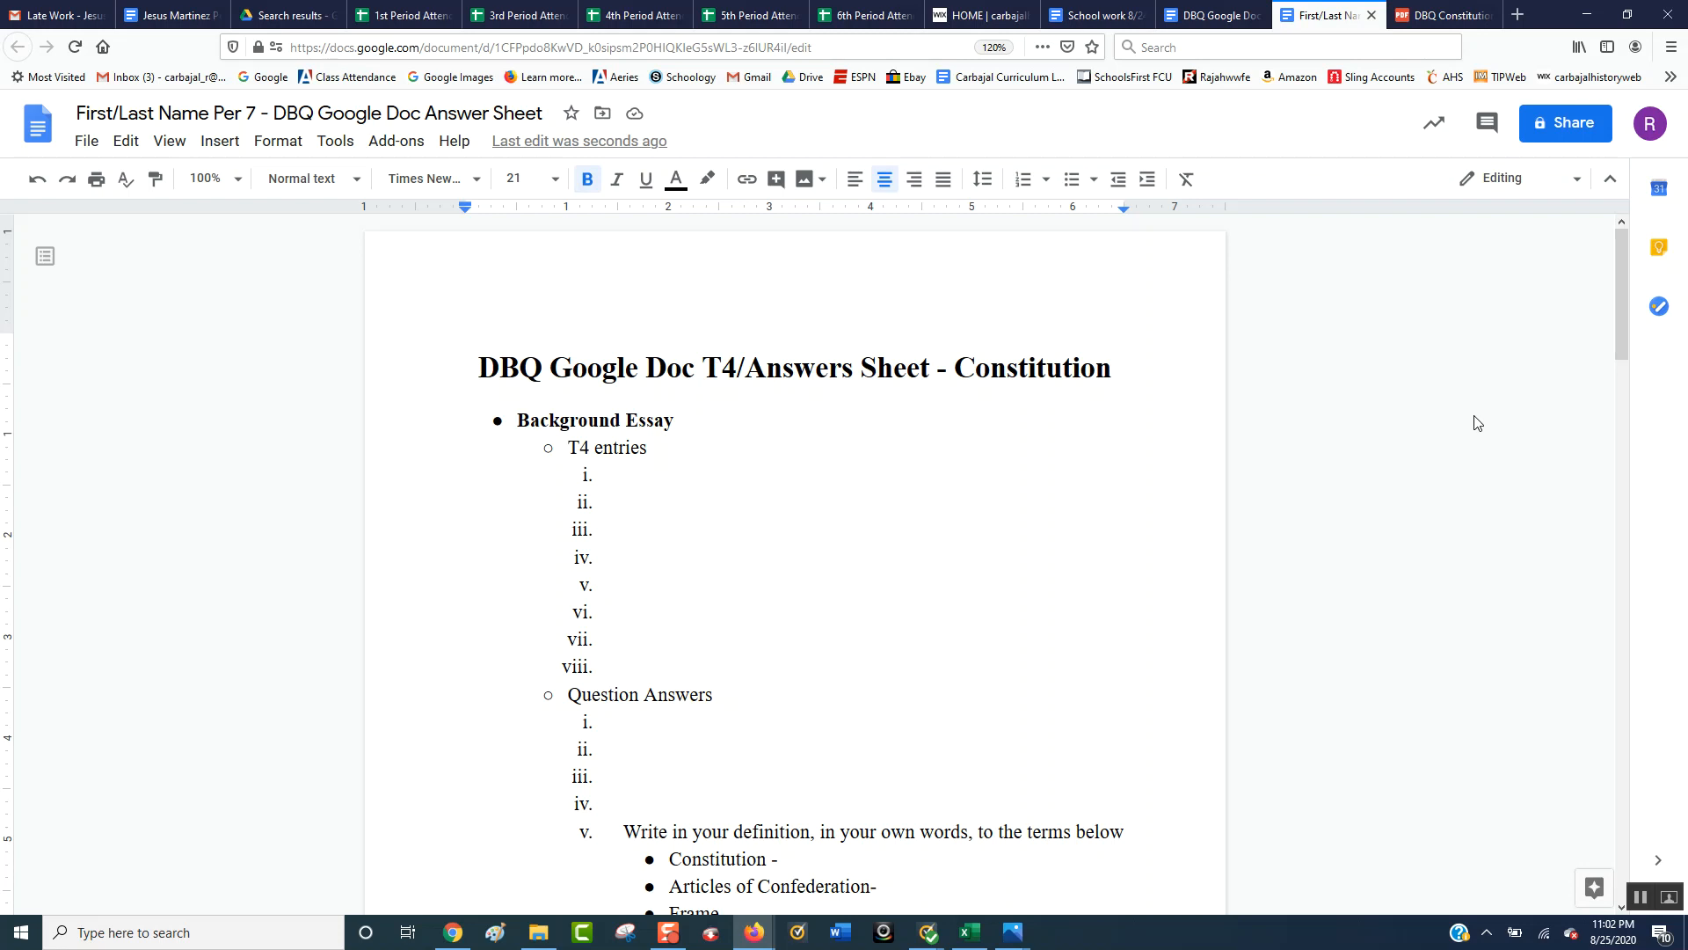
left_click(480, 368)
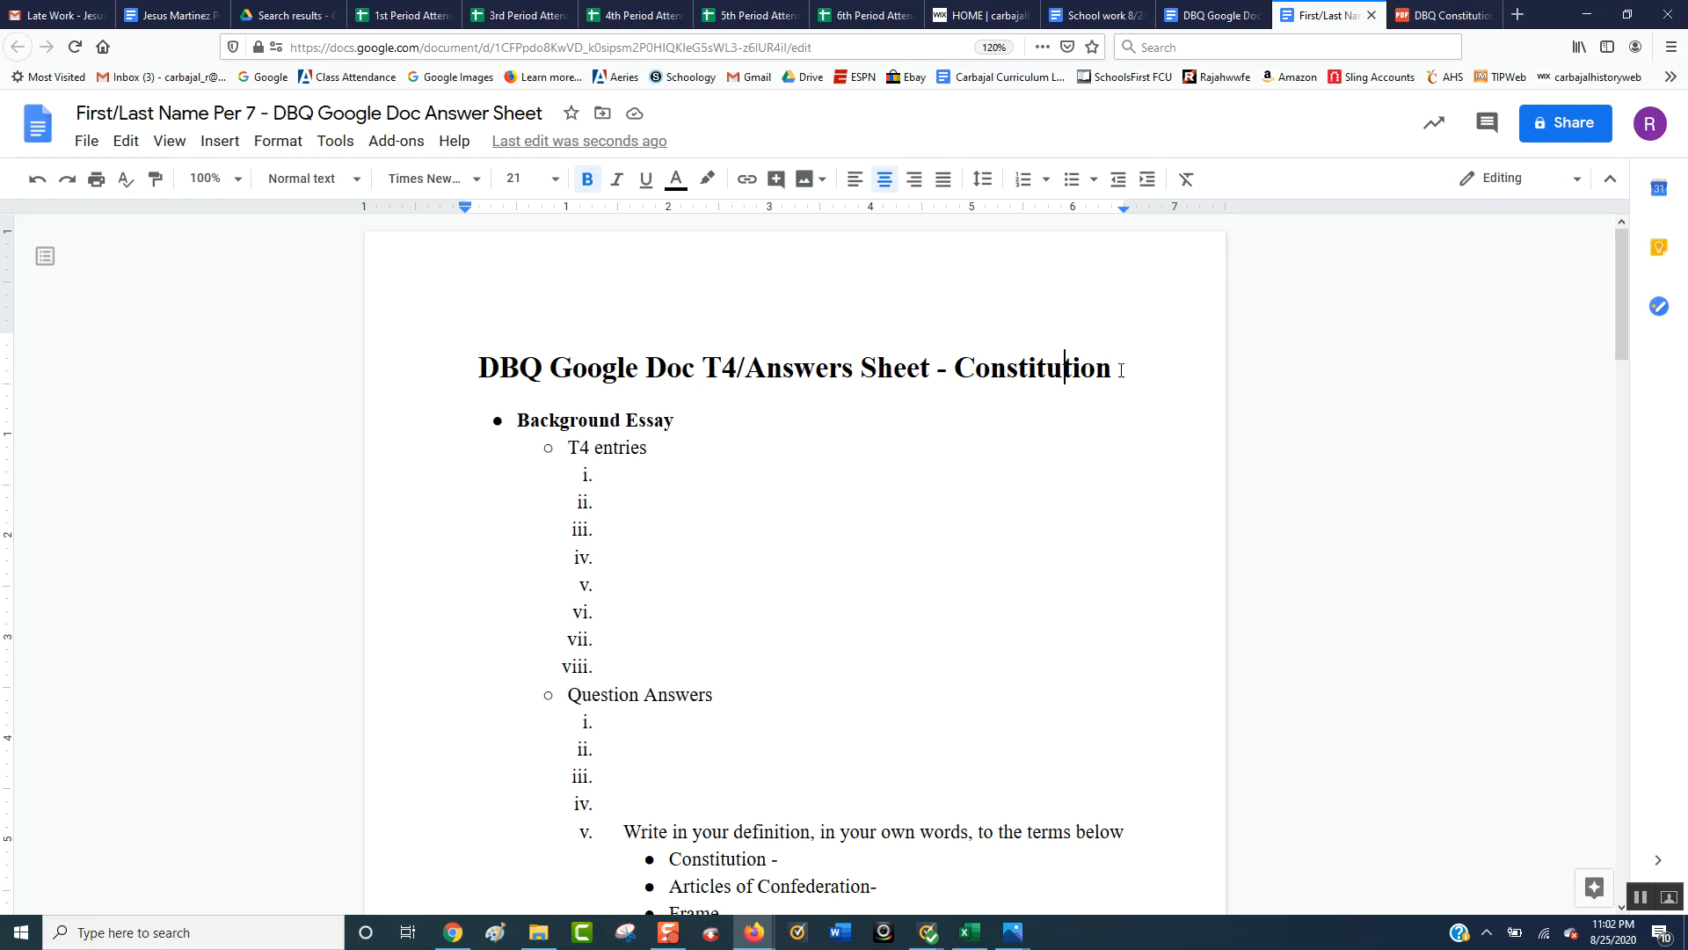
mouse_move(640, 591)
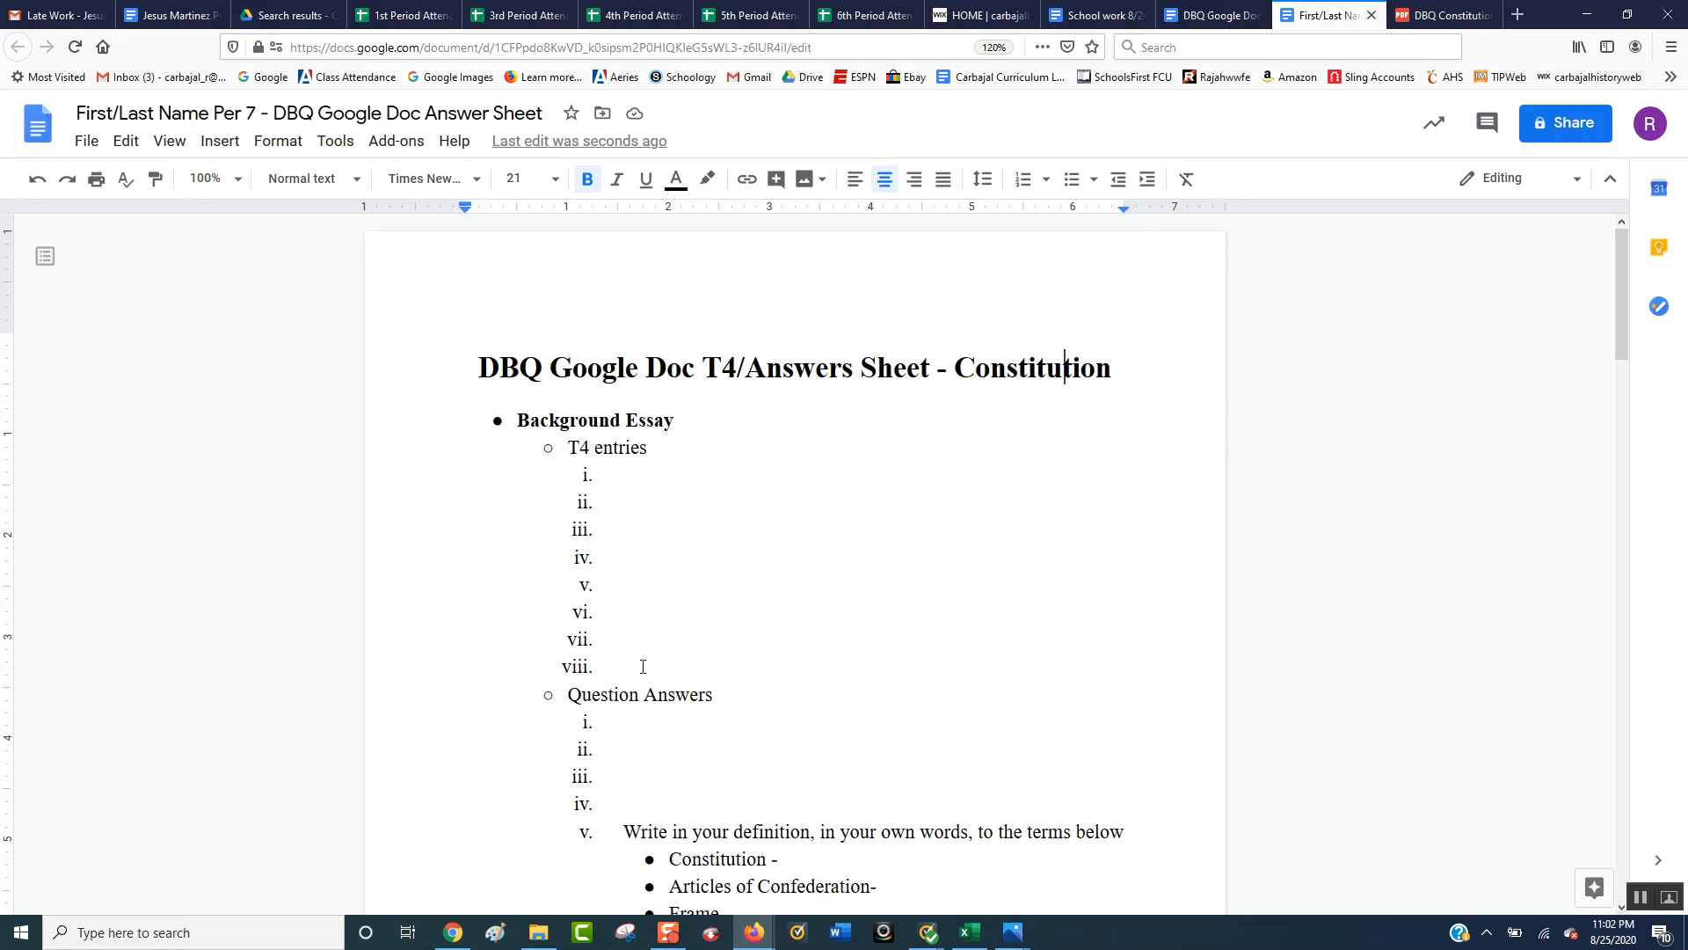
mouse_move(1431, 75)
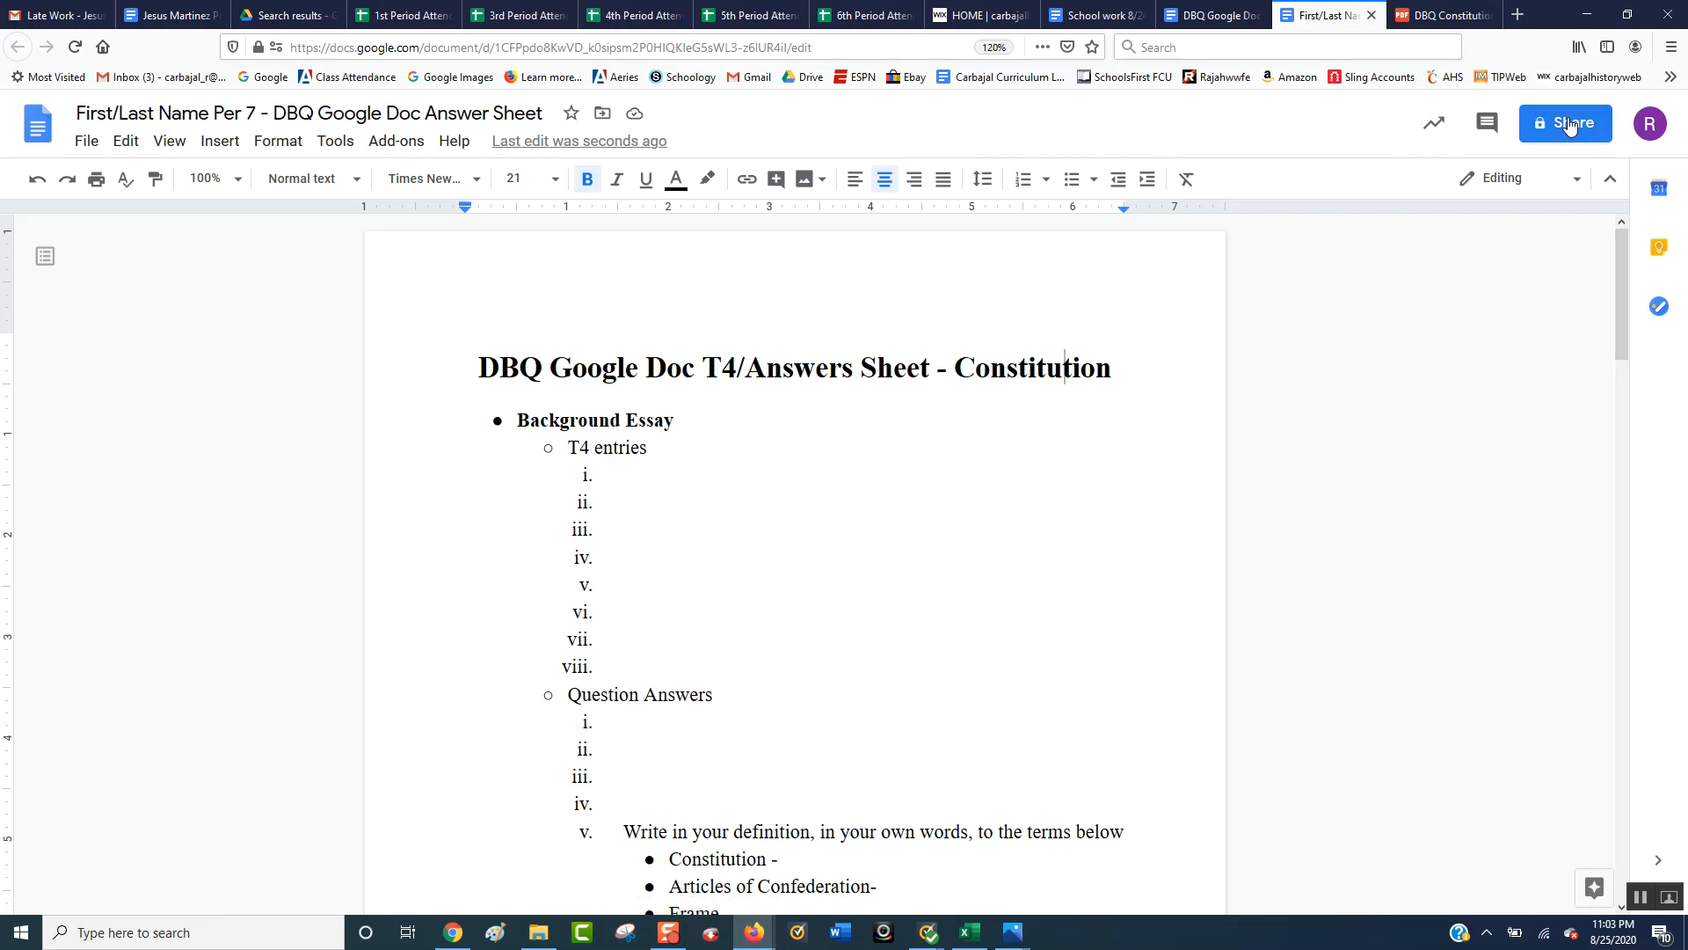
left_click(1565, 123)
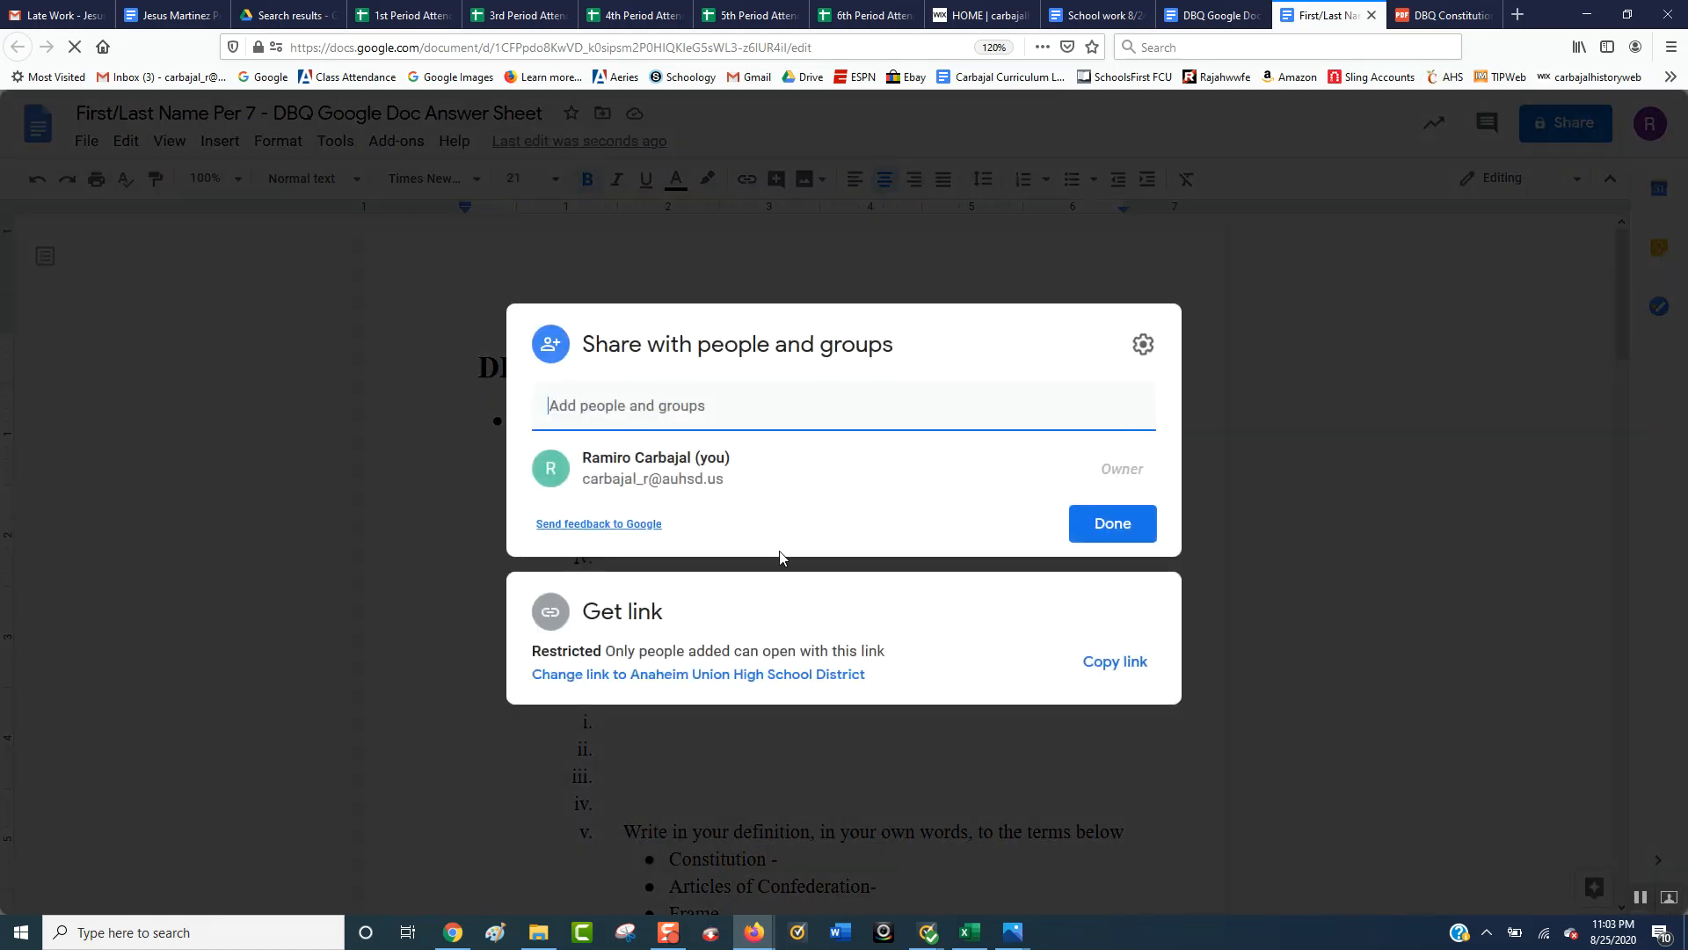
left_click(698, 674)
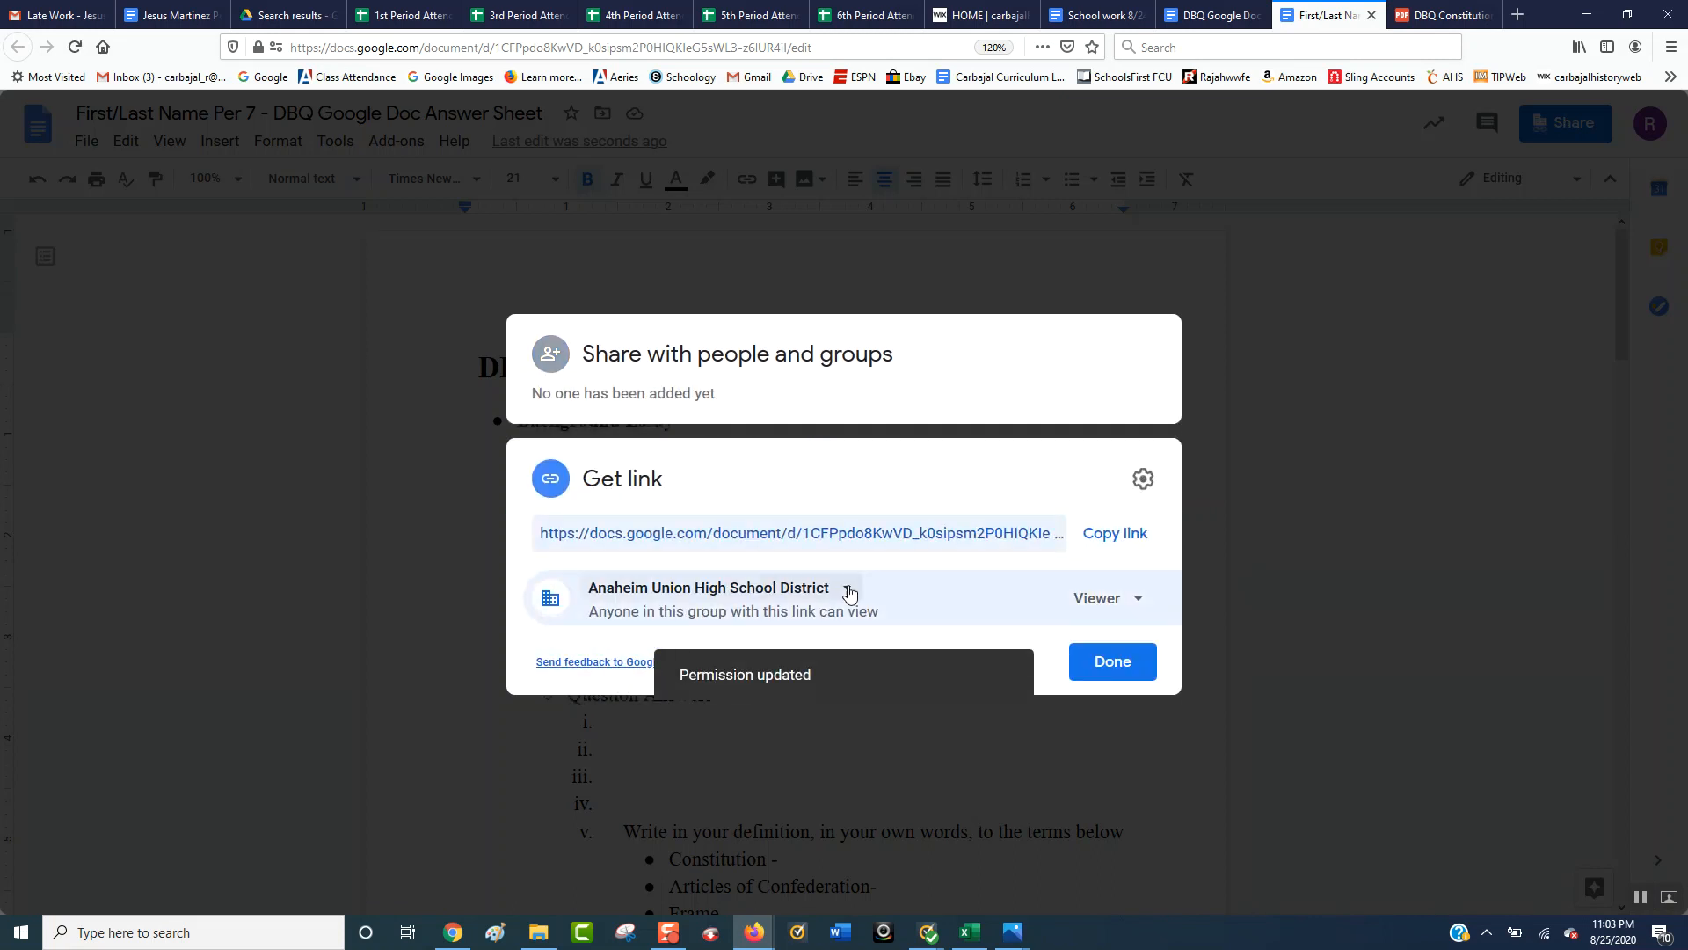
left_click(849, 593)
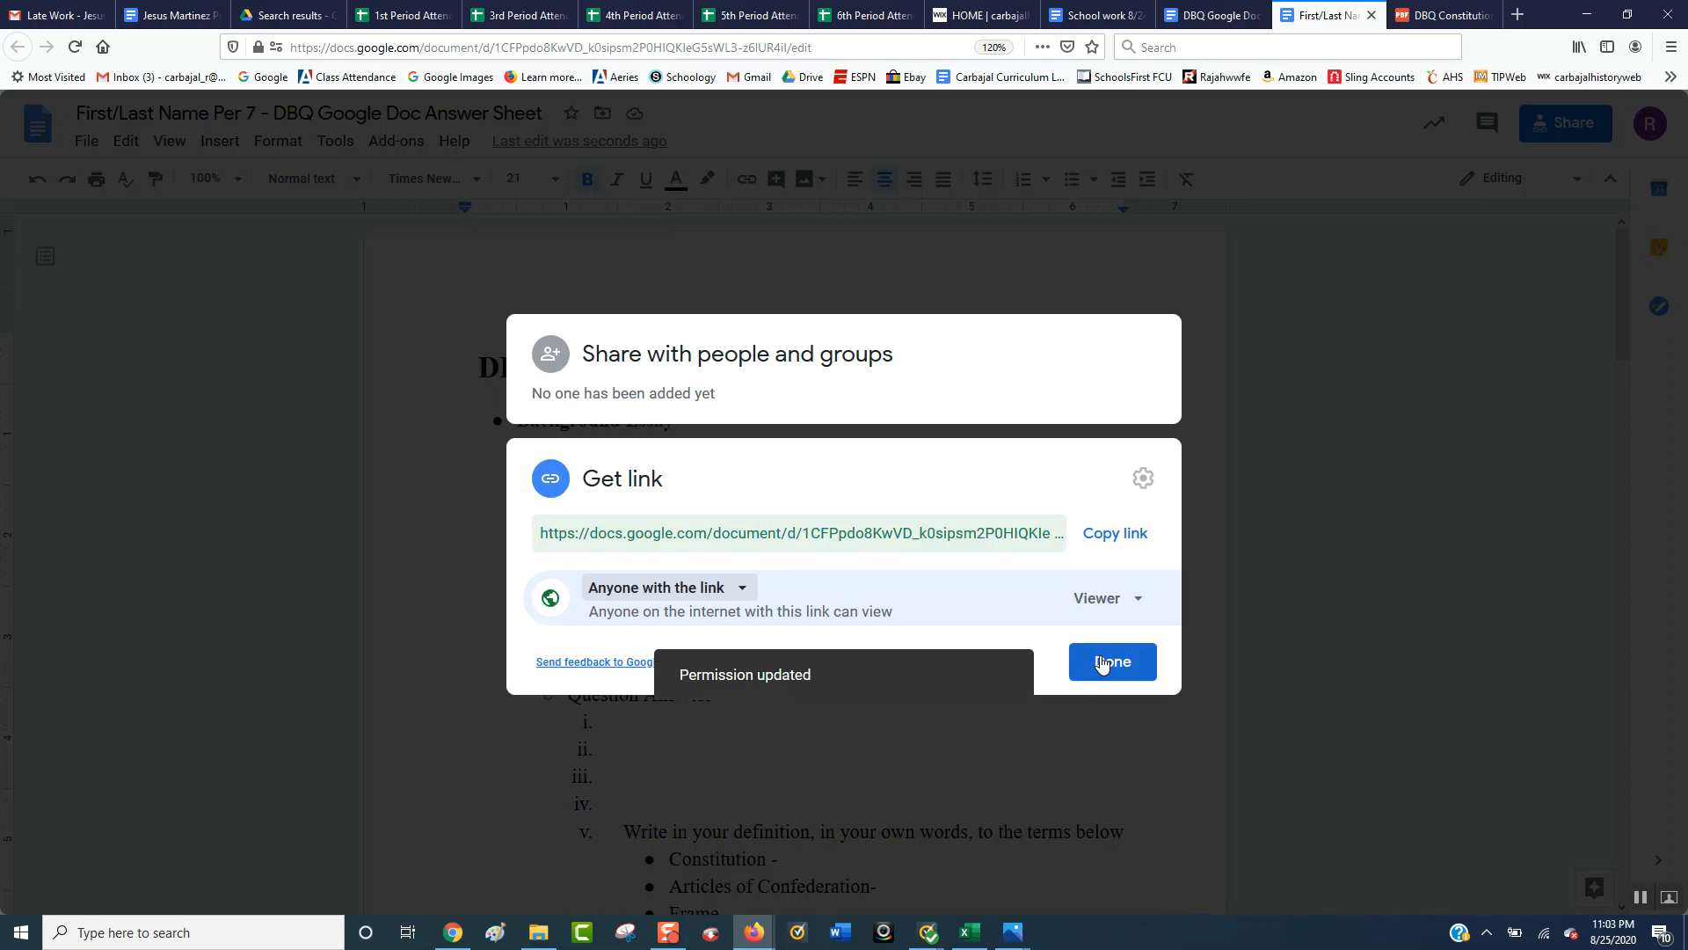
left_click(1111, 661)
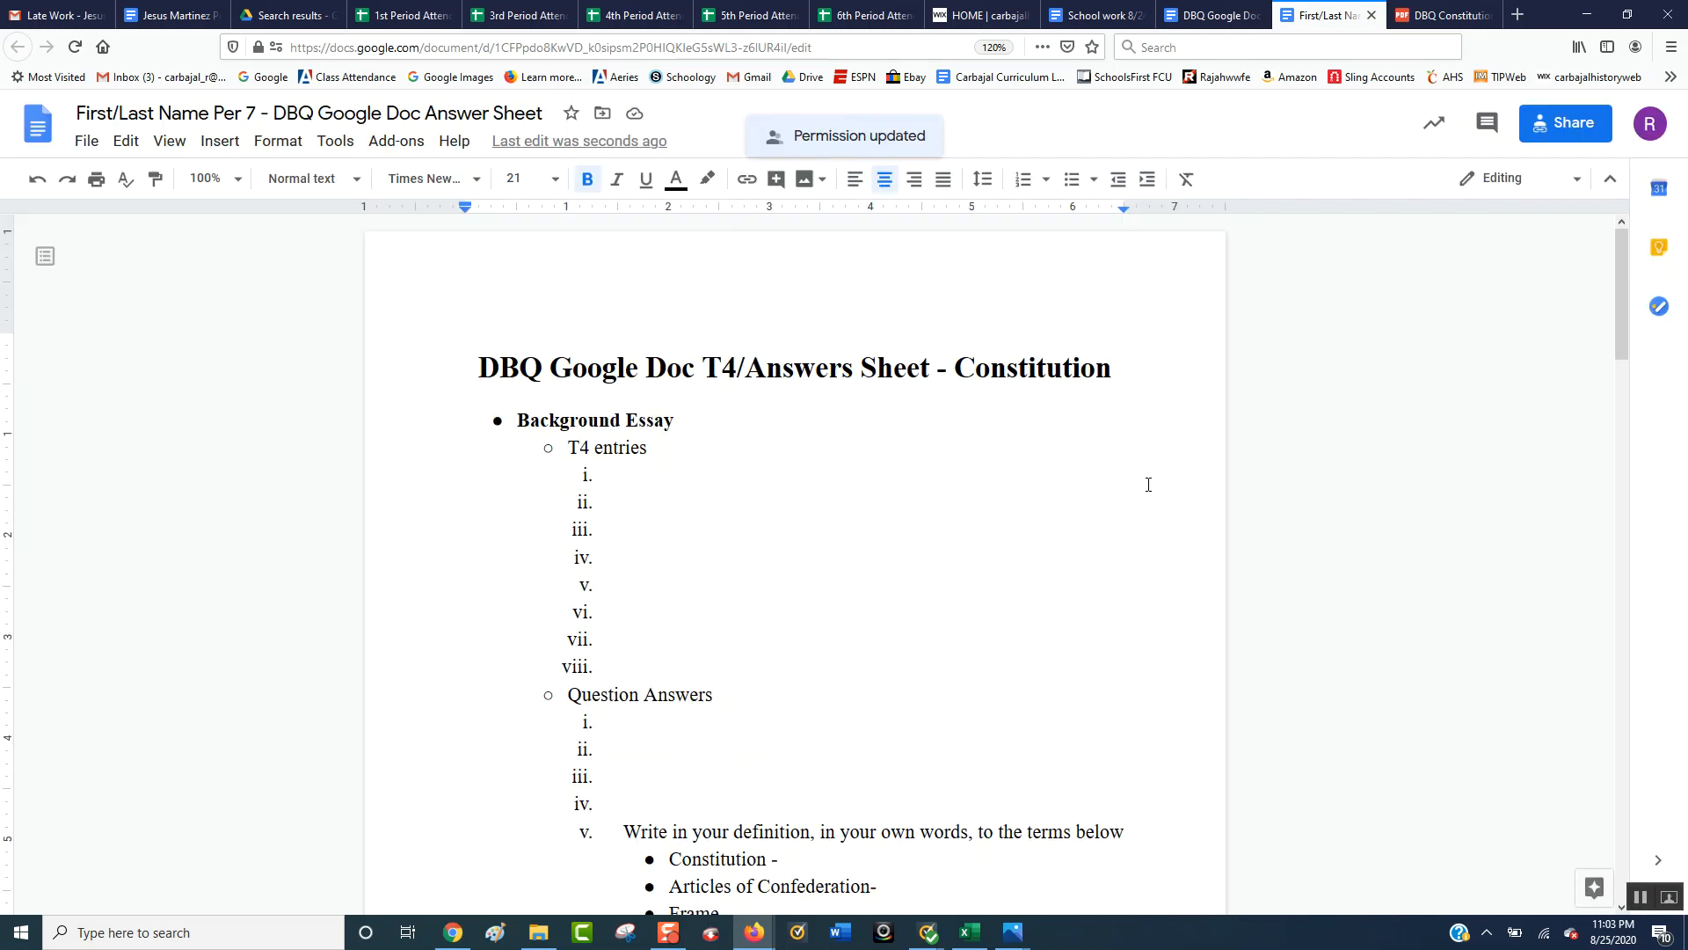
mouse_move(1417, 292)
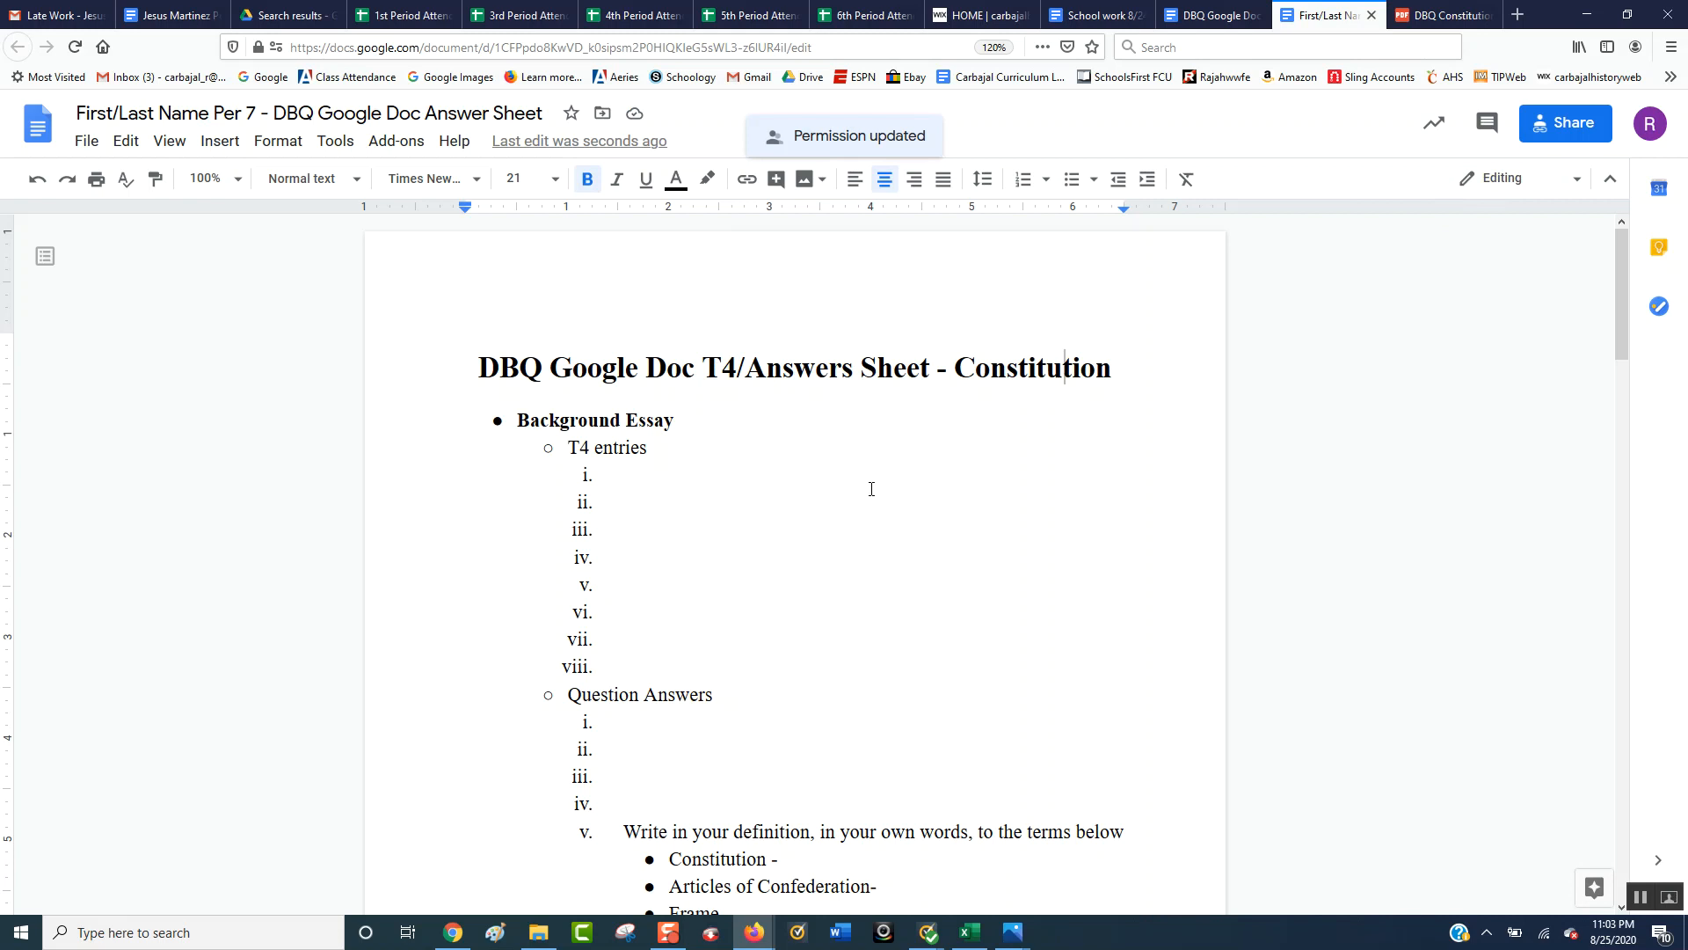
Scroll the Constitution DBQ PDF down past the background essay, checking against the answer sheet
left_click(1440, 14)
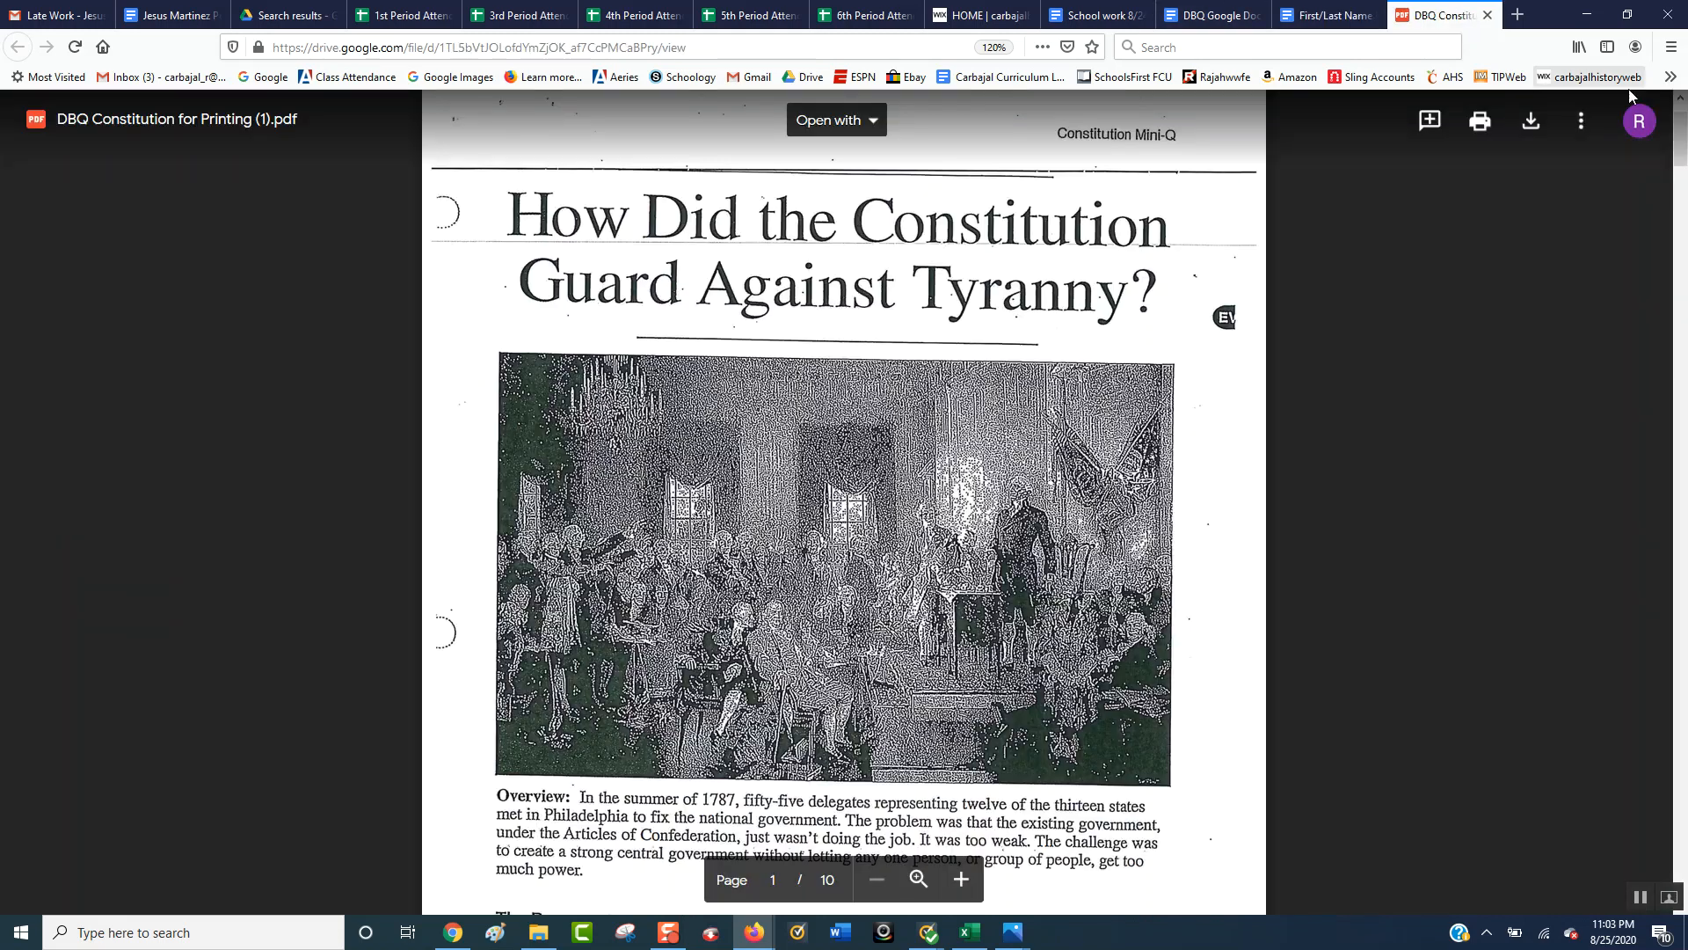
scroll("down", 3)
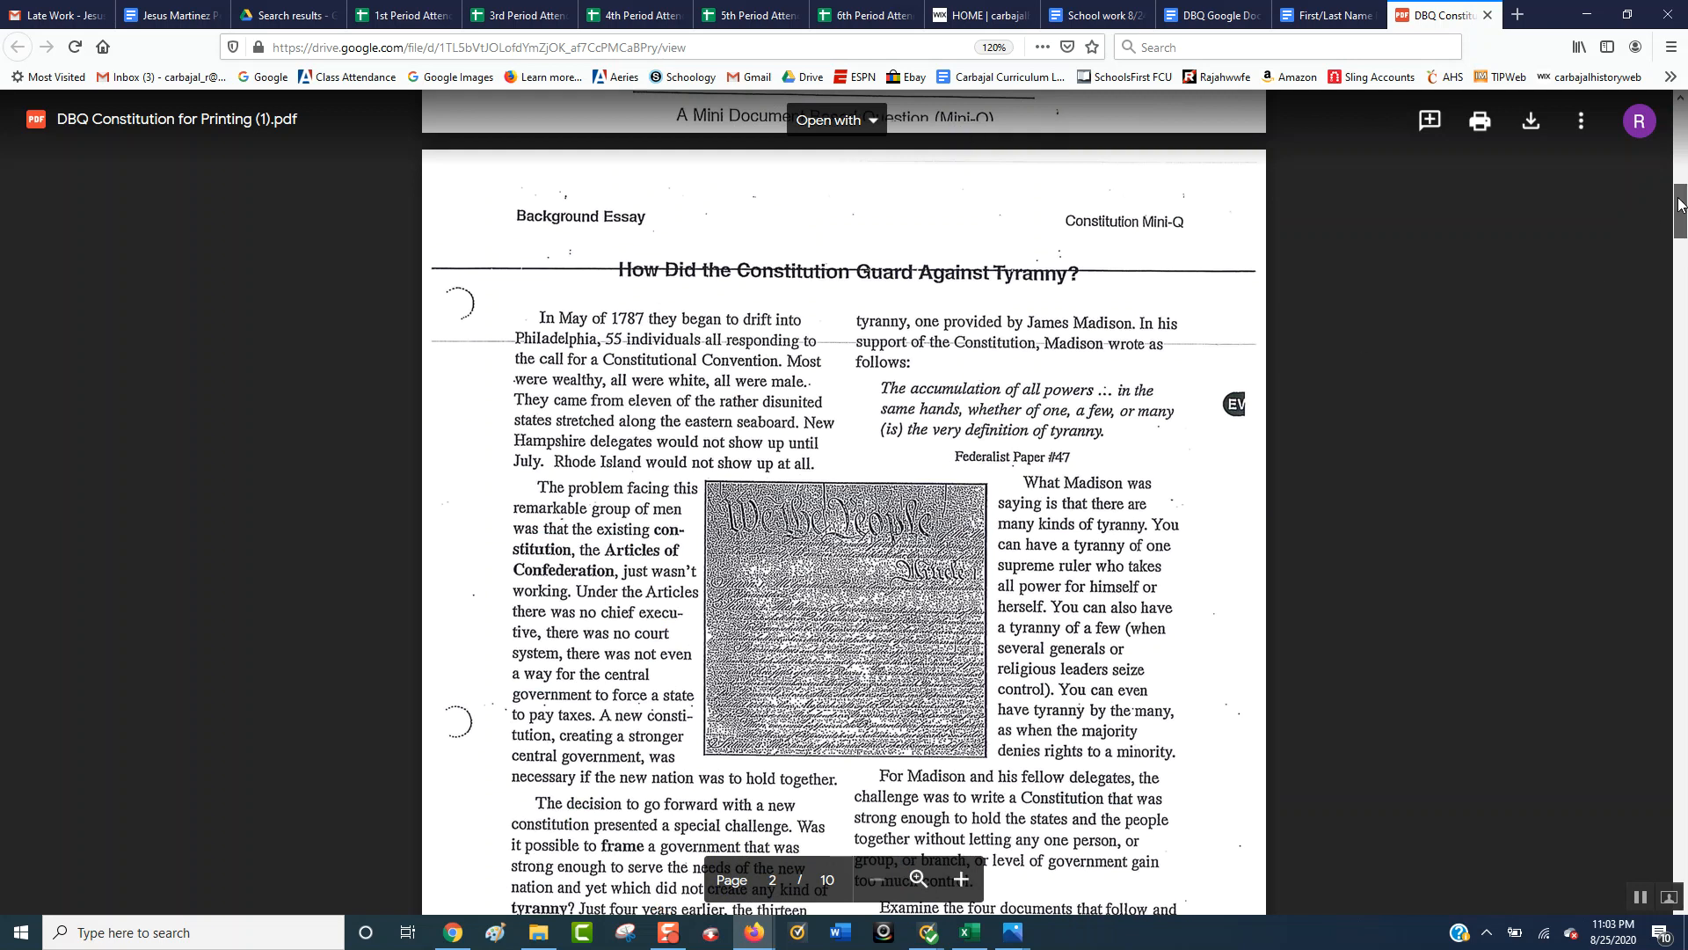
scroll("down", 3)
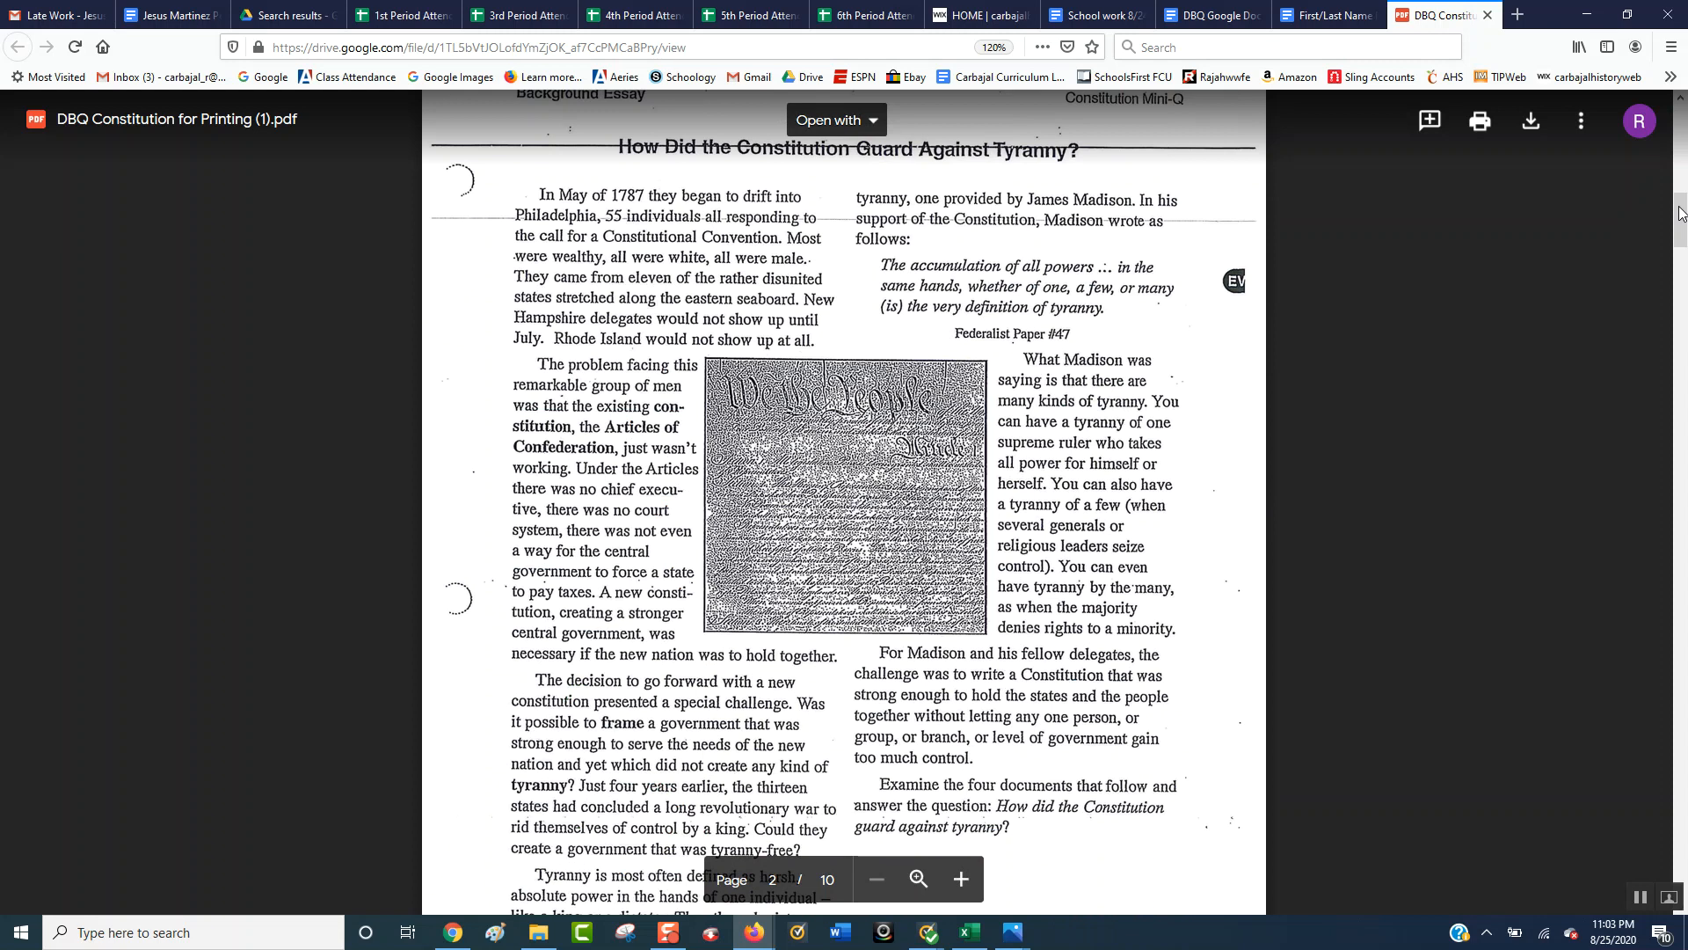
left_click(1326, 16)
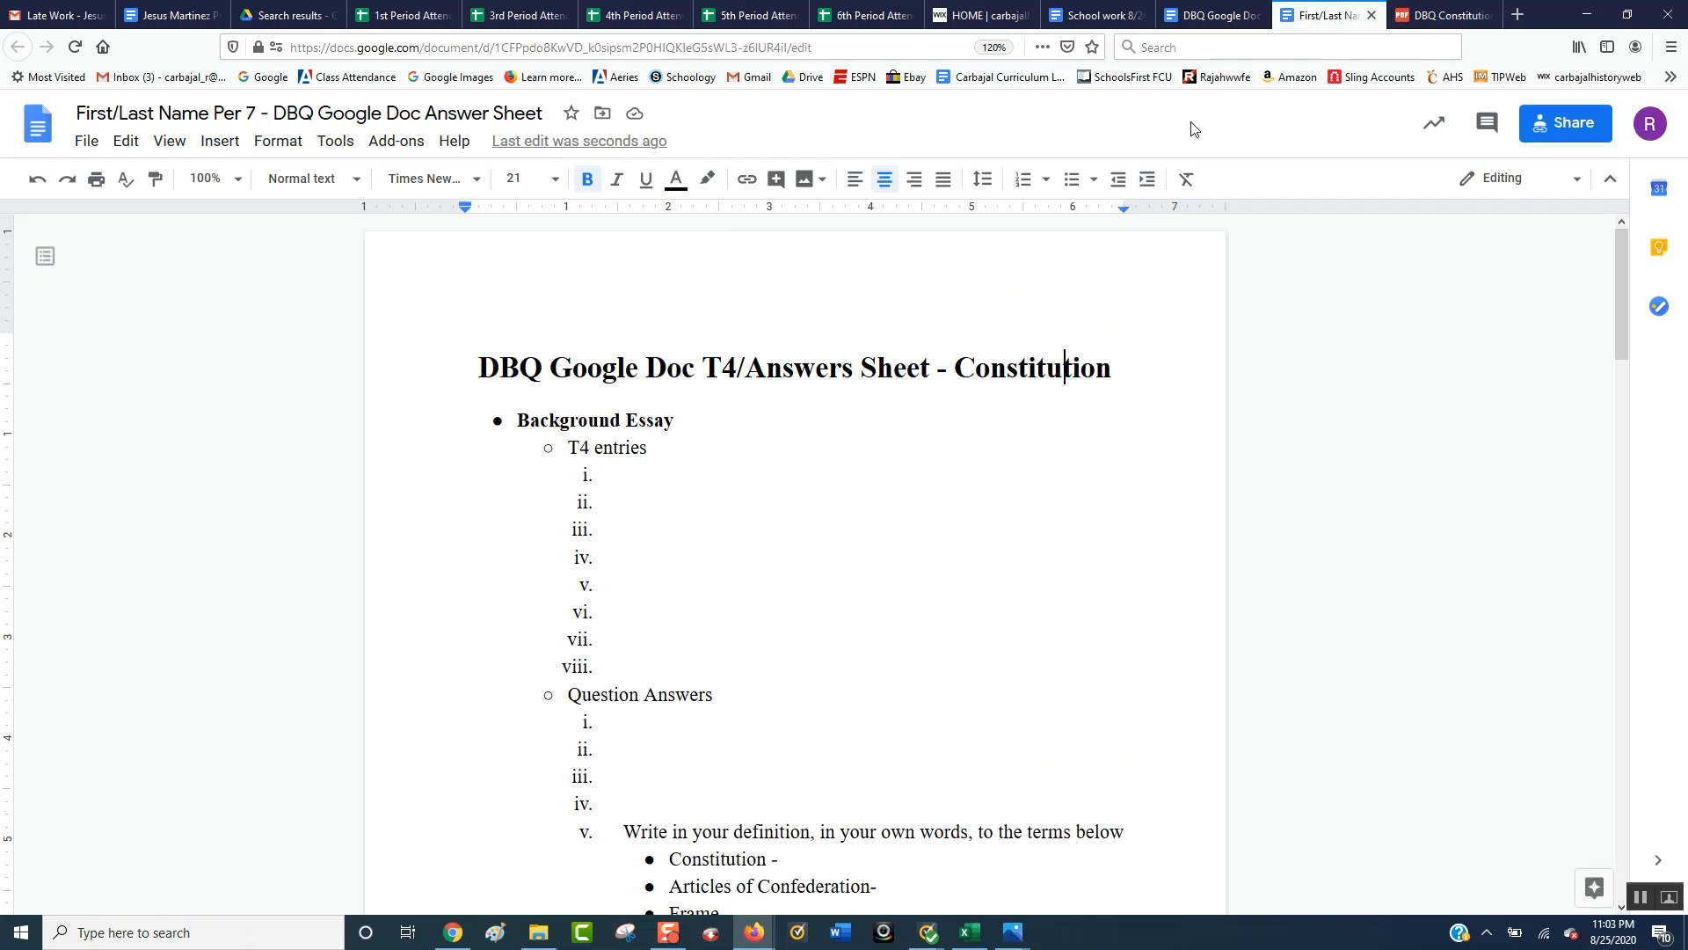
mouse_move(651, 457)
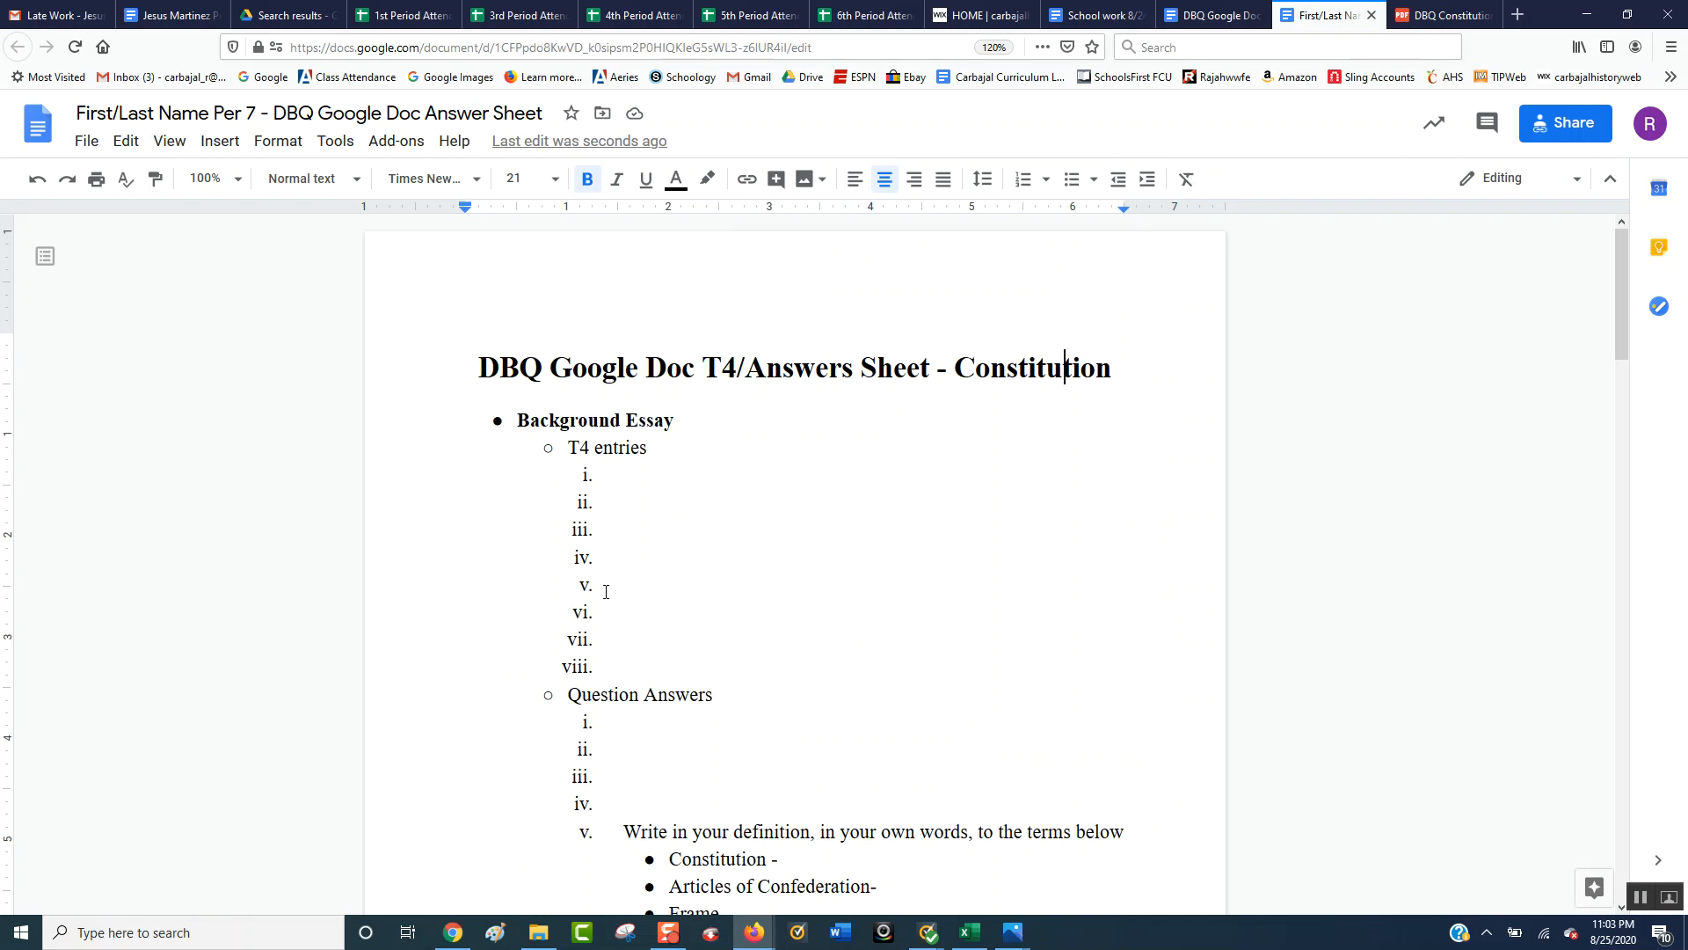
left_click(1441, 16)
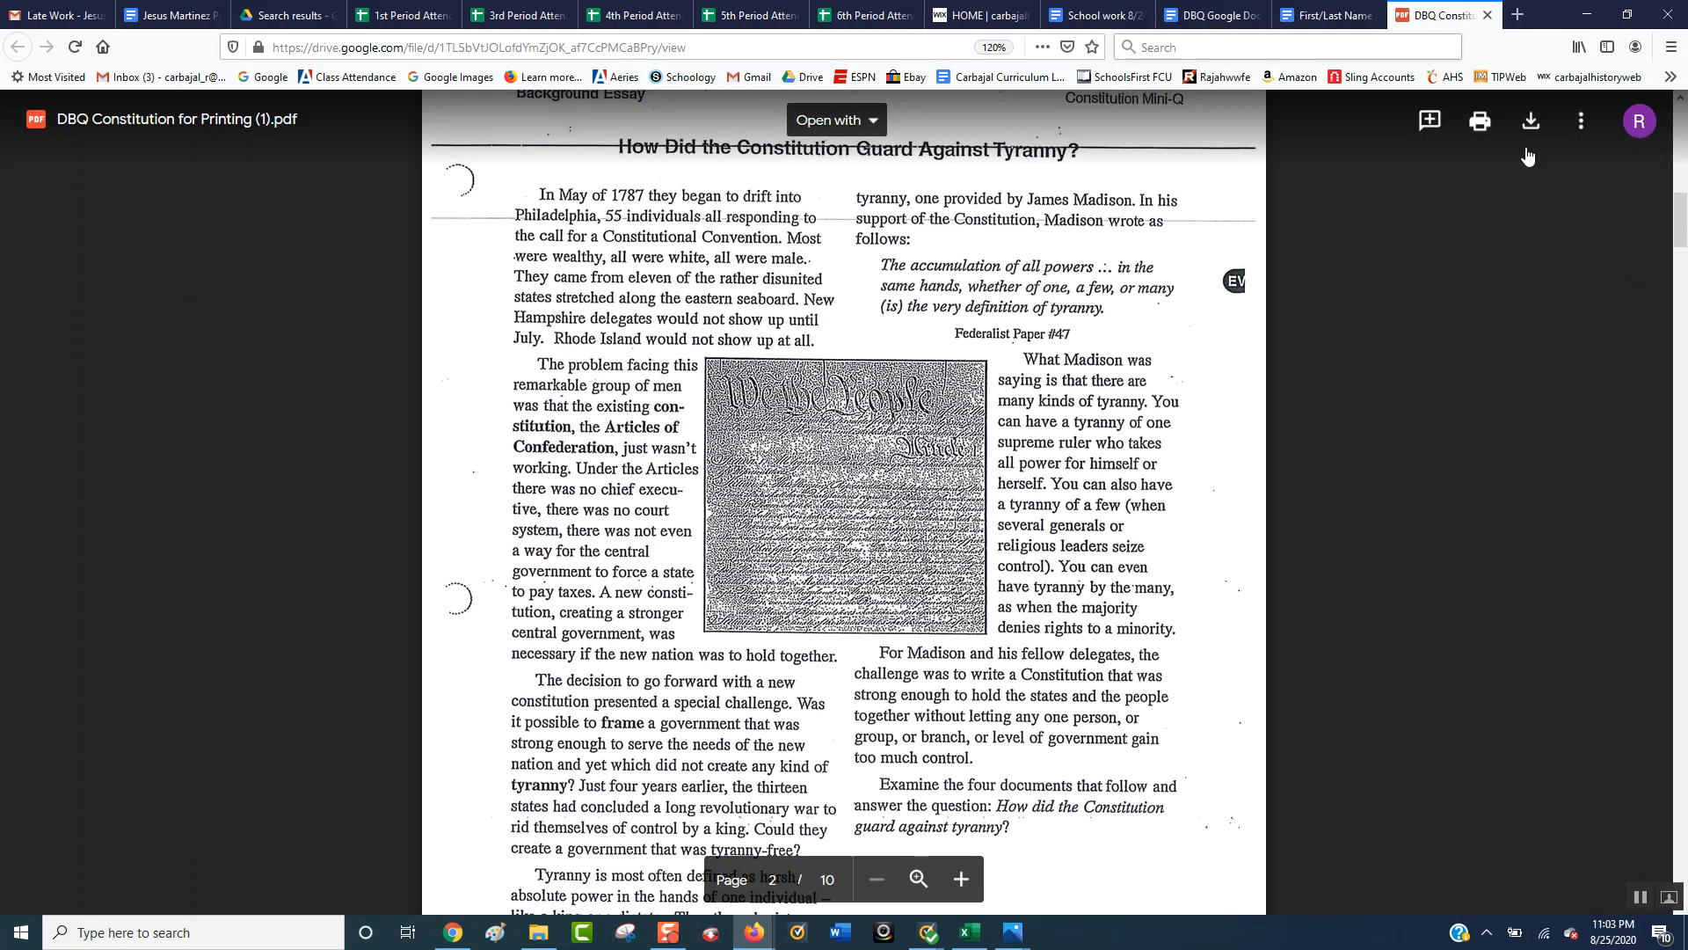
scroll("down", 3)
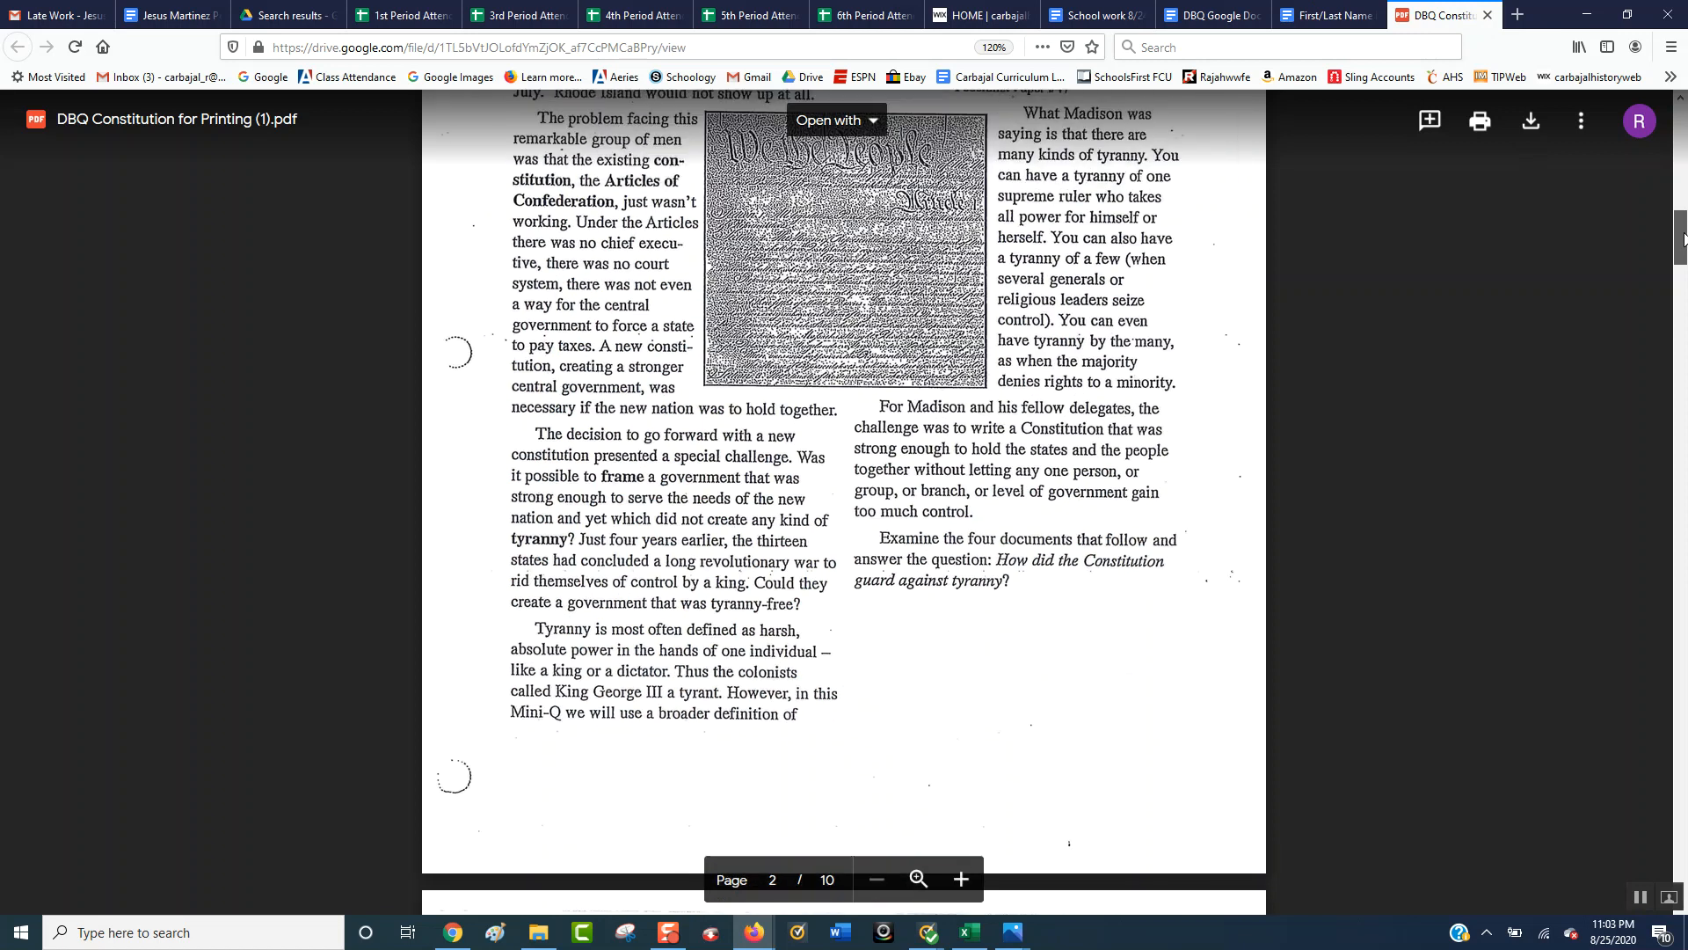
scroll("up", 3)
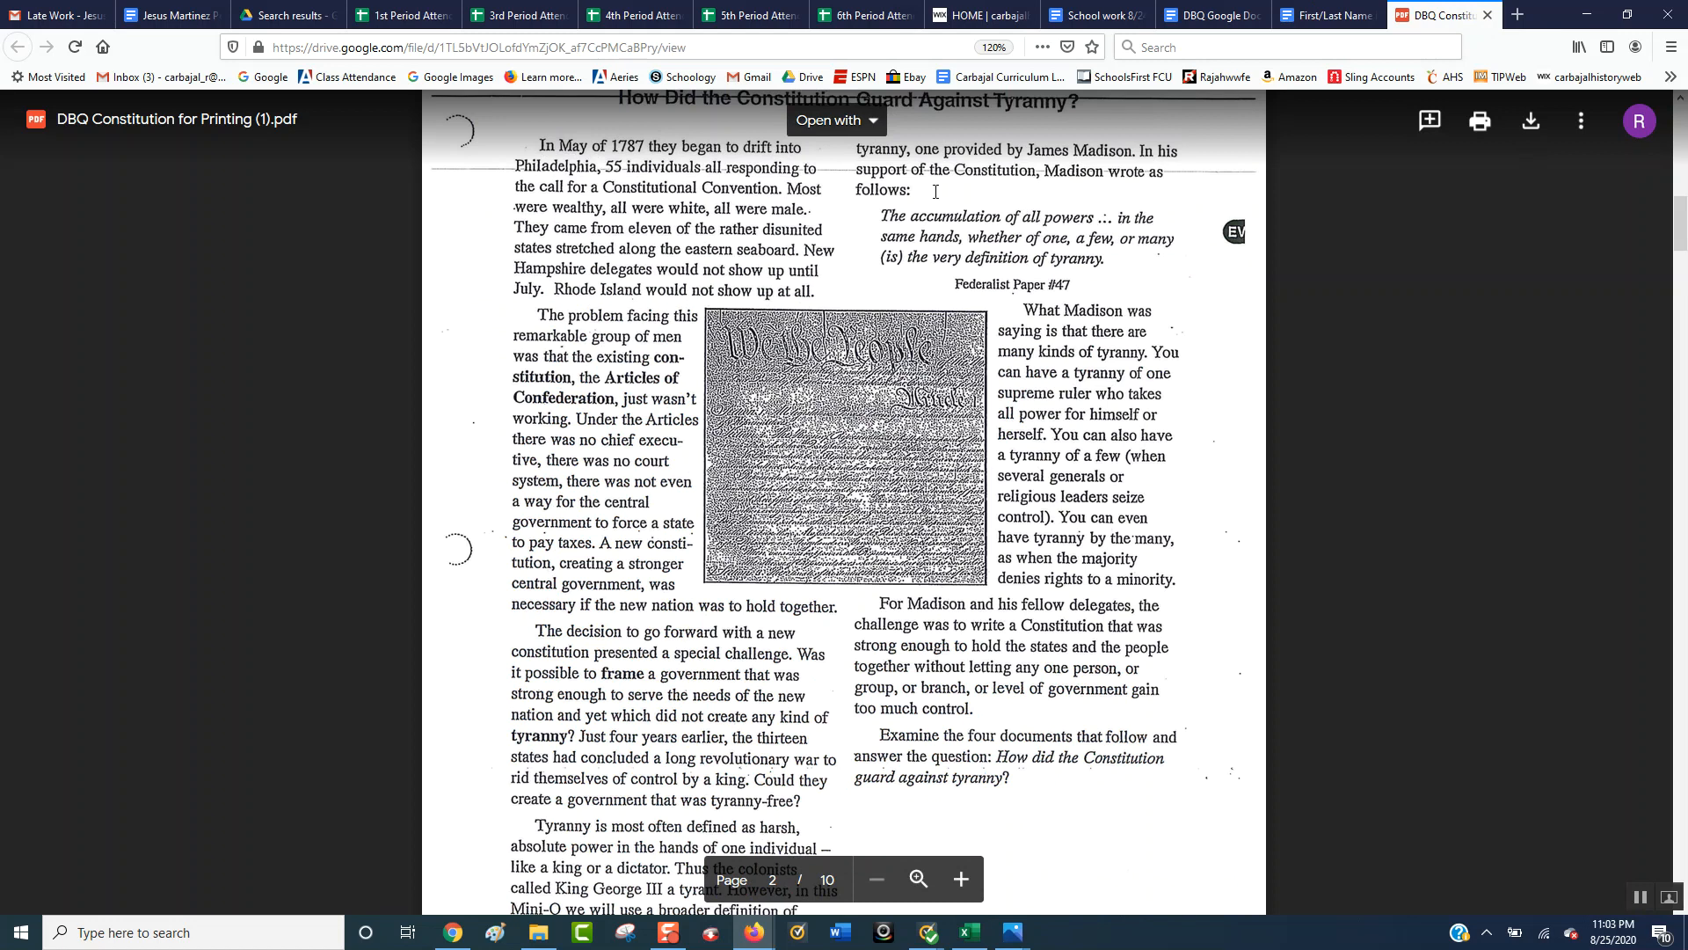
mouse_move(1331, 16)
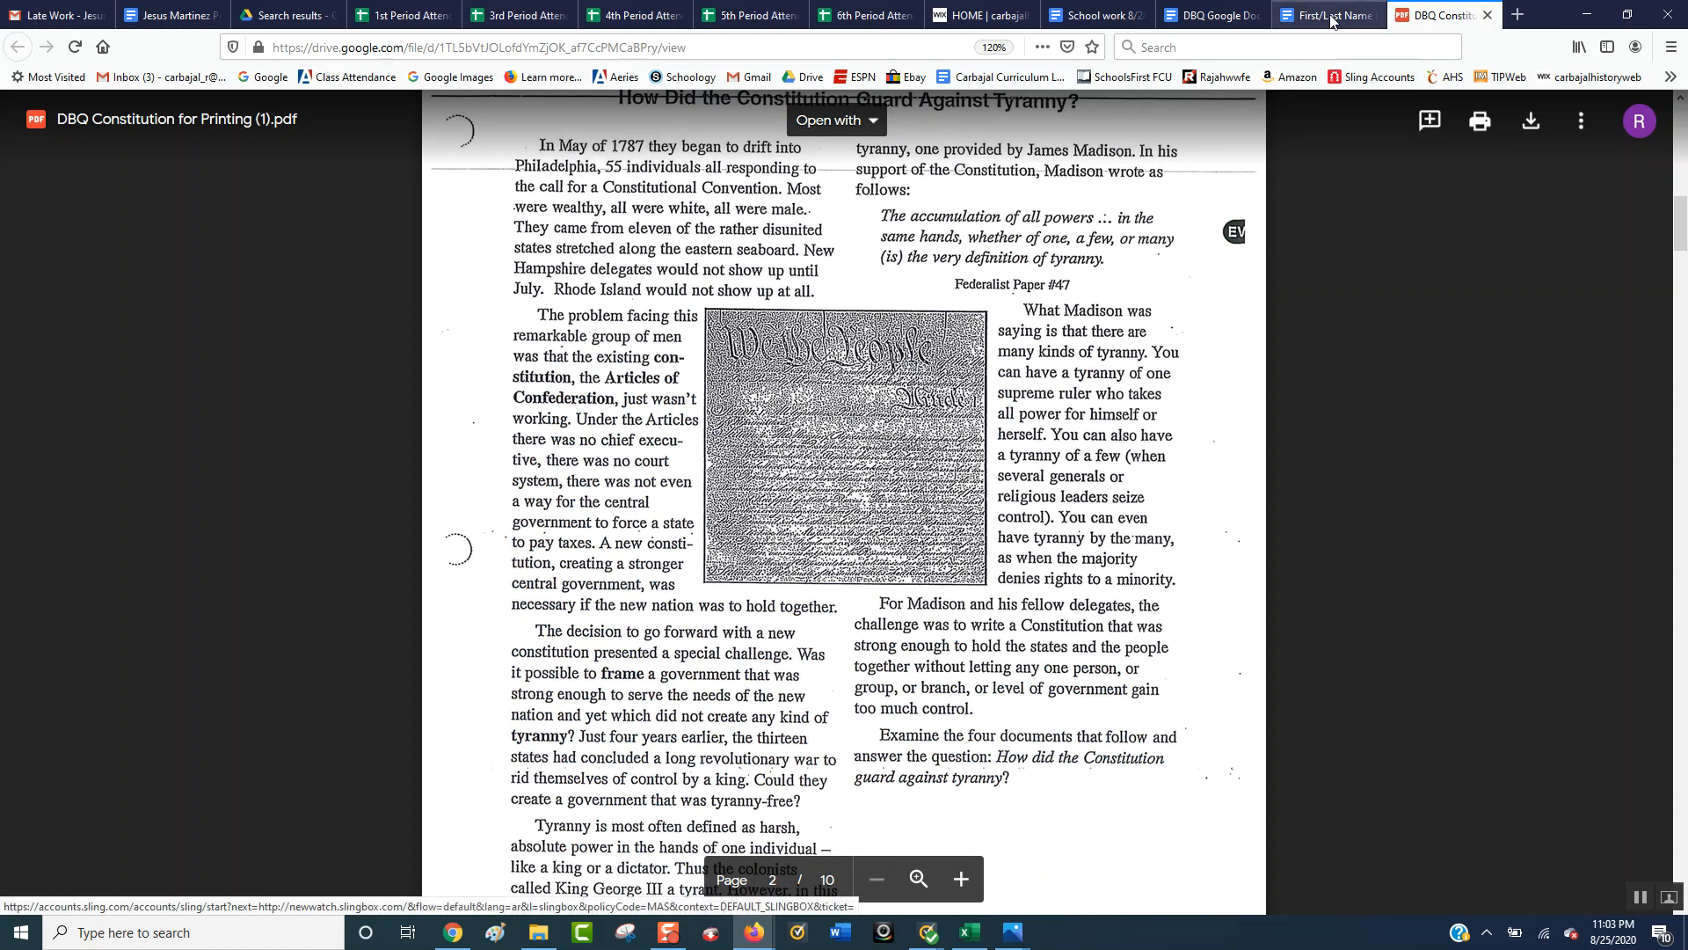
Bring the PDF's Background Essay Questions page (page 3) onto screen
left_click(1327, 16)
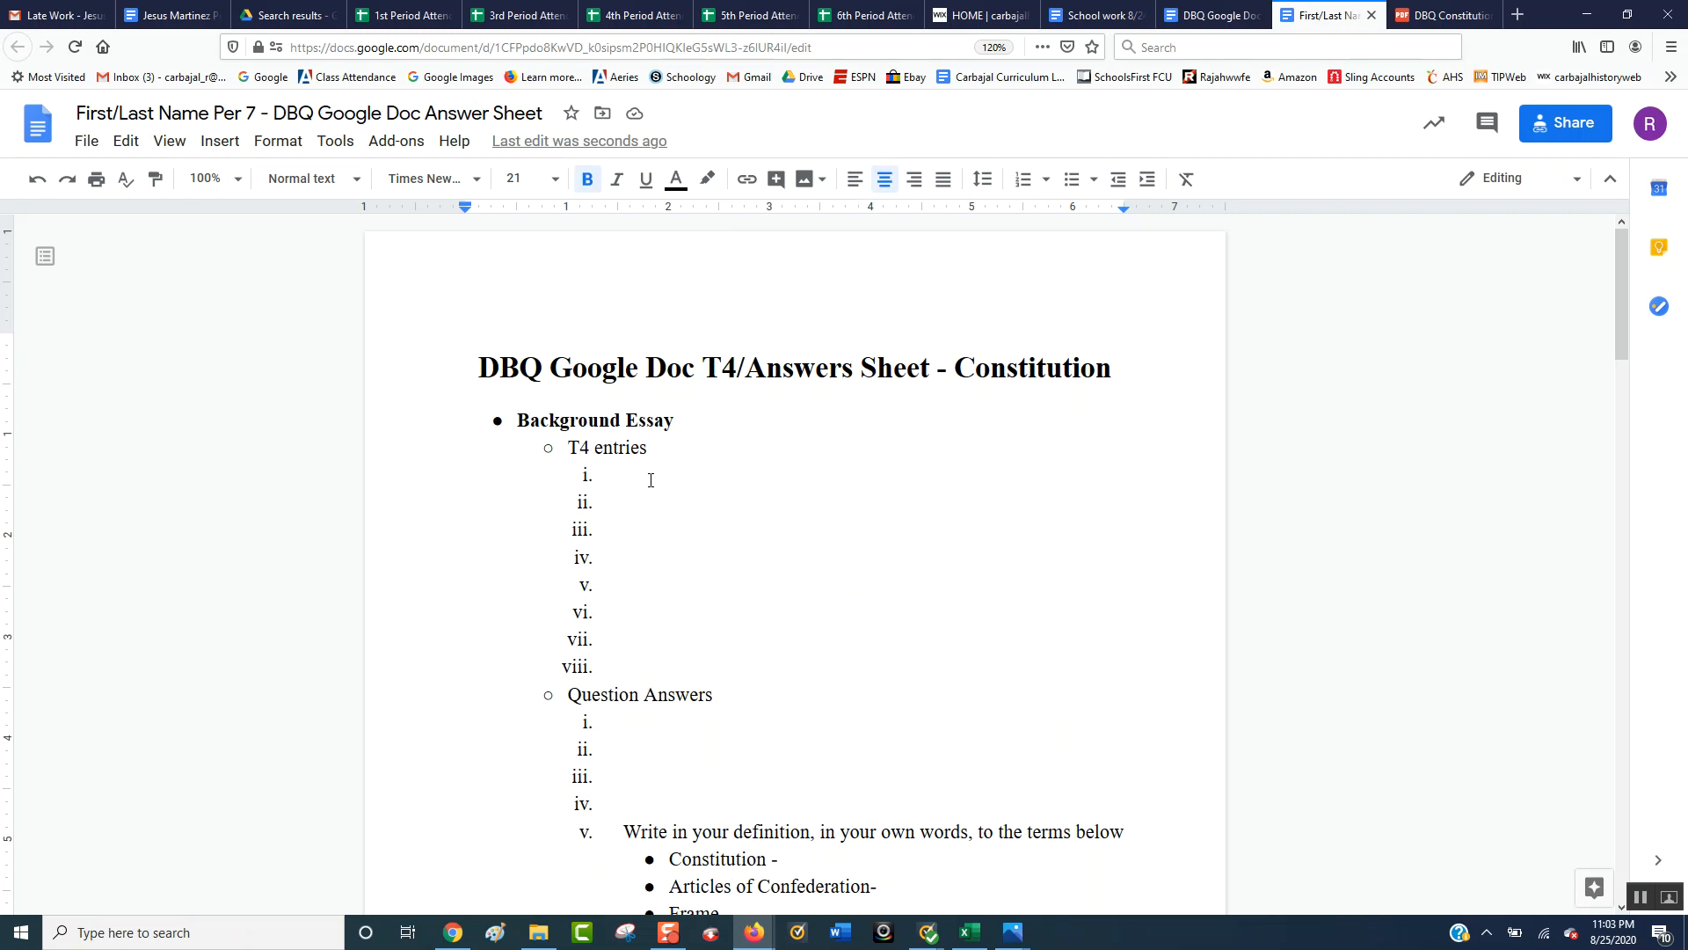
left_click(1445, 14)
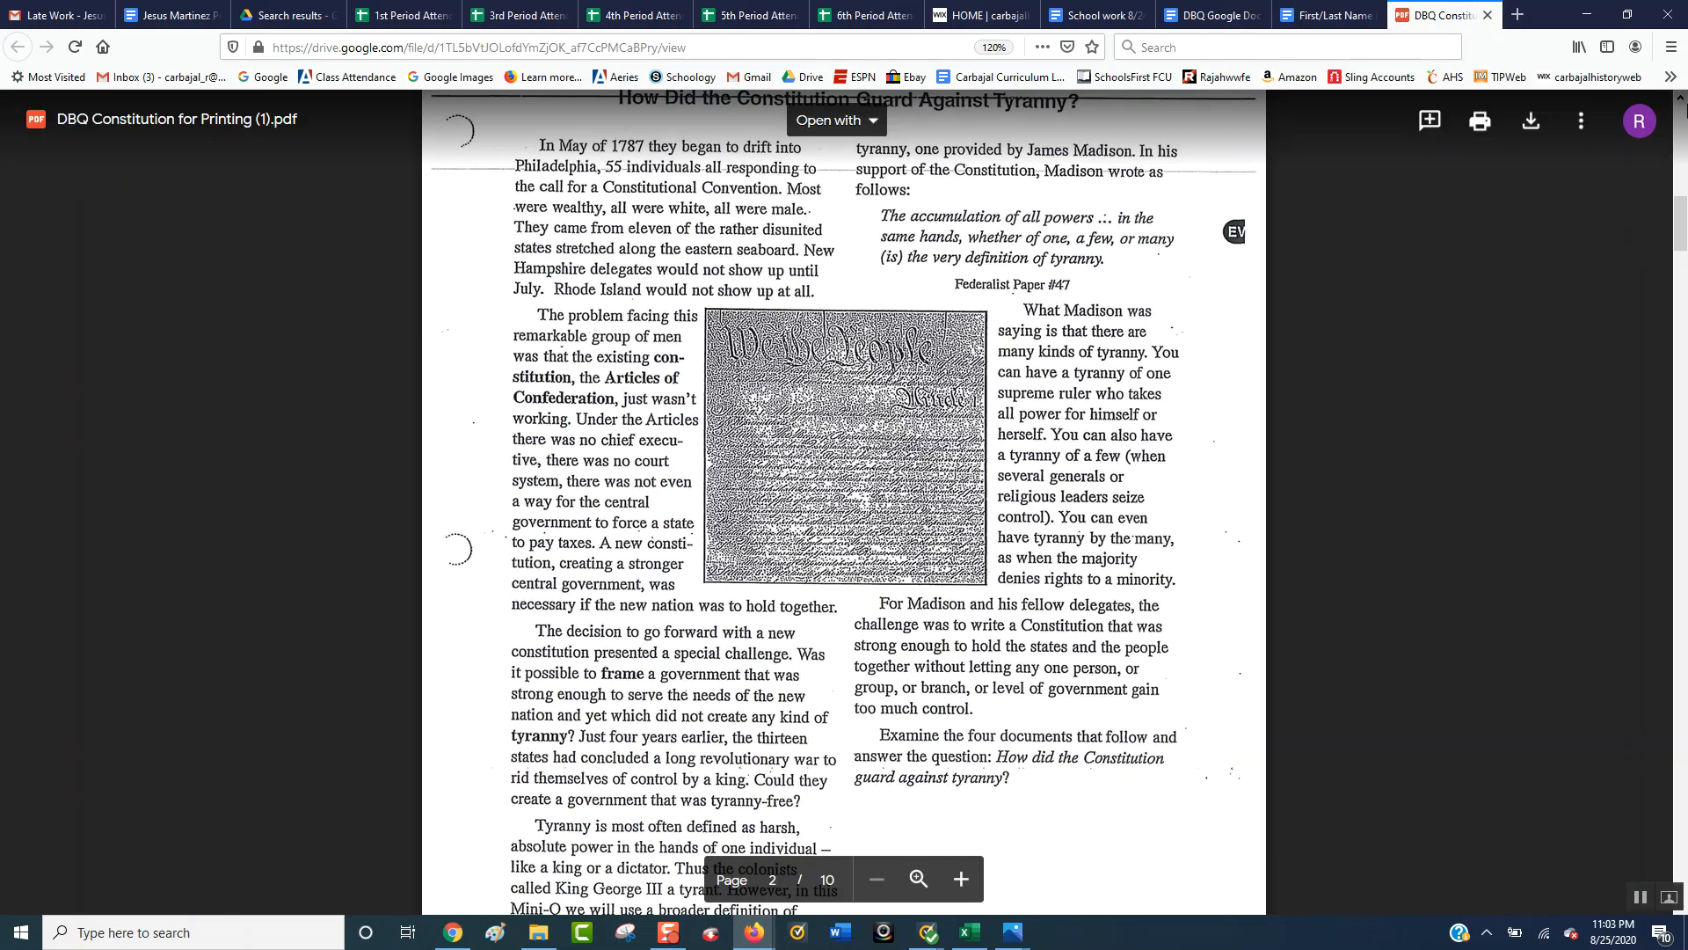
scroll("down", 3)
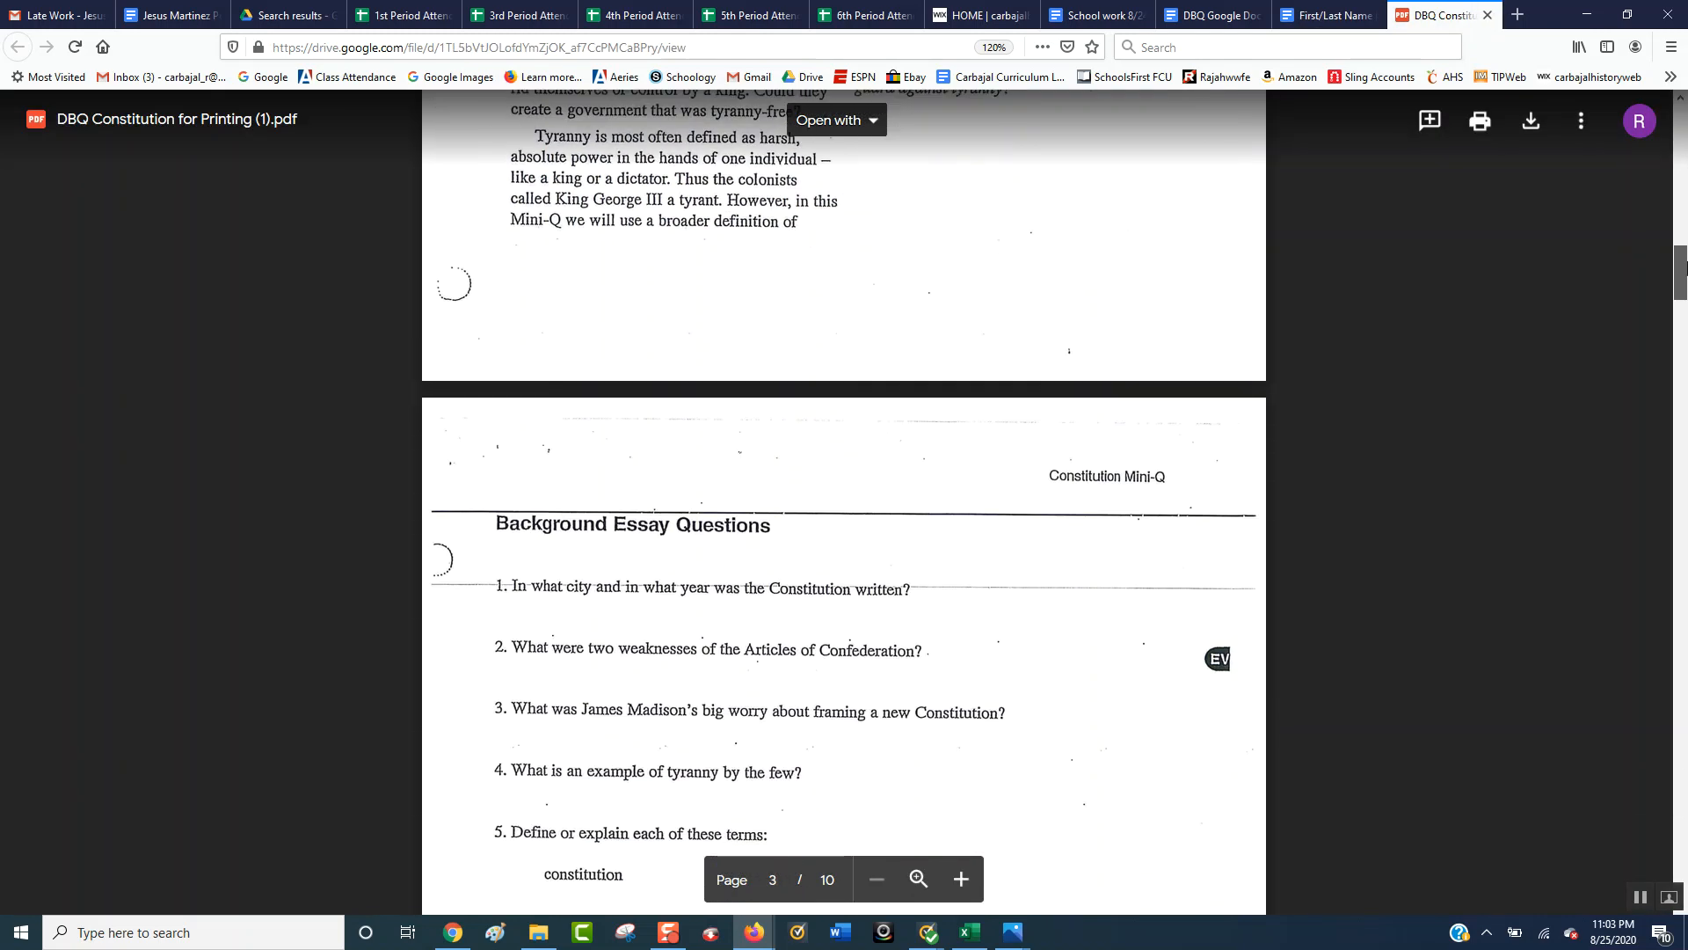
scroll("down", 3)
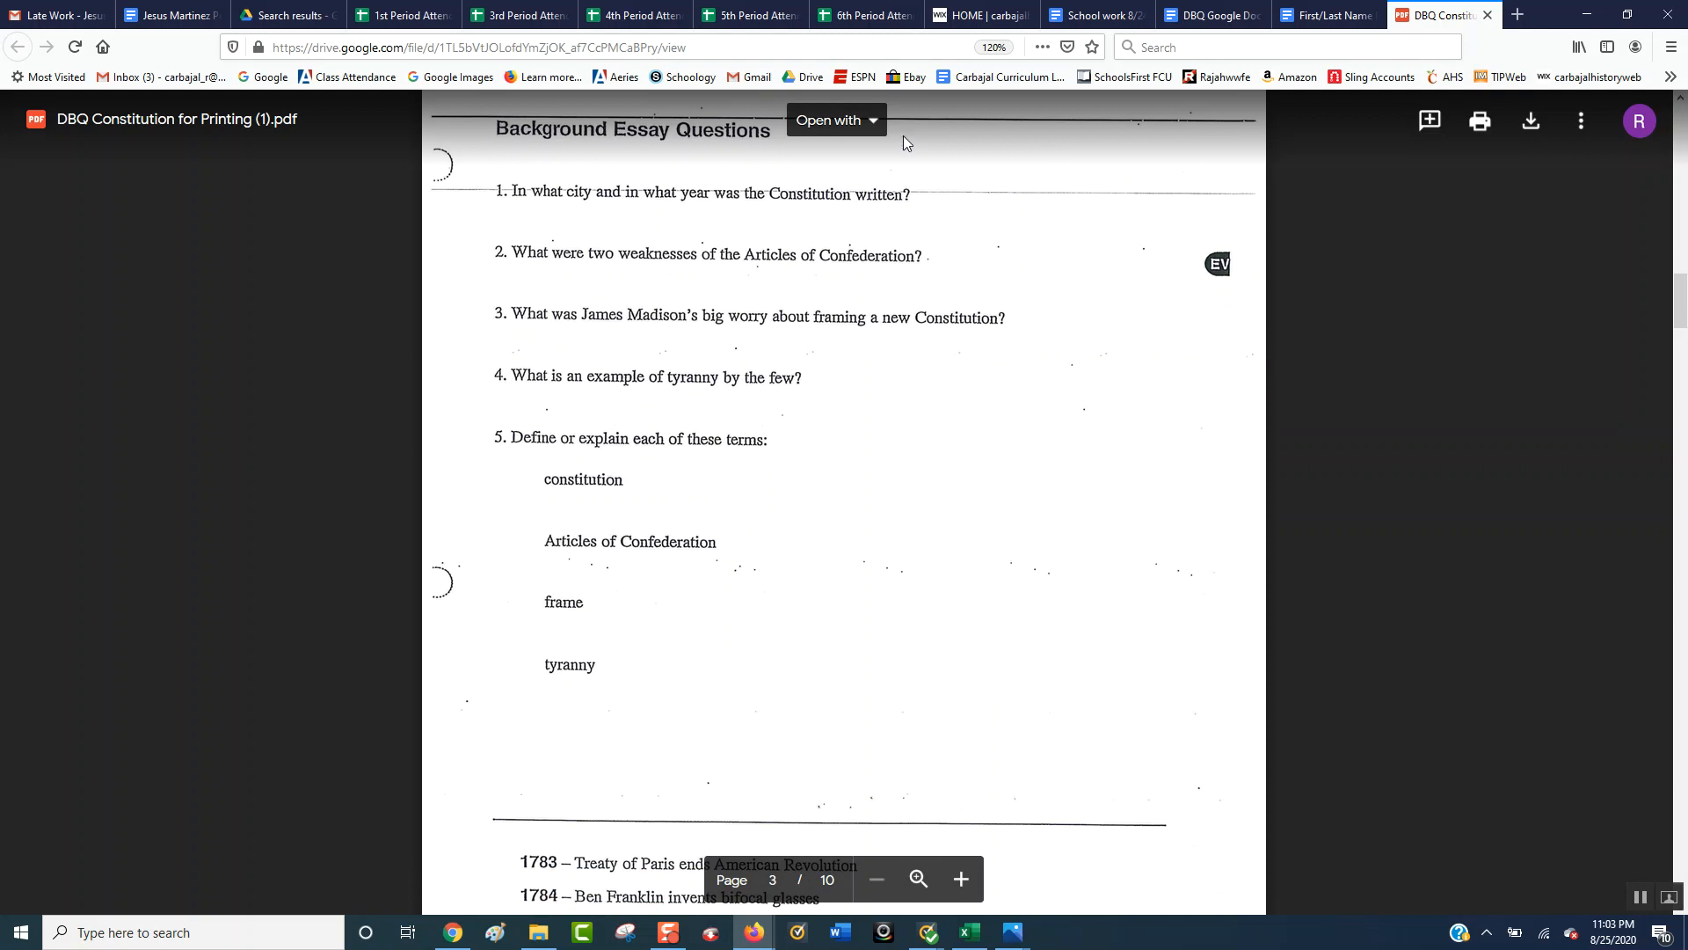
mouse_move(491, 213)
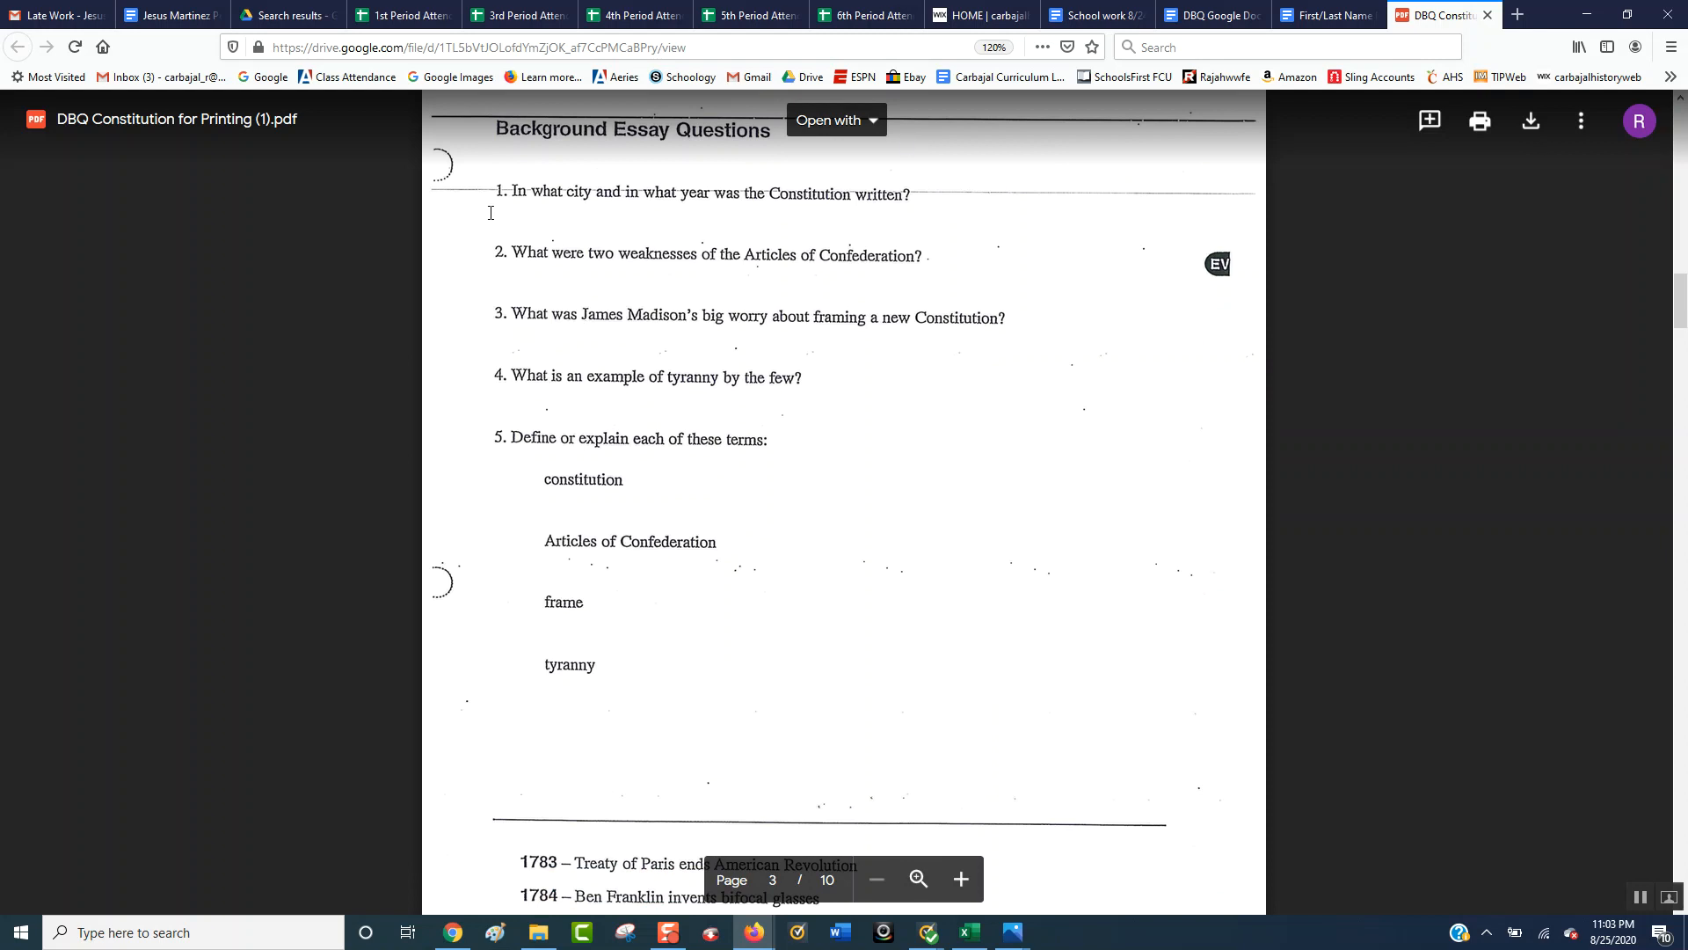
mouse_move(841, 214)
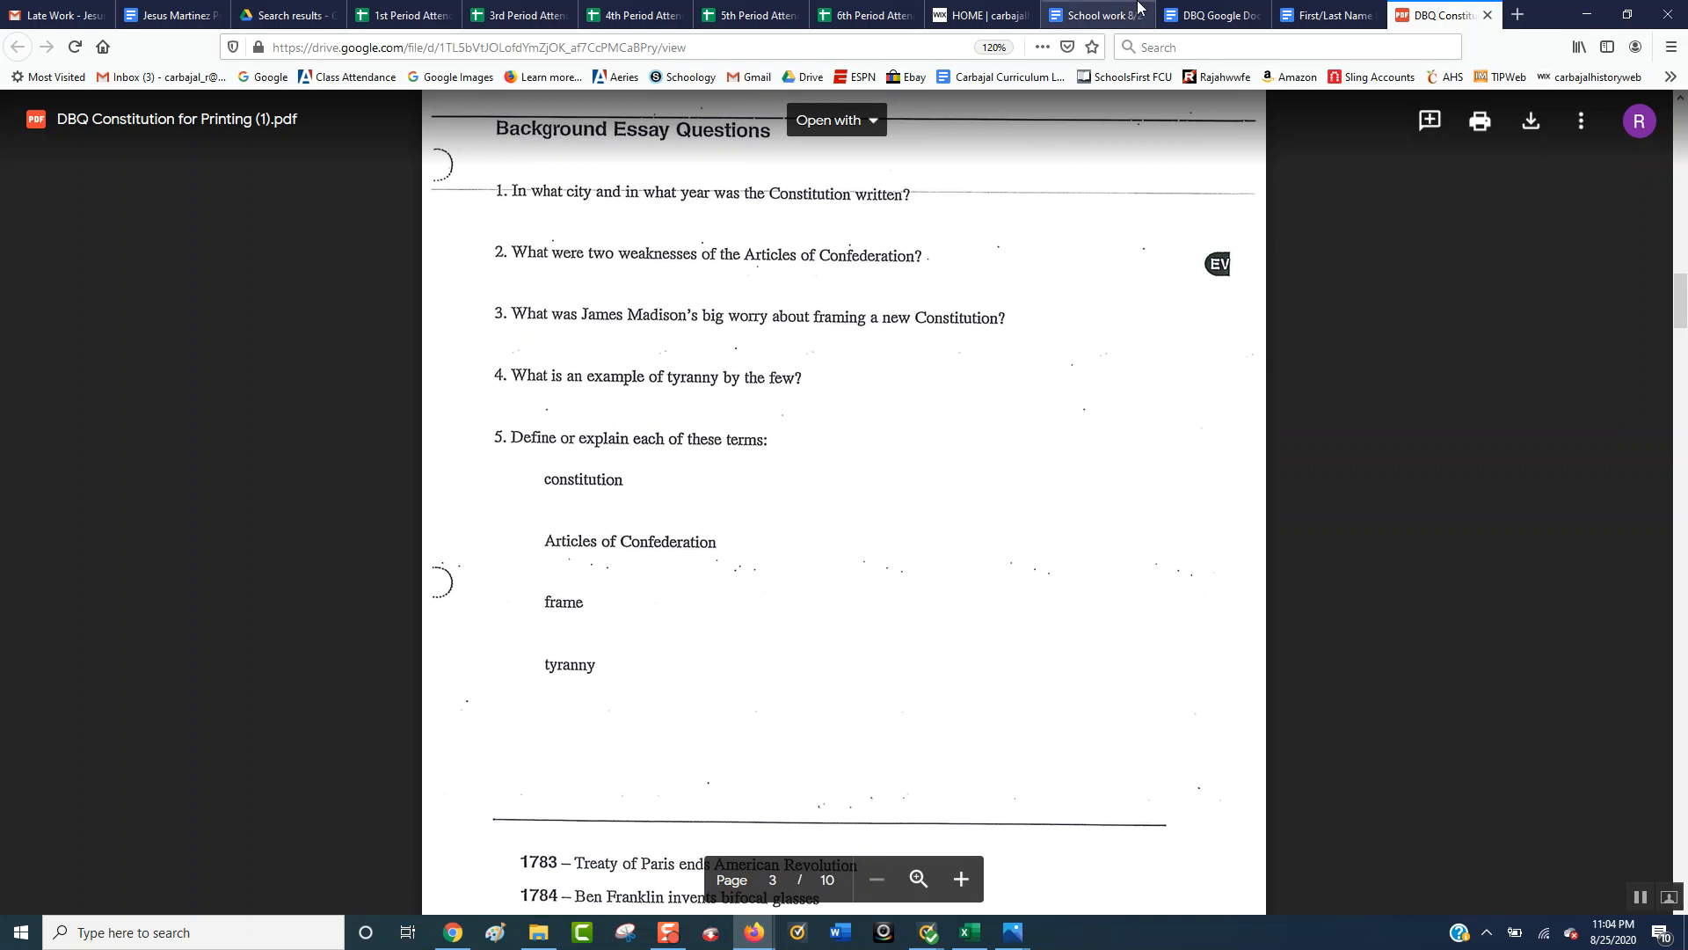
Flip between the answer sheet and the PDF, scrolling the PDF to Document A
left_click(1326, 16)
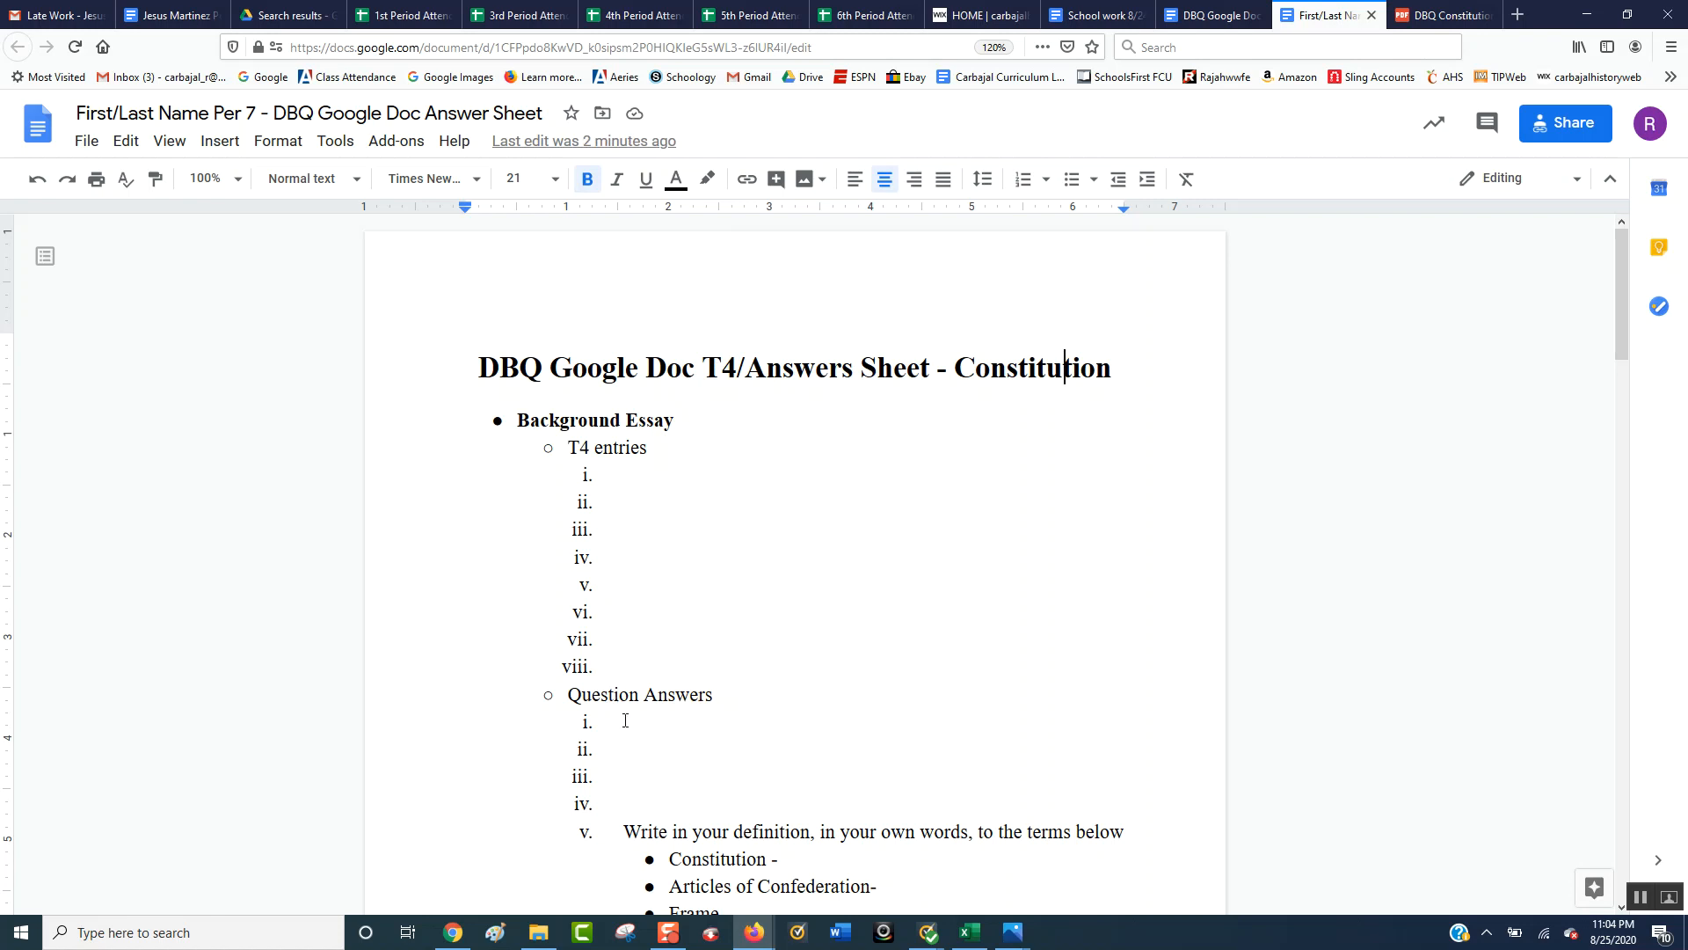
left_click(1442, 16)
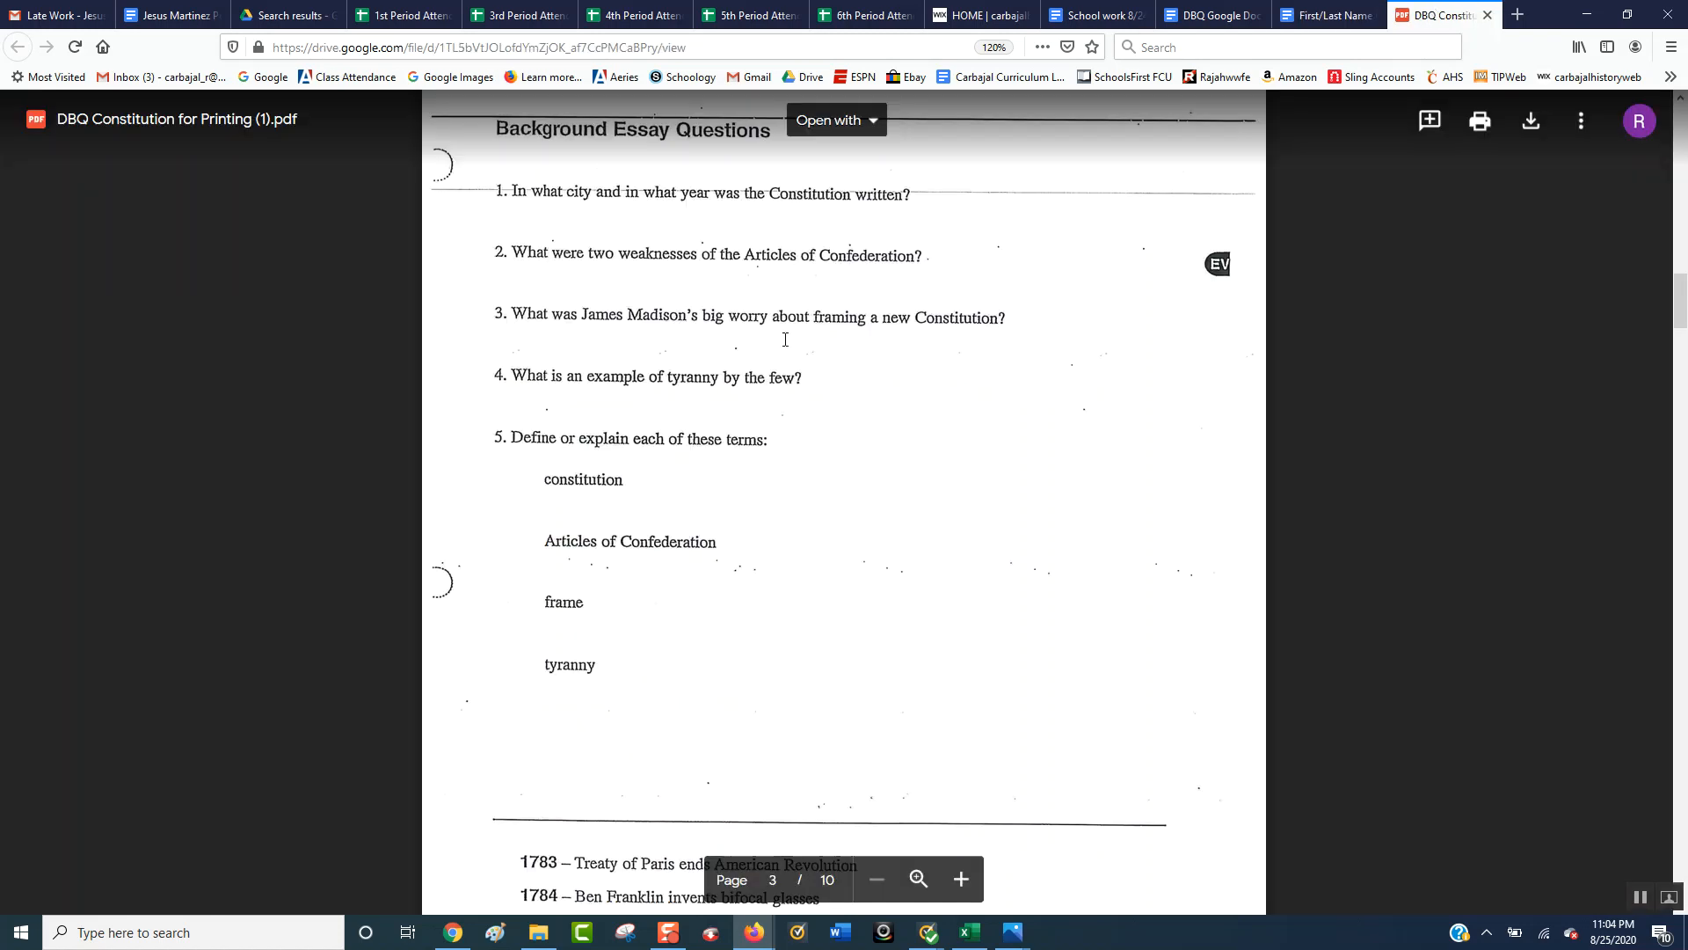
mouse_move(1024, 243)
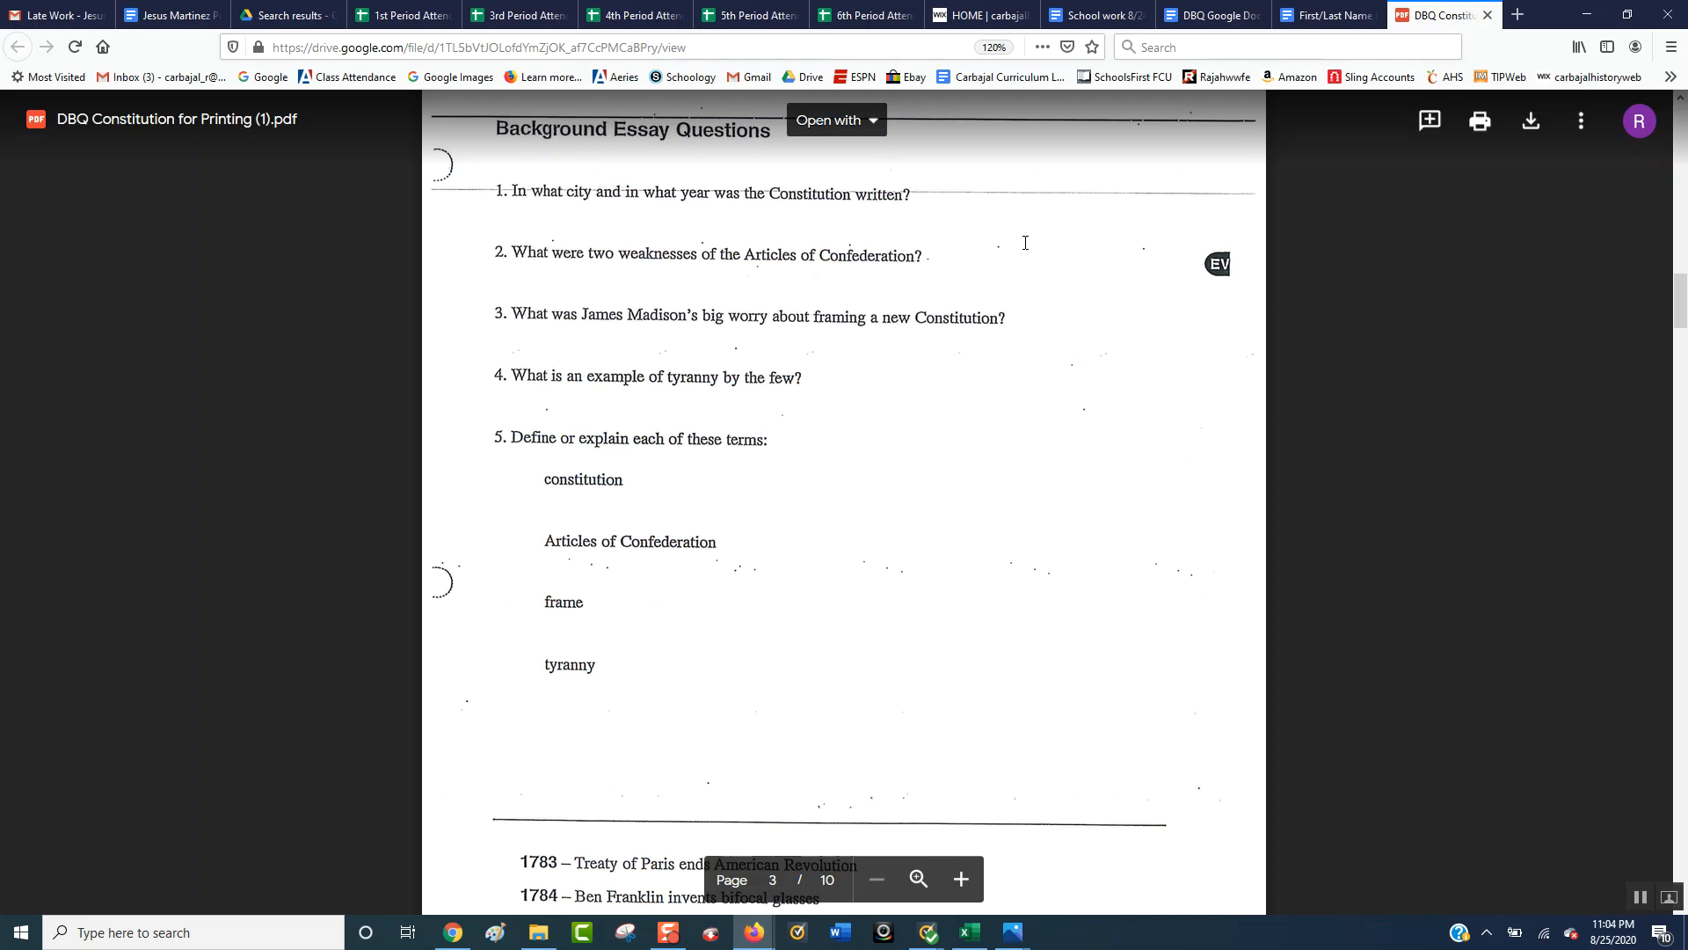
left_click(1326, 16)
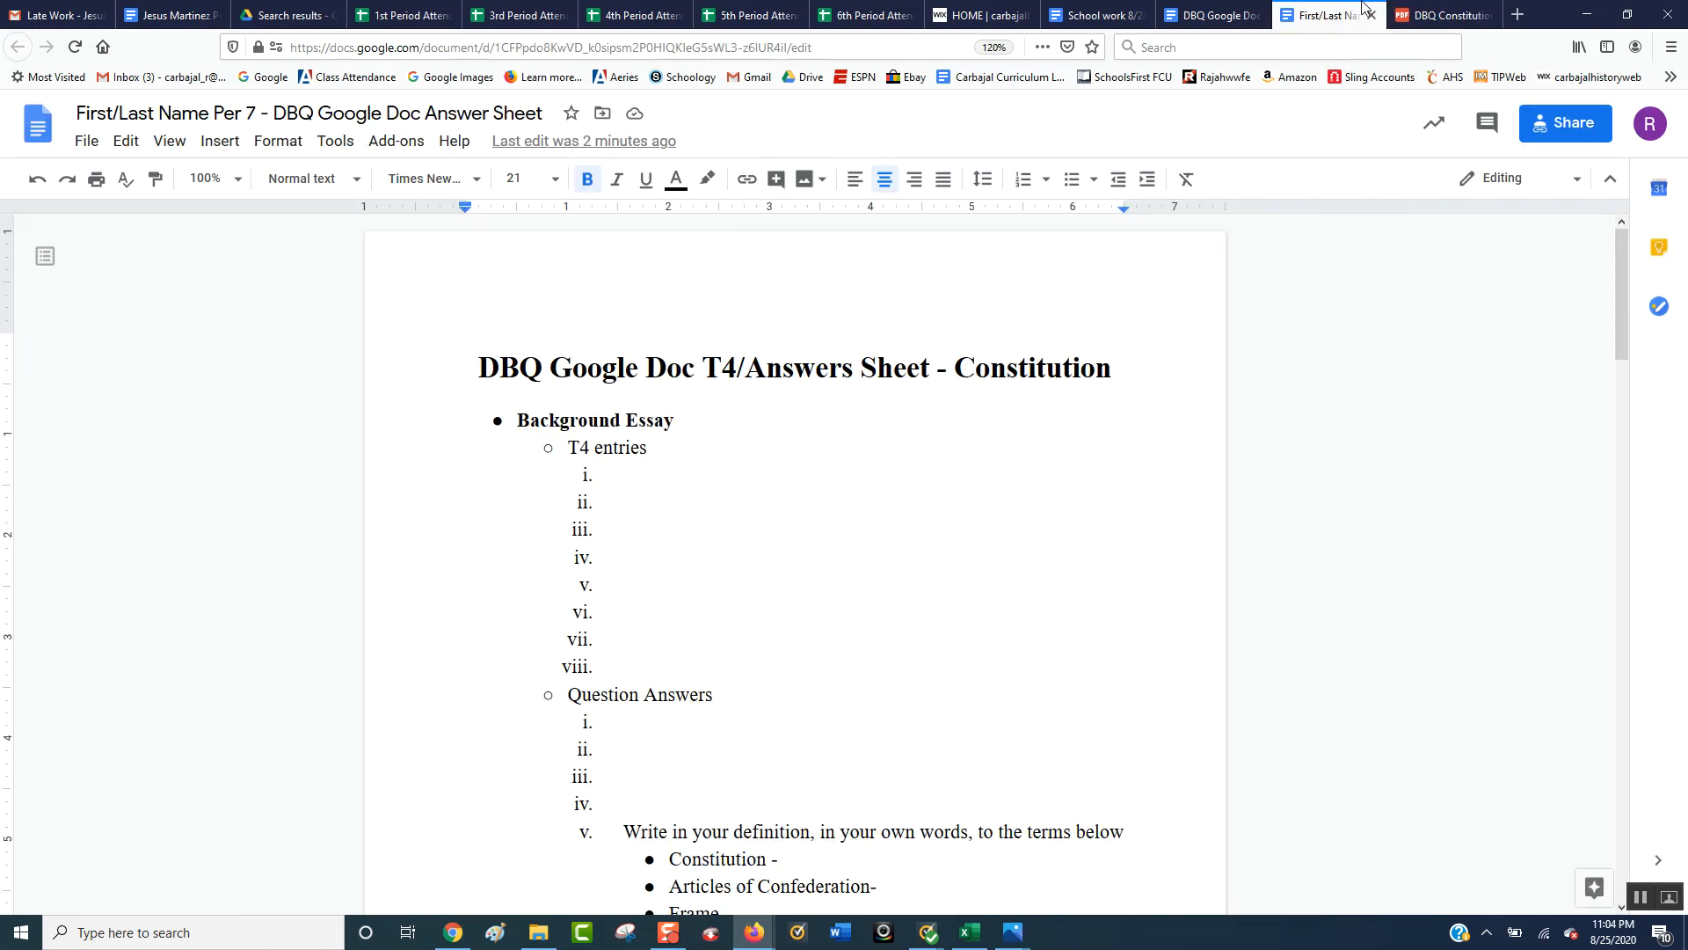
left_click(1442, 16)
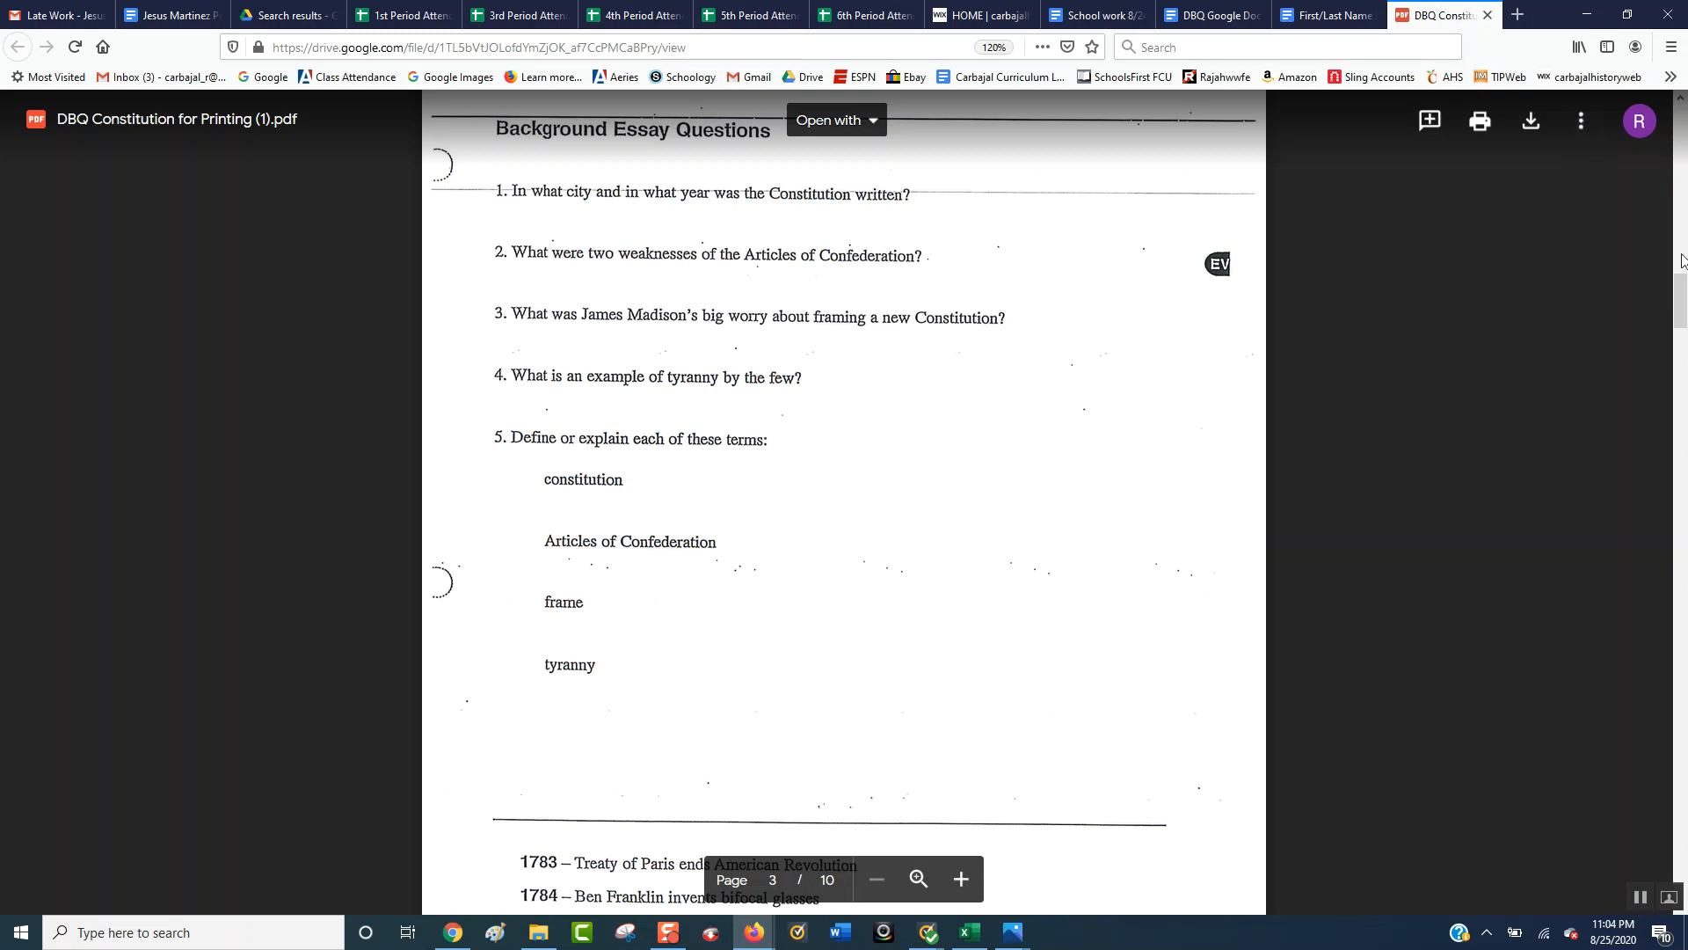
scroll("up", 3)
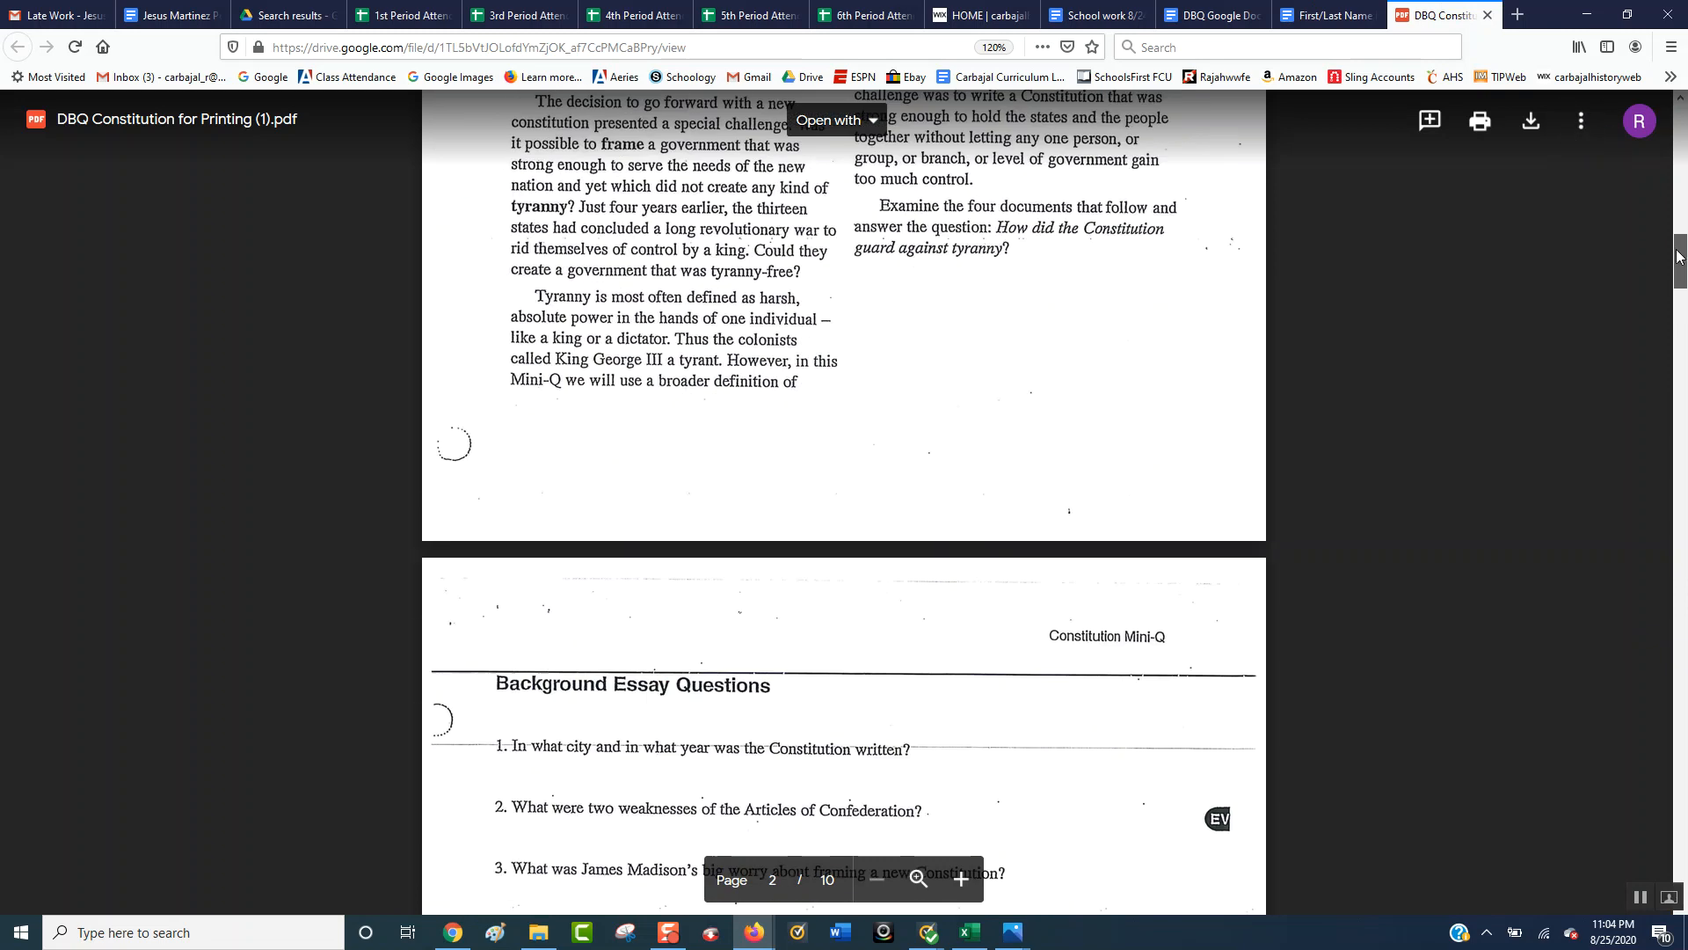
scroll("down", 3)
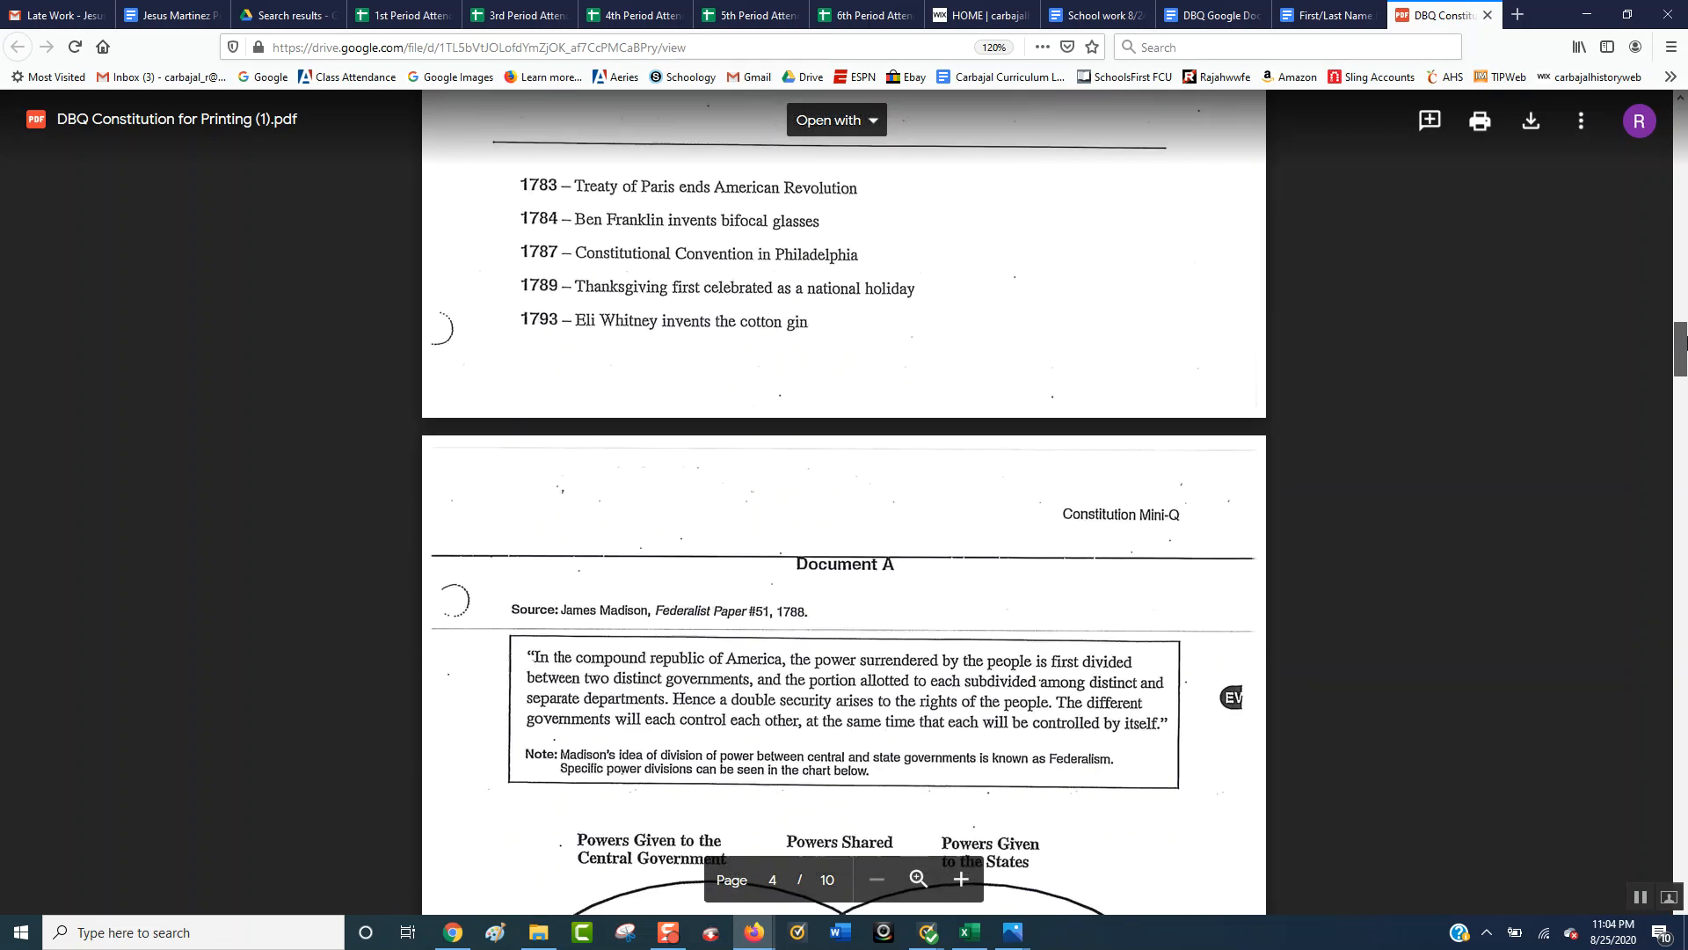
scroll("down", 3)
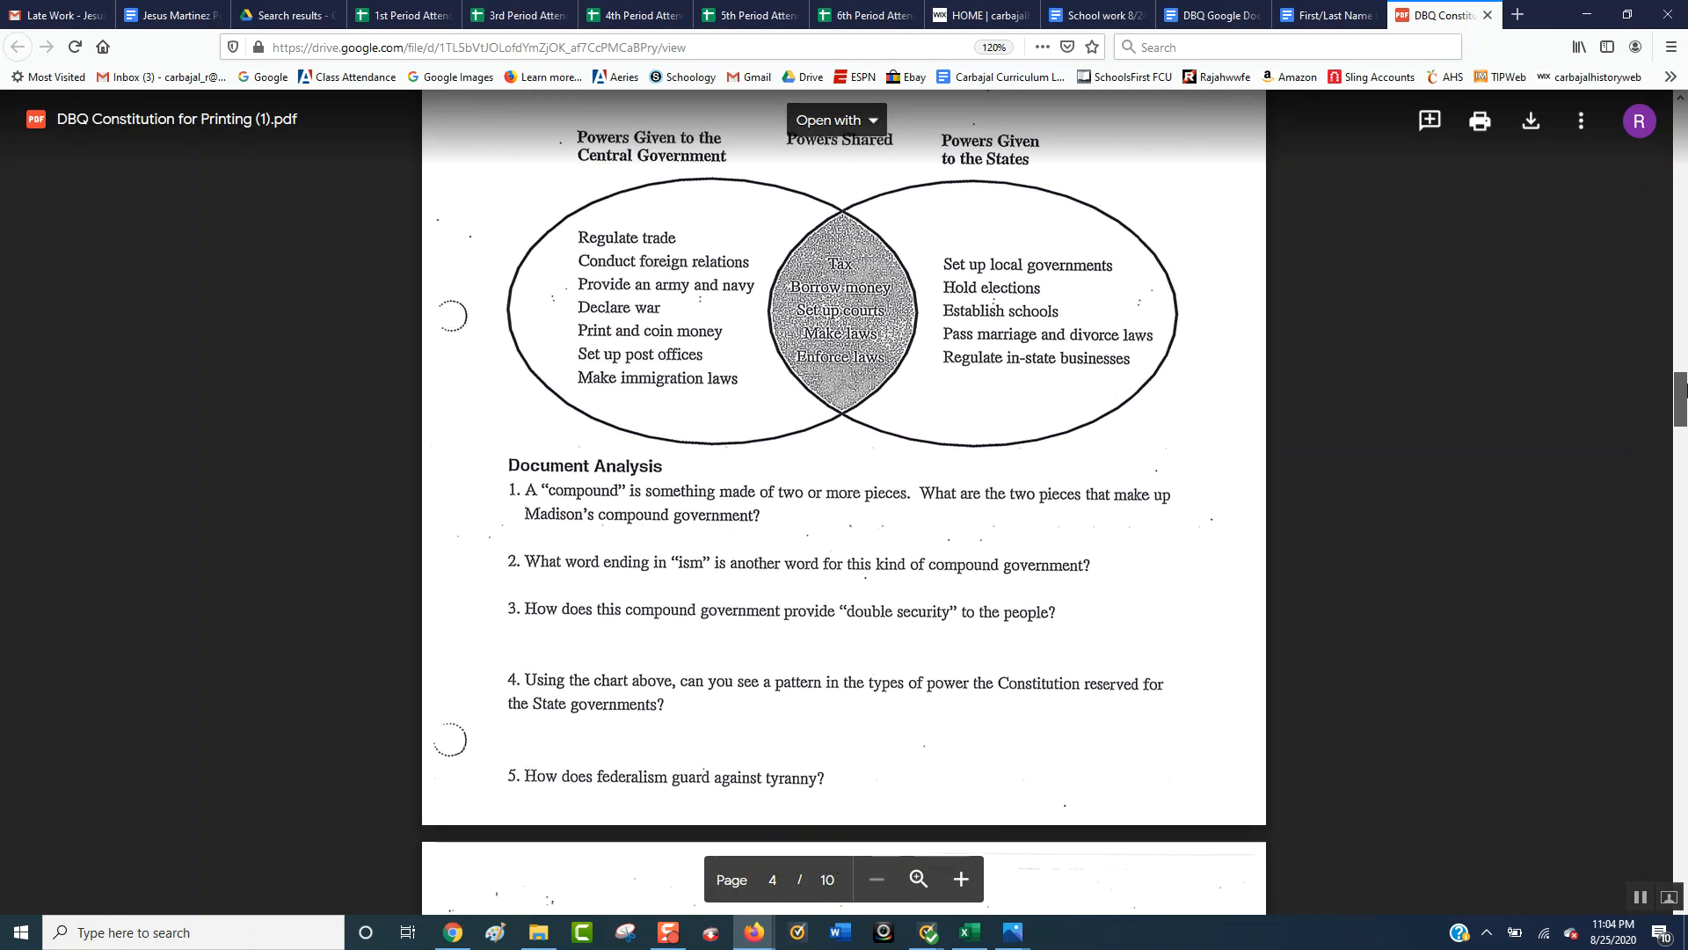
Return to the copied answer sheet and scroll back to its Background Essay section
left_click(1326, 14)
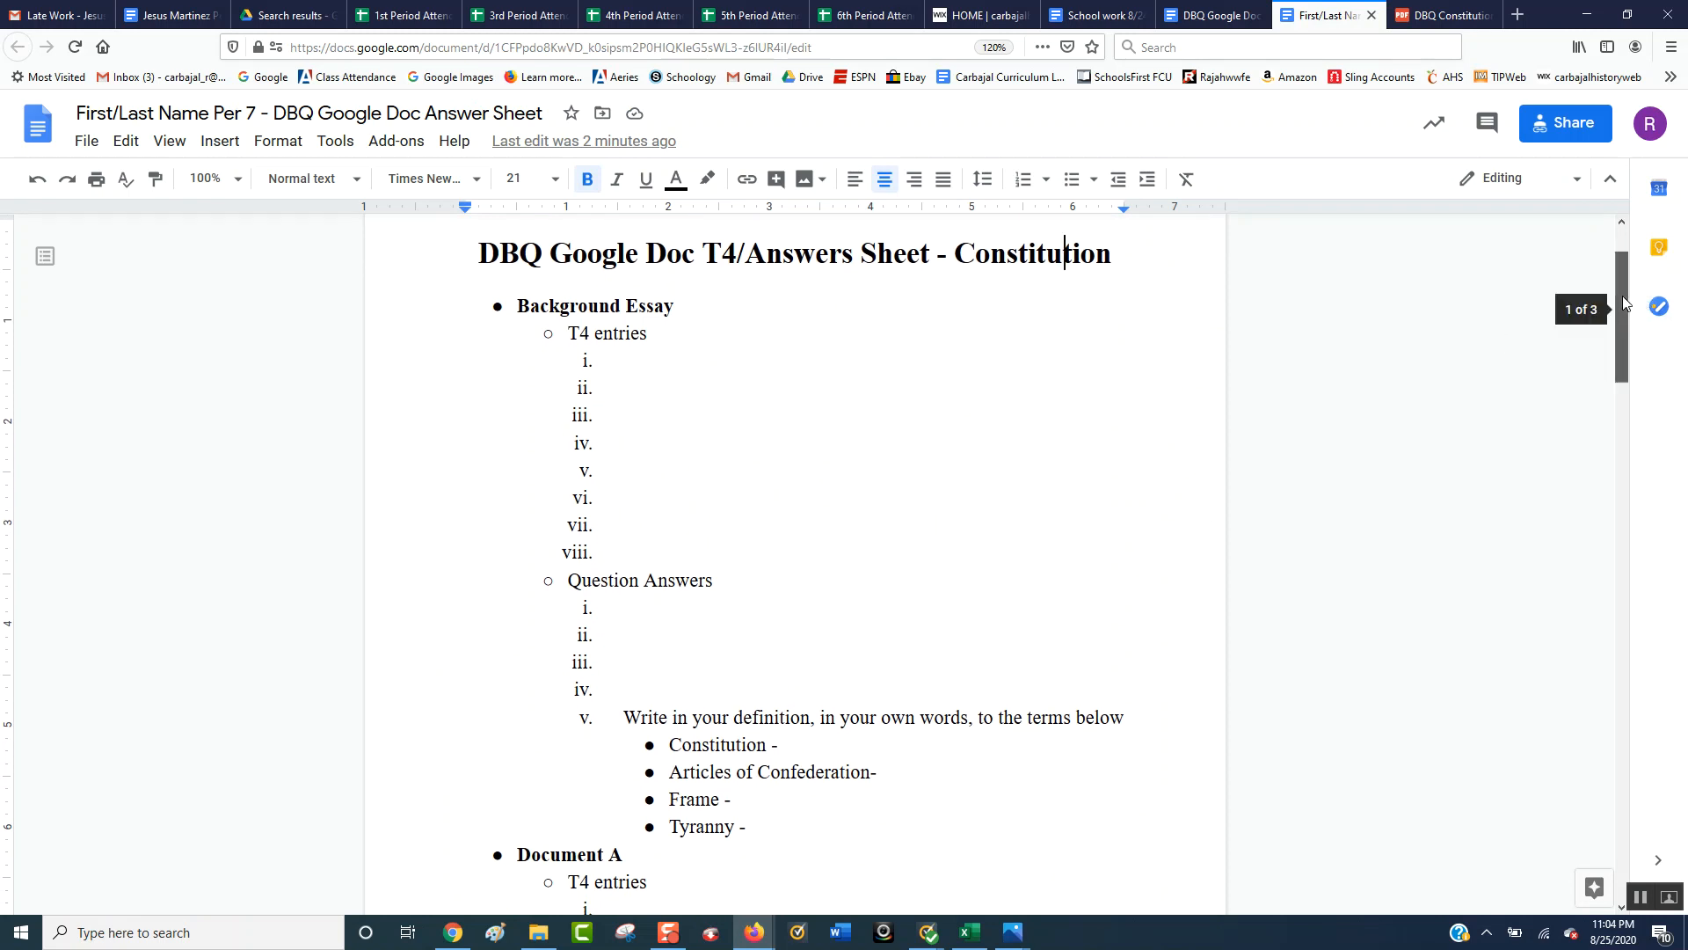
scroll("down", 3)
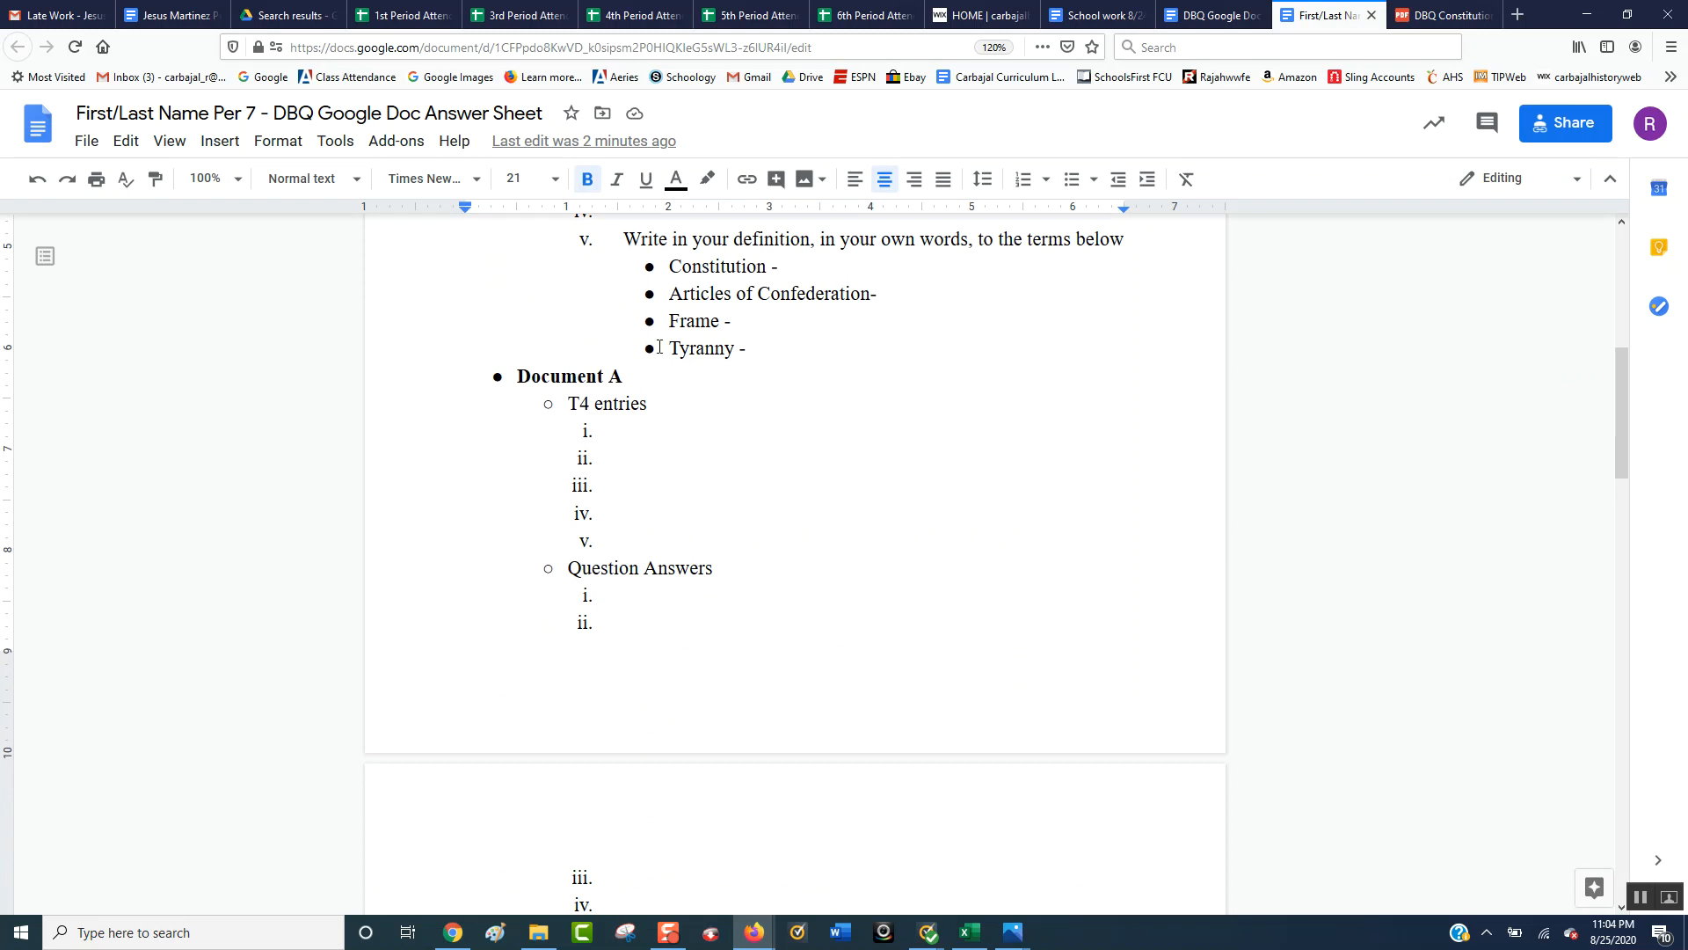
mouse_move(1623, 418)
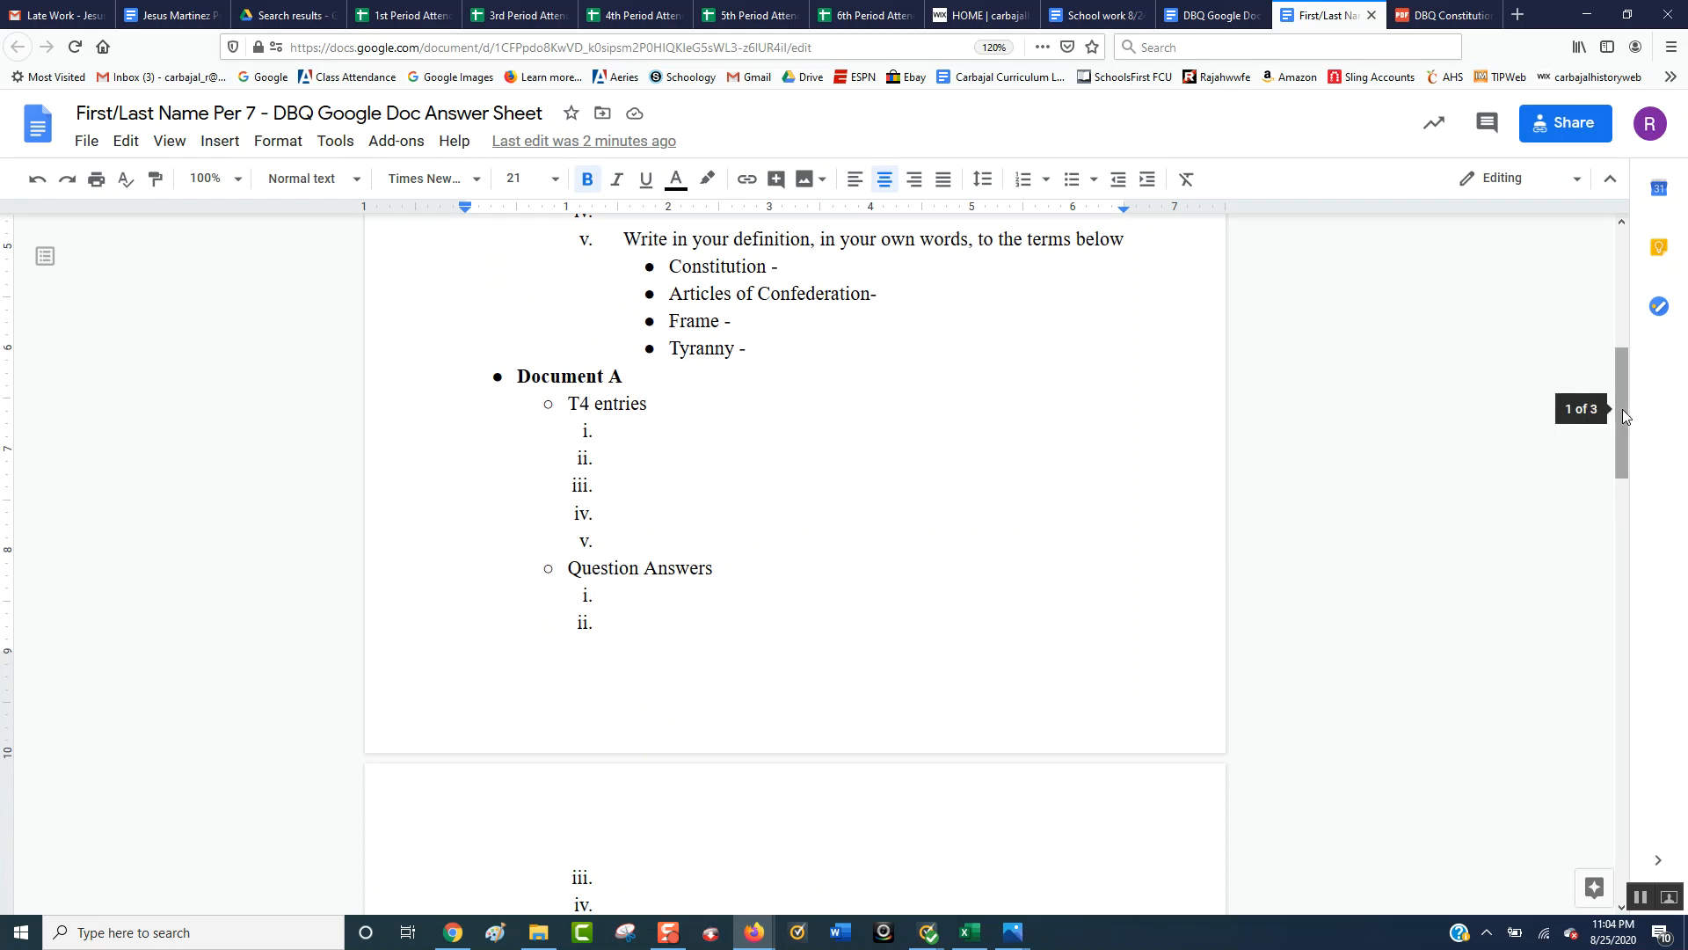
scroll("up", 3)
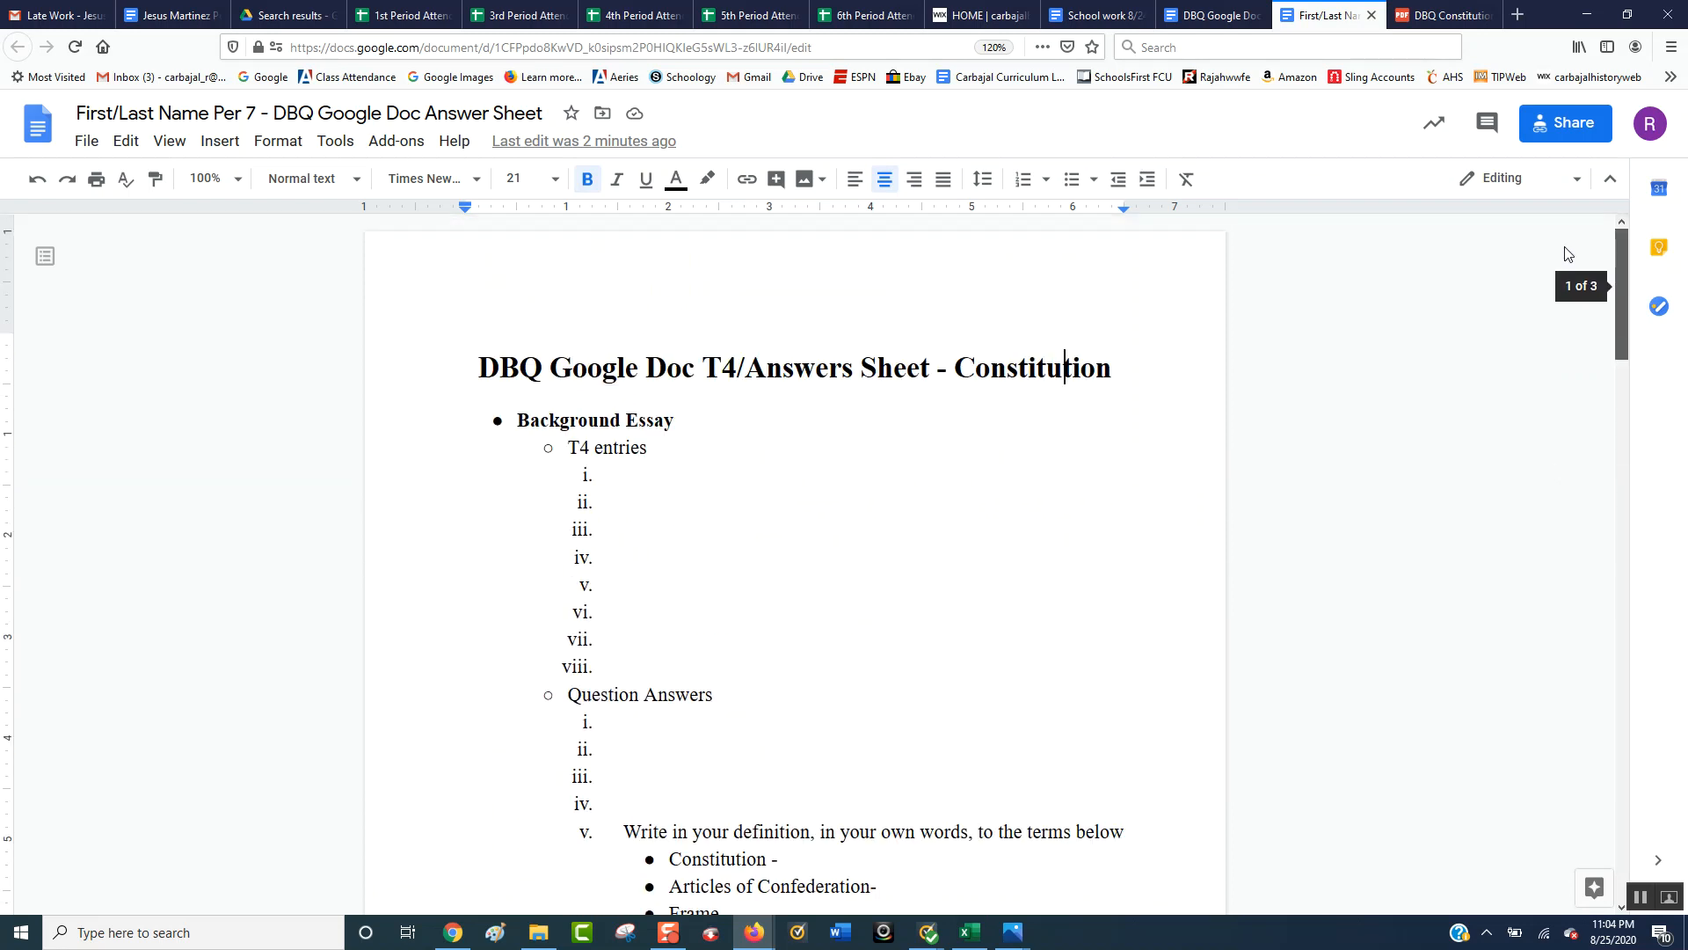